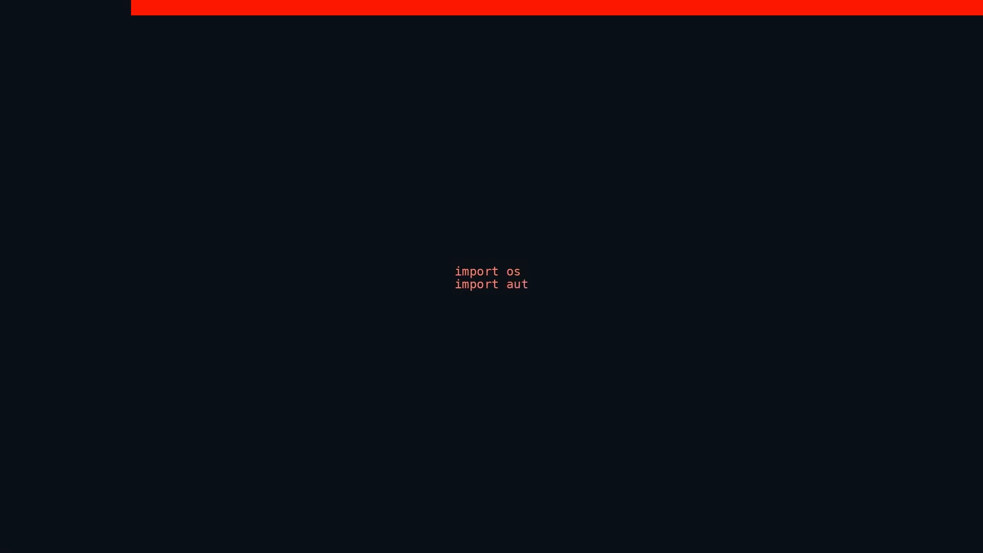
text(ogen)
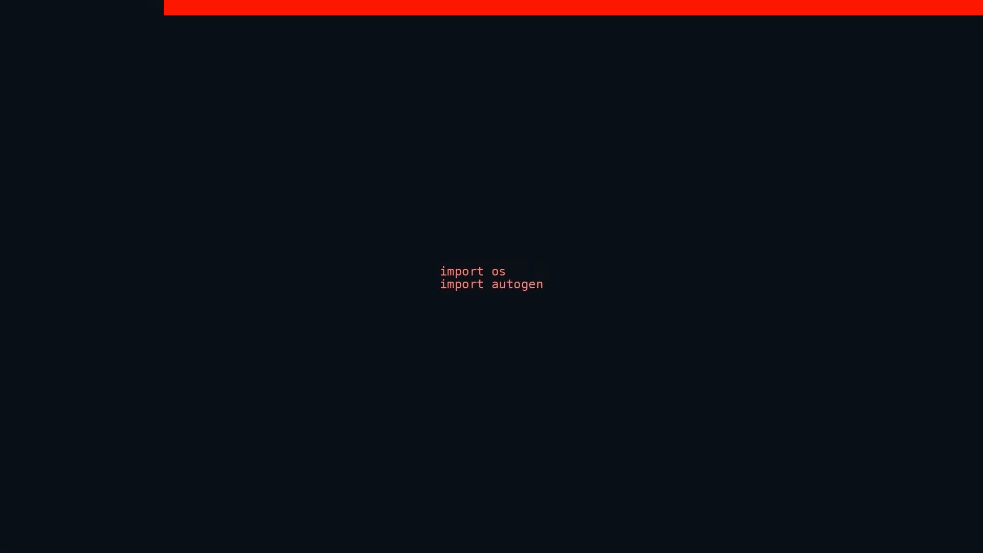
text(from)
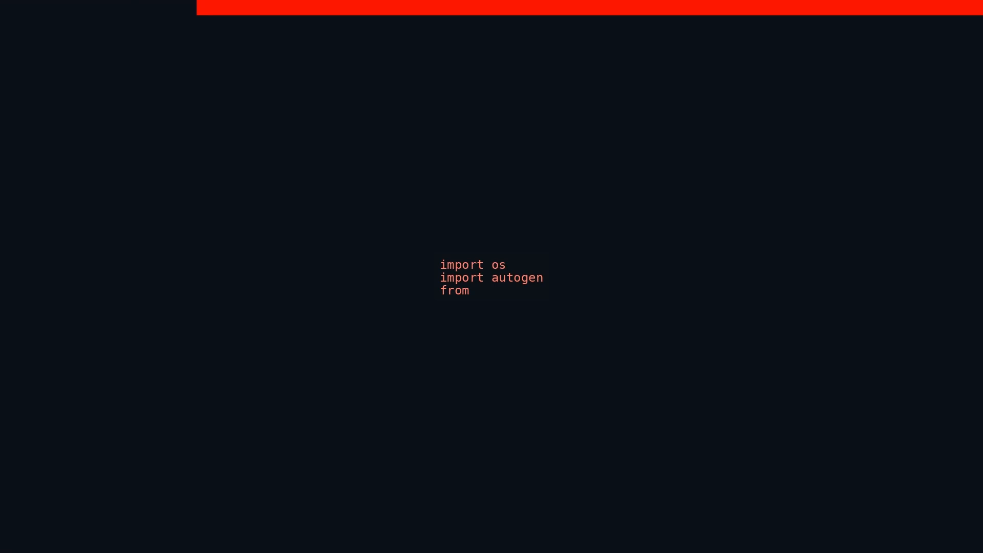
text(auto)
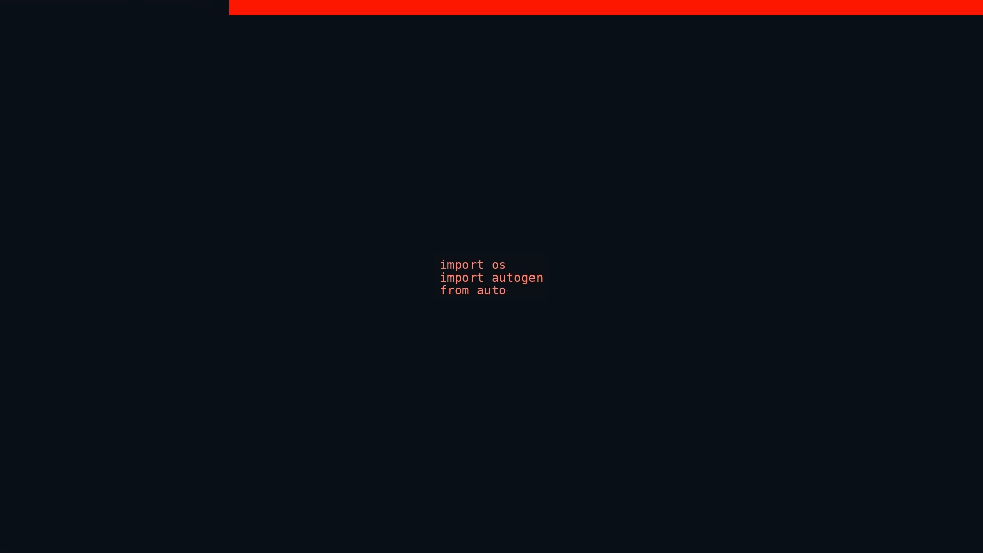
text(gen.c)
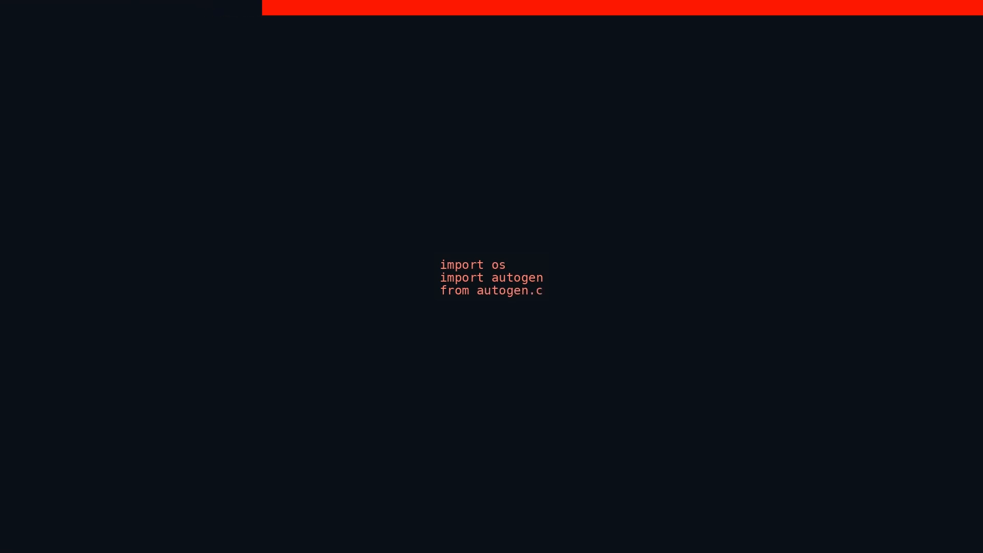
text(ache)
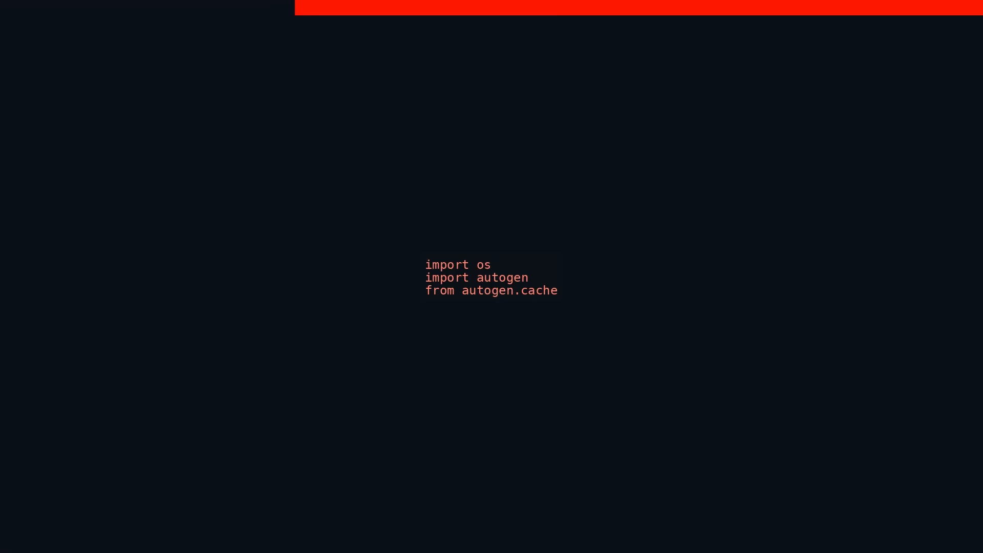
text(impo)
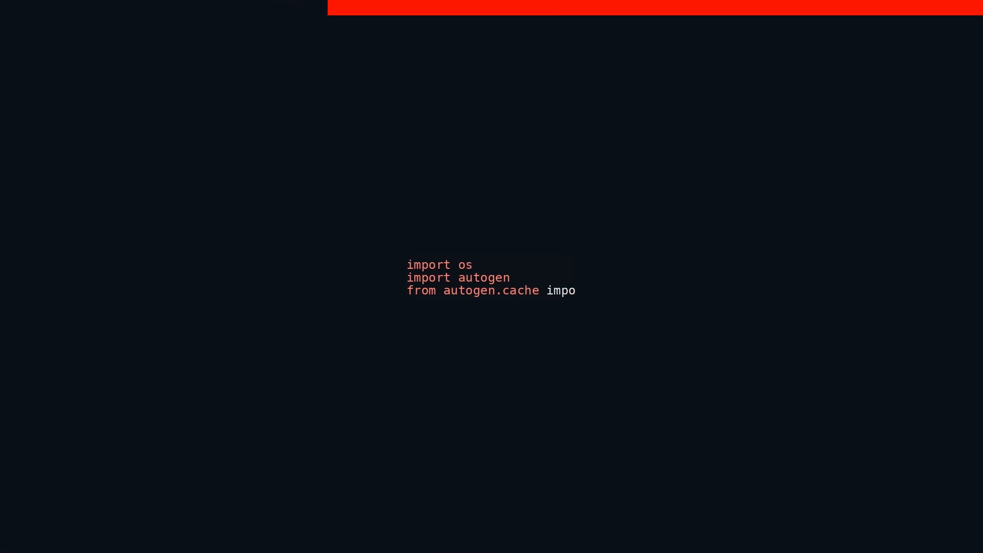
text(rt Ca)
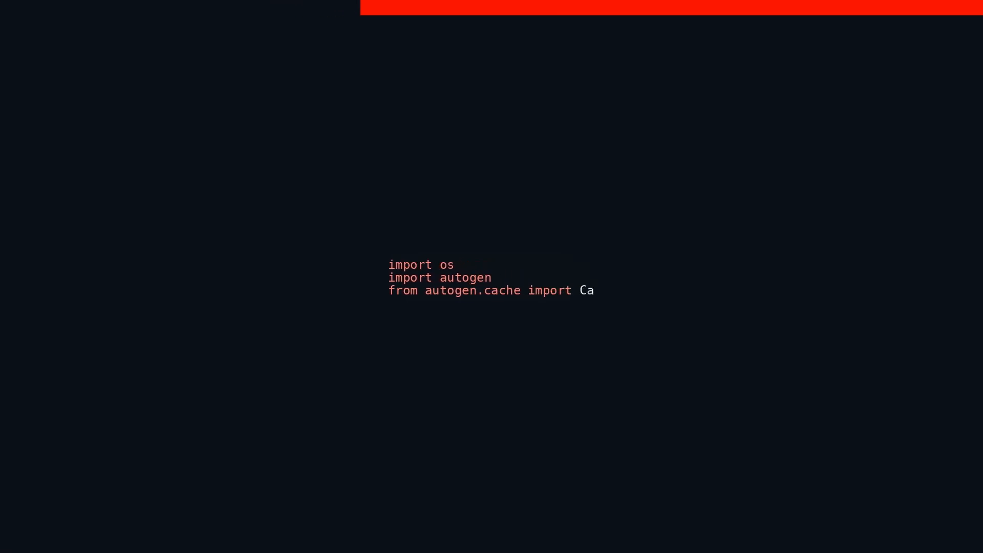
text(che)
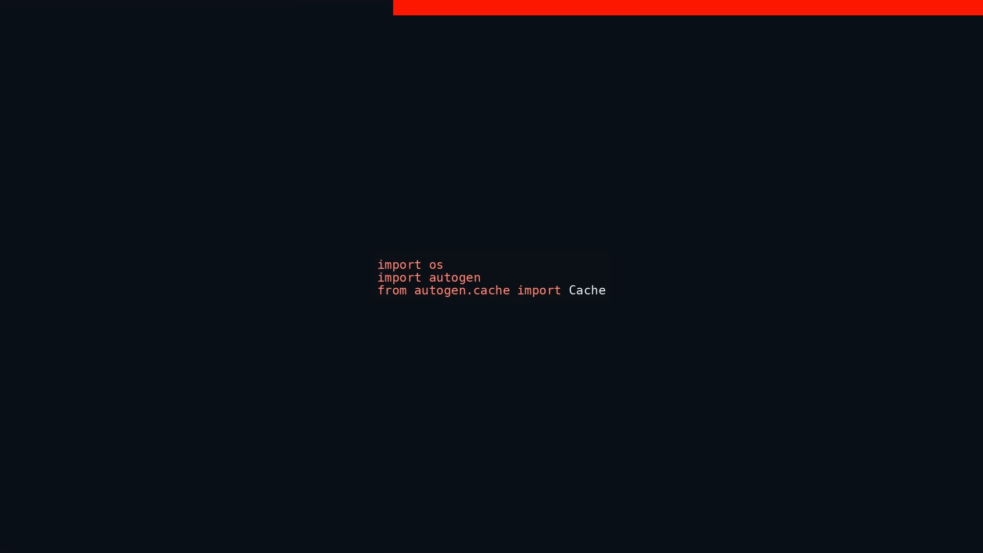
text(from)
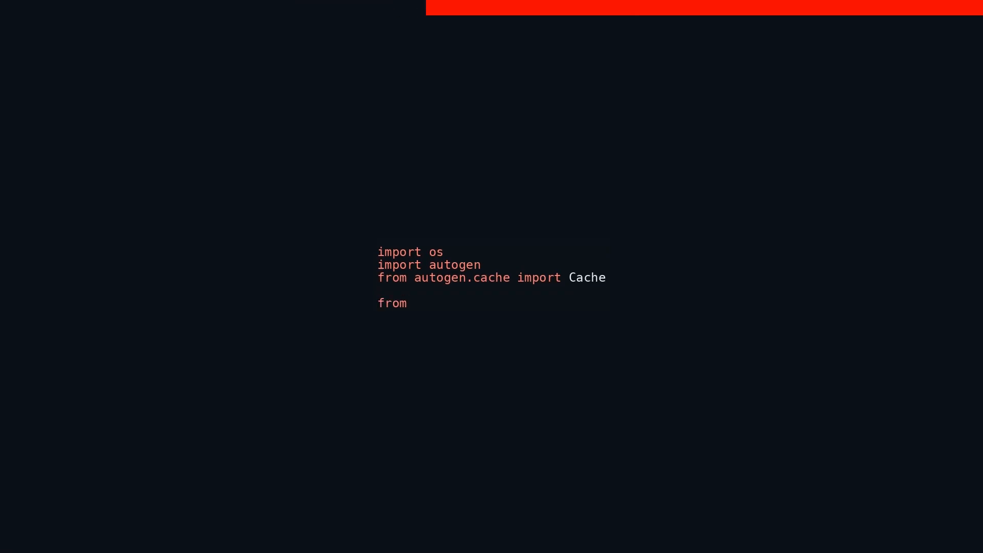
text(finr)
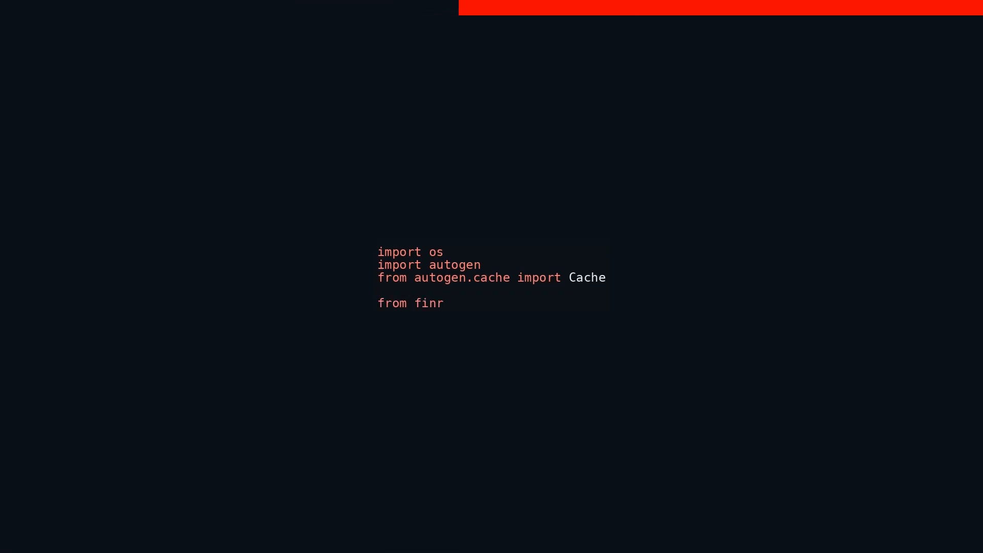
text(obot.)
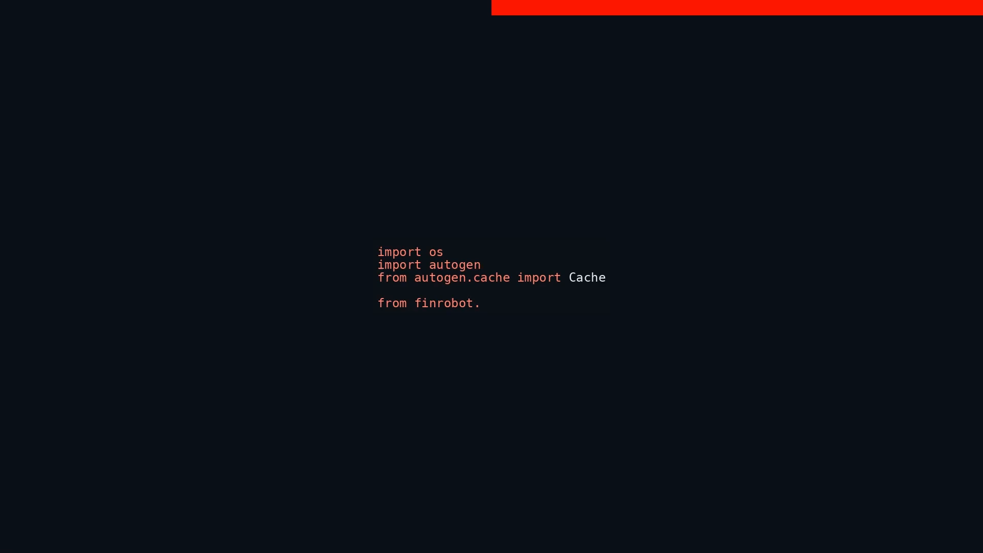
text(utils)
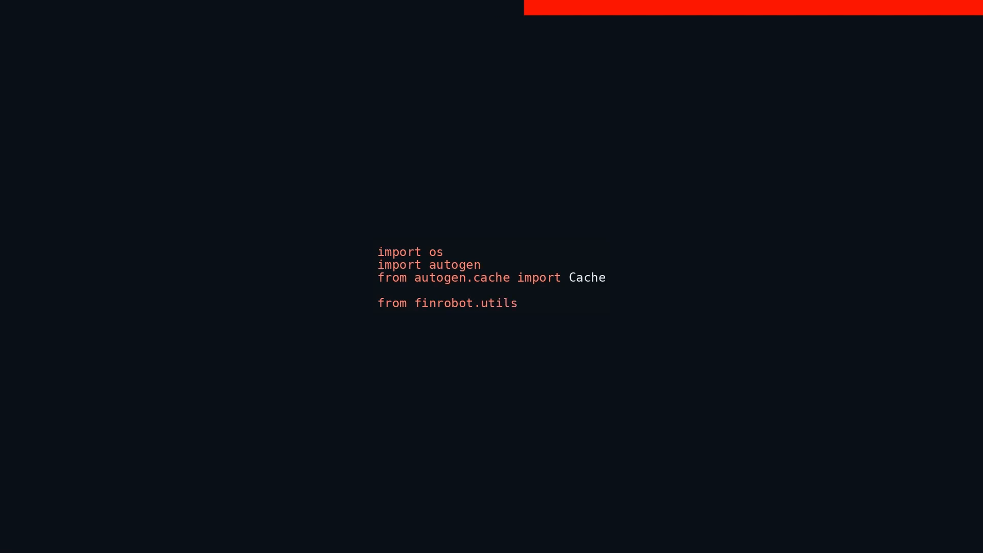
text(impo)
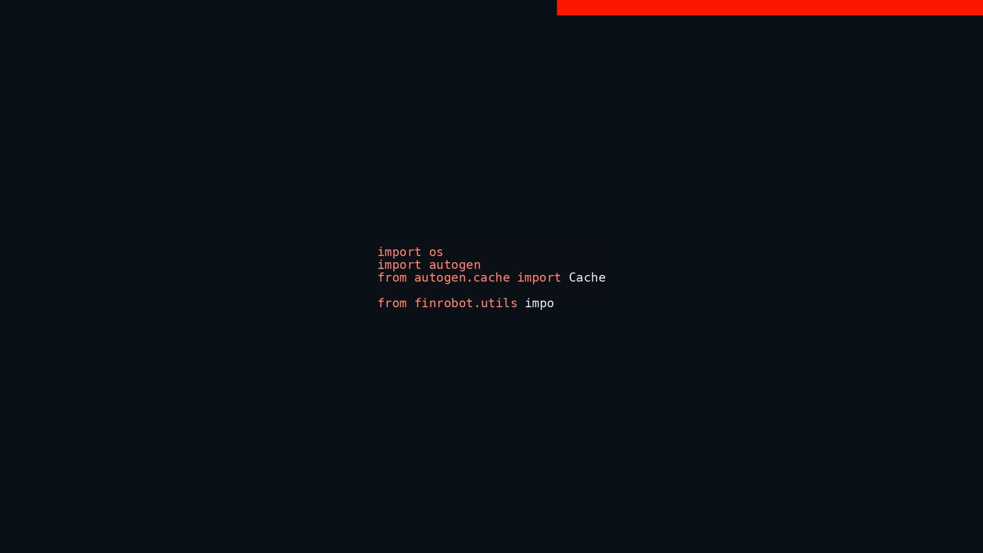
text(rt r)
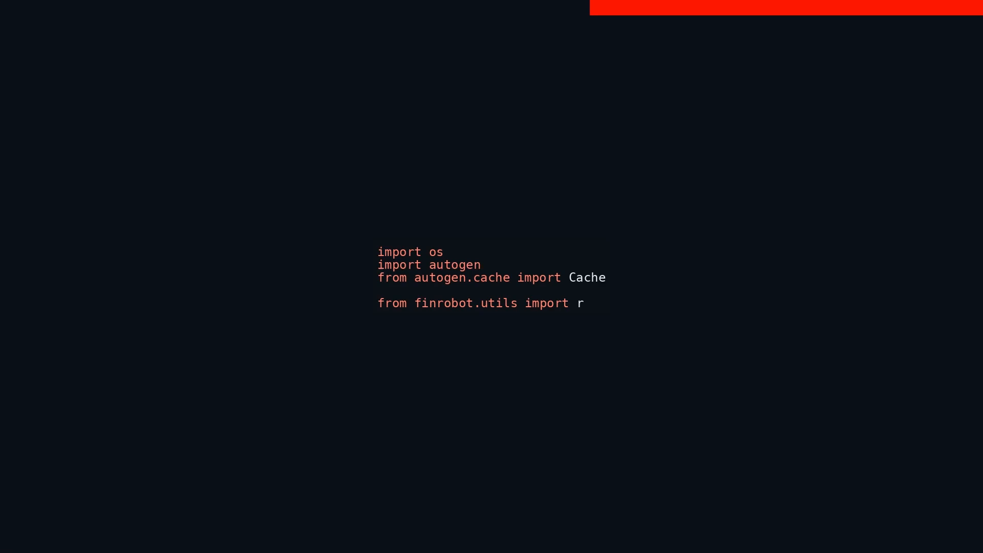
text(egister_ke)
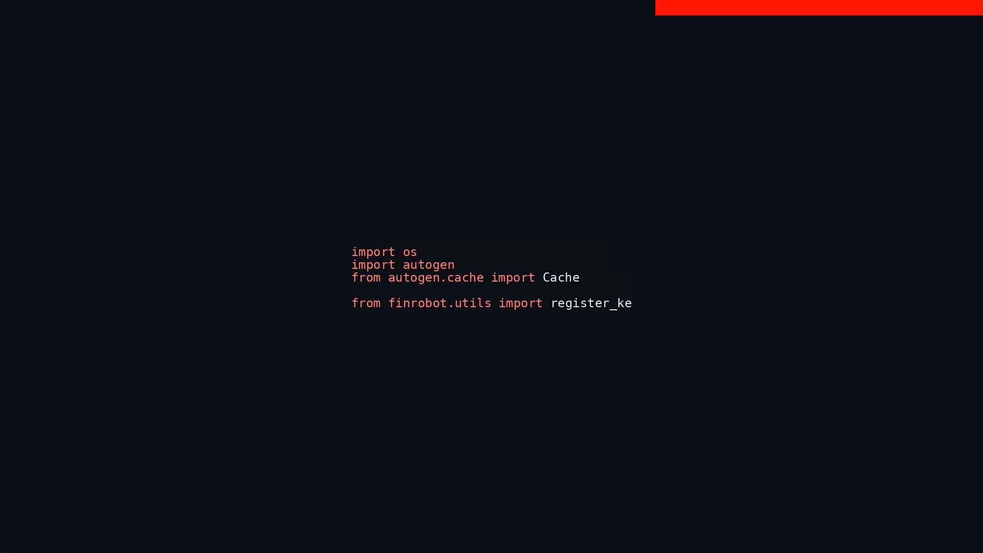
text(ys_fr)
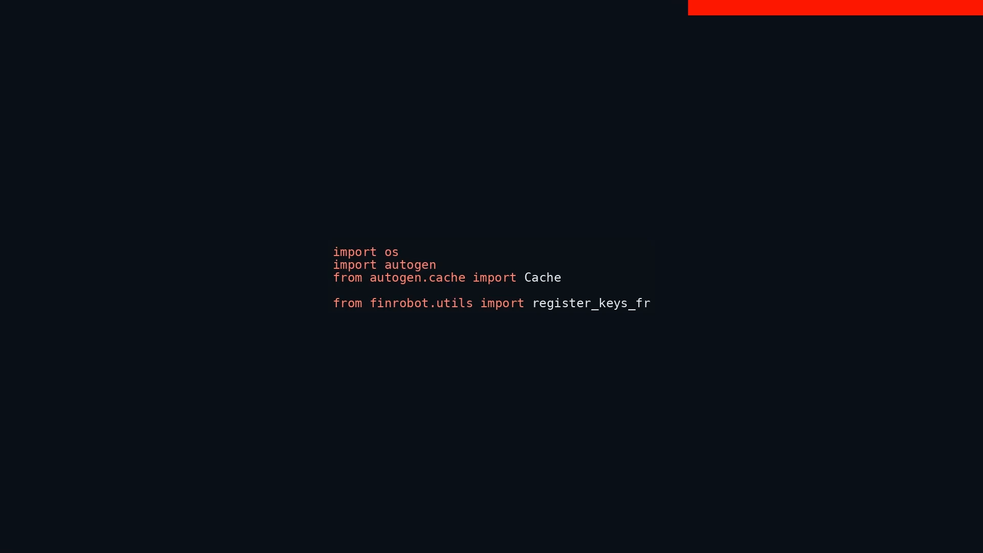
text(om_j)
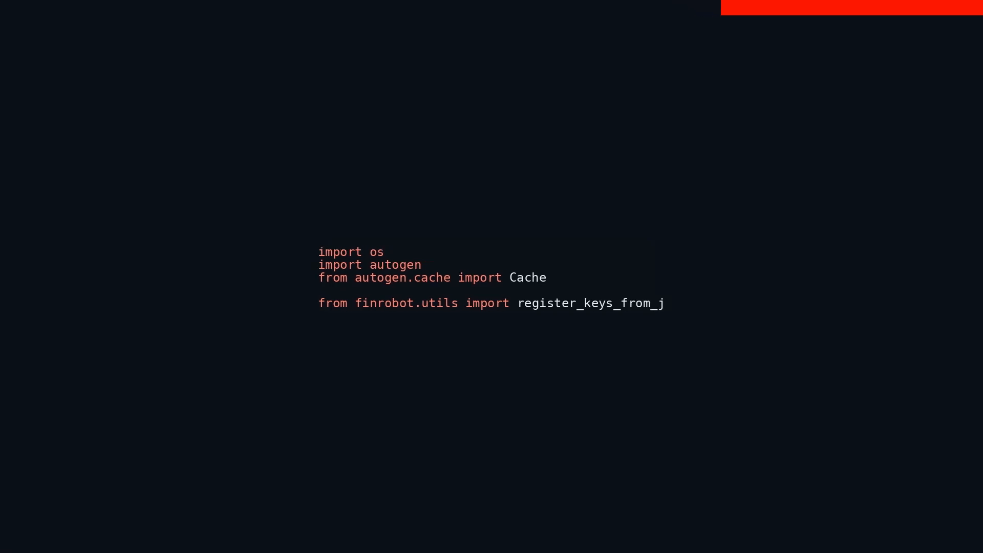
text(son)
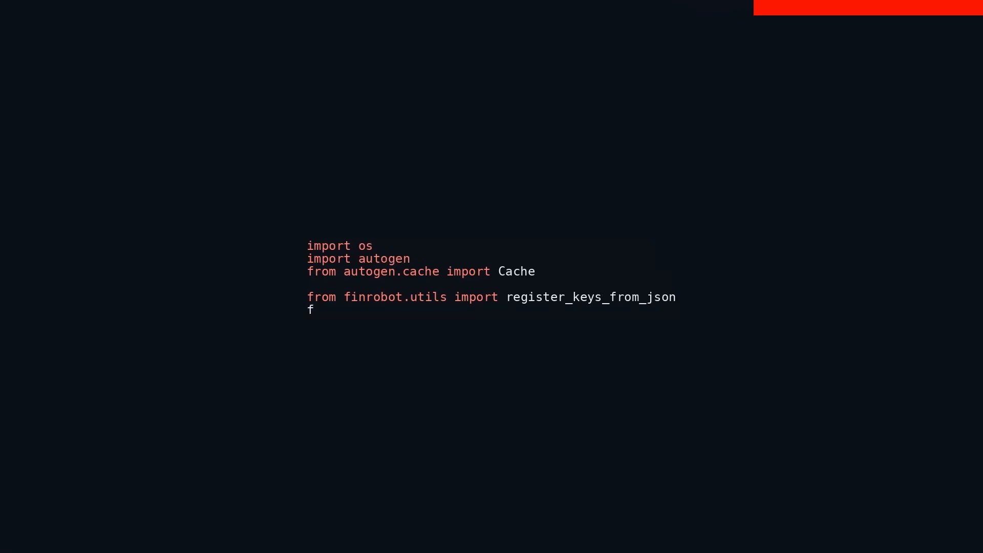
text(rom f)
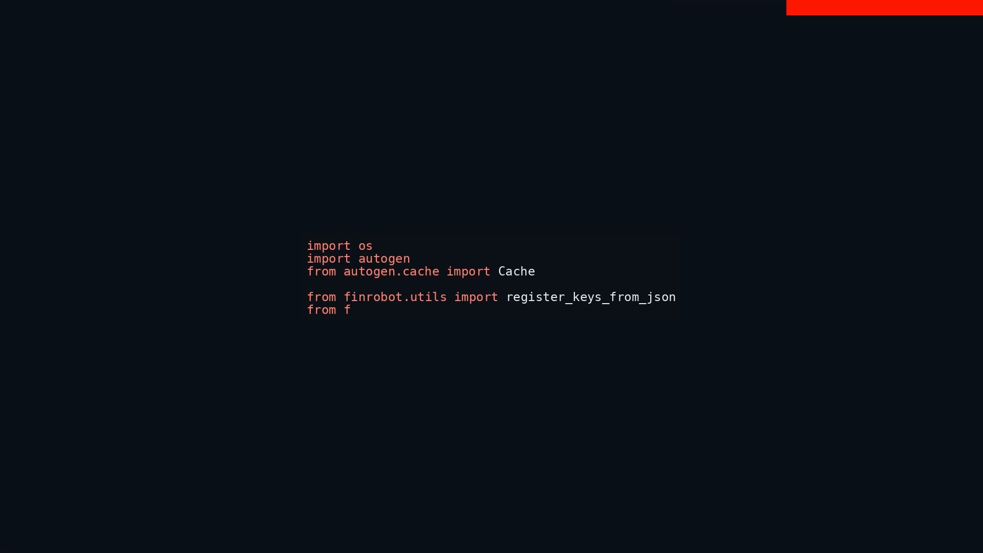
text(inrob)
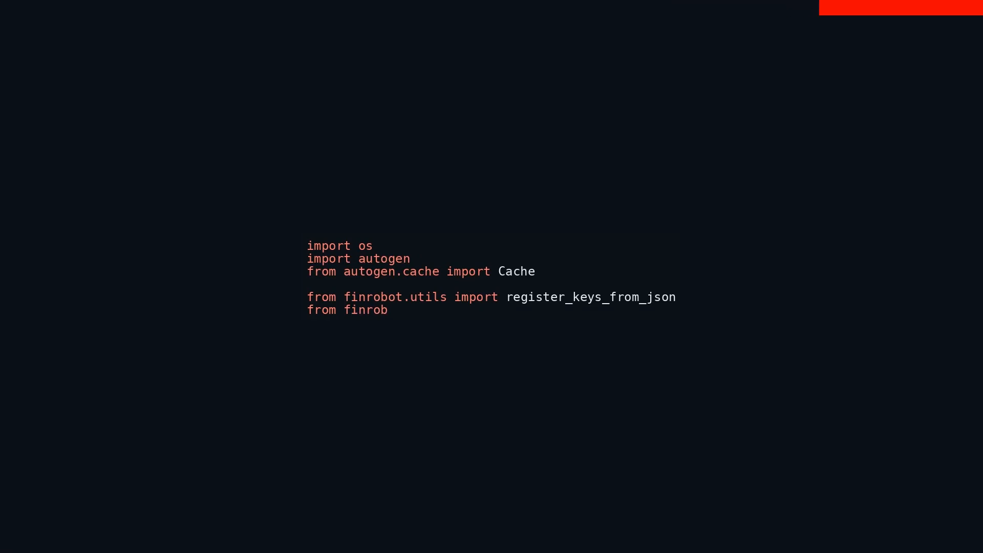
text(ot.t)
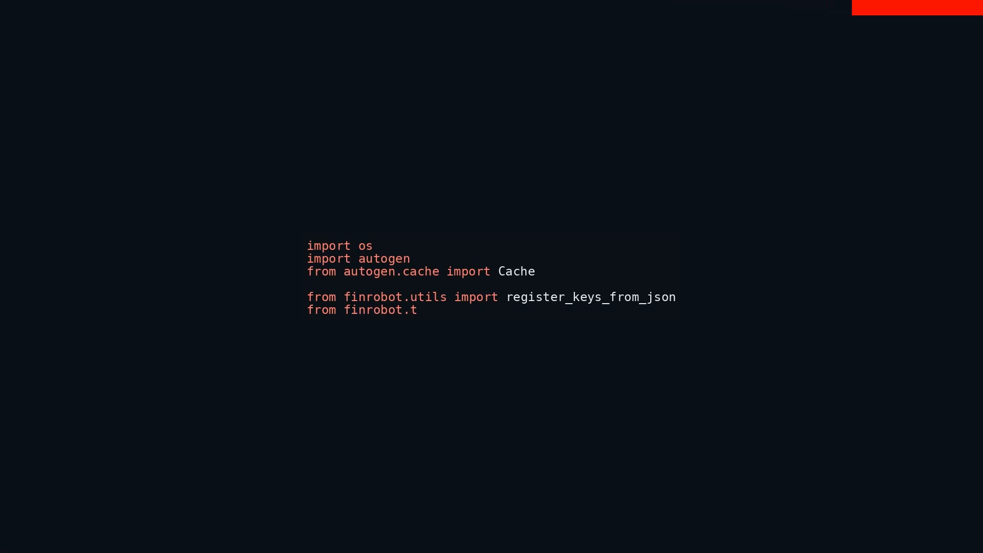
text(oolki)
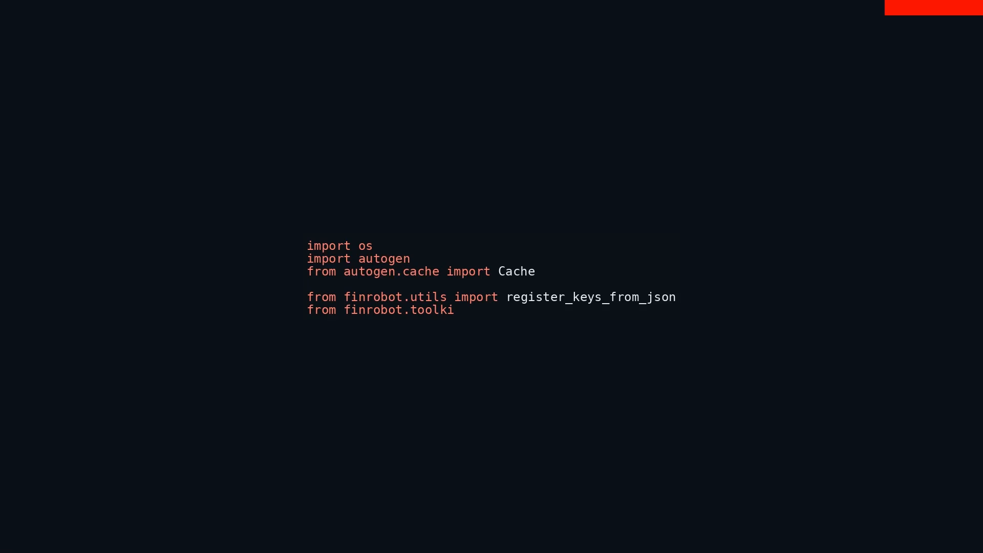
text(ts im)
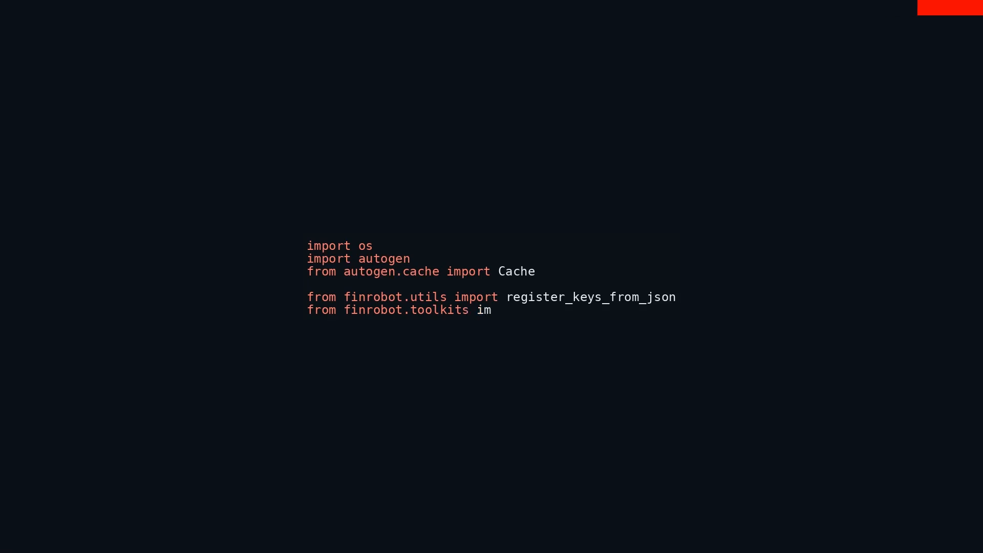
text(port)
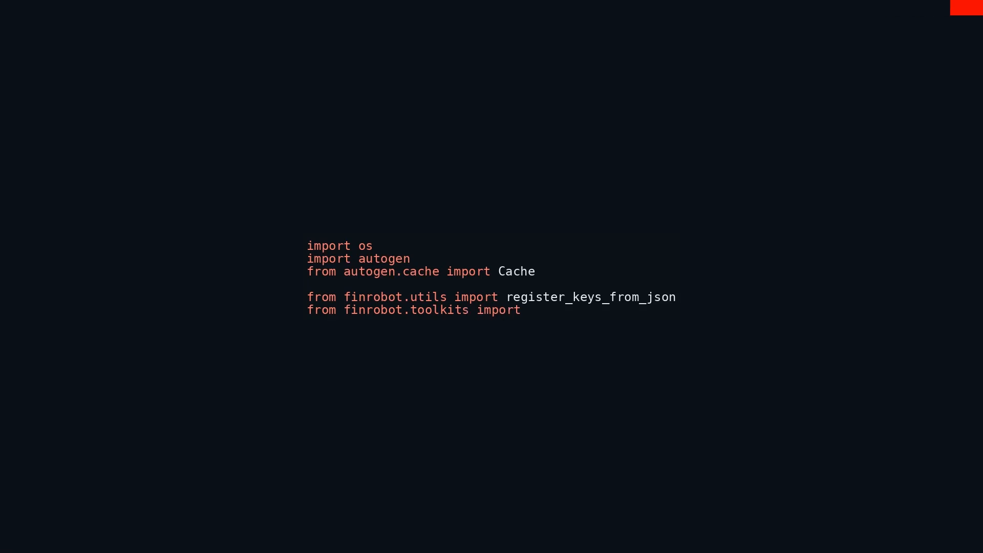
text(regi)
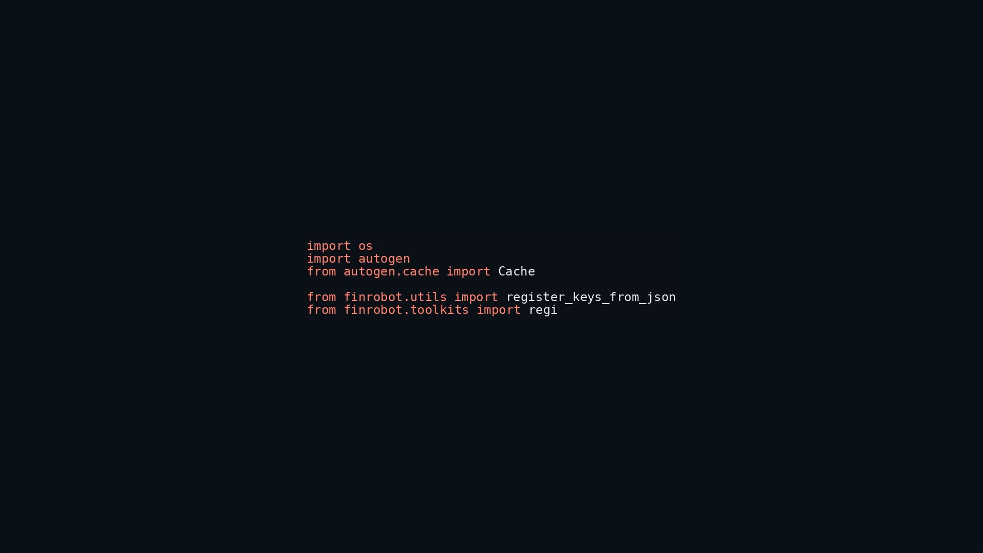
text(ster_toolk)
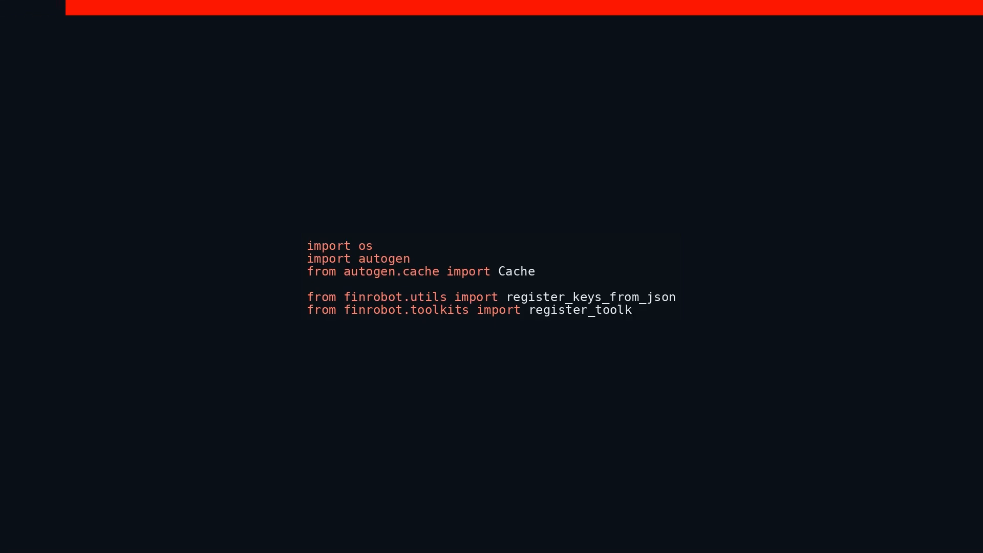
text(its)
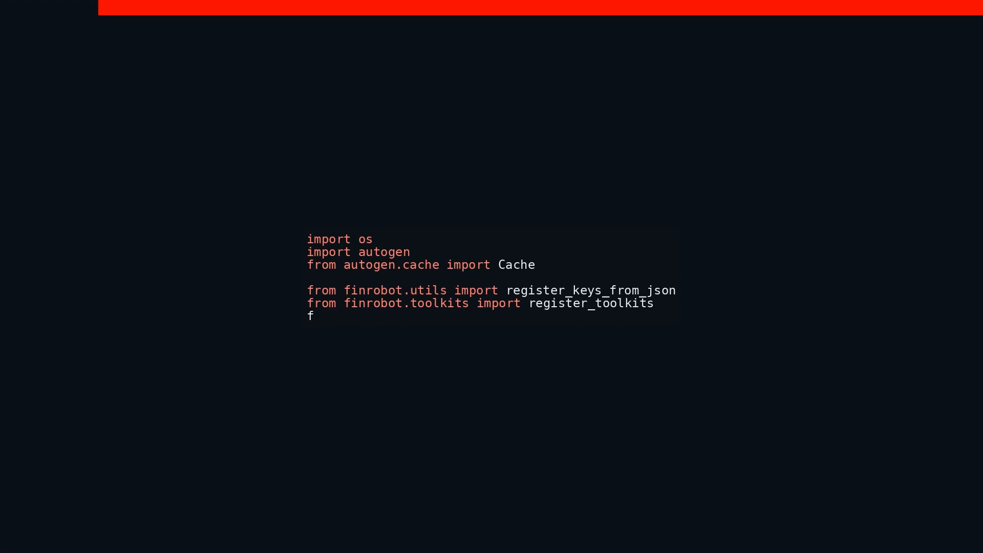
text(rom f)
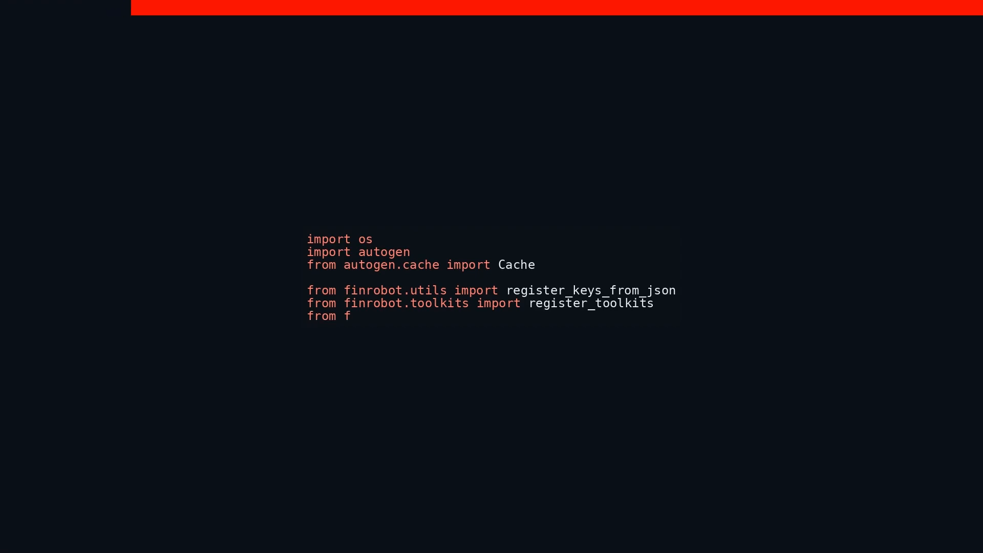
text(inrobot.f)
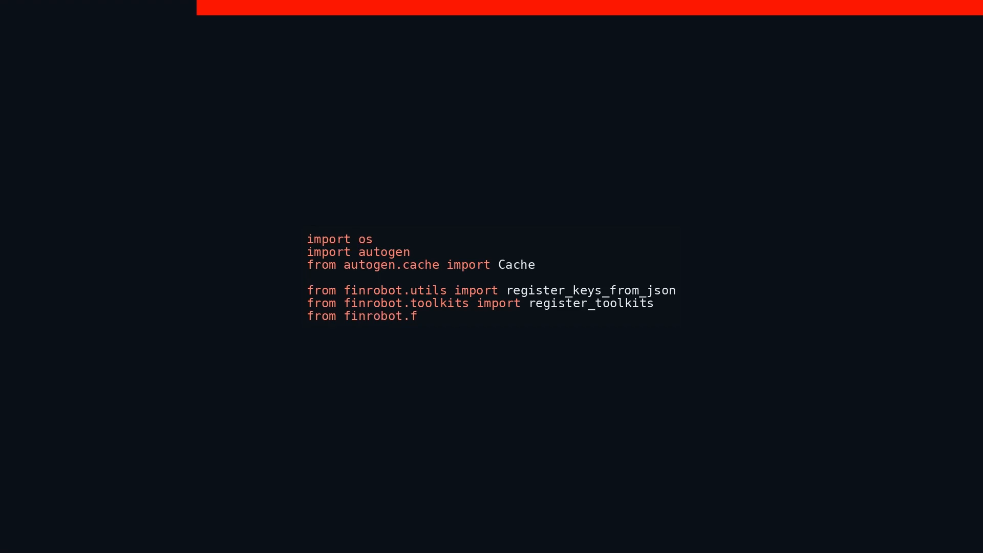
text(uncti)
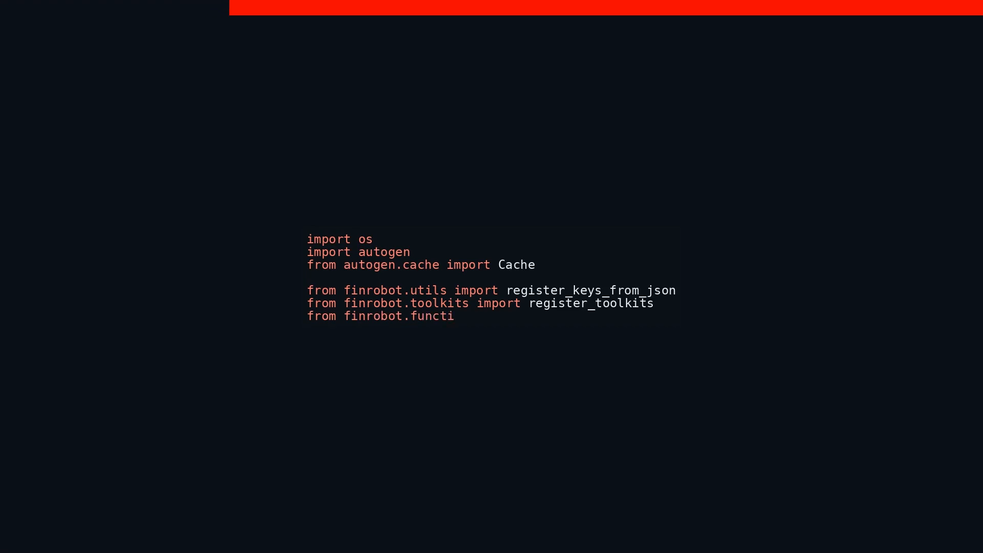
text(onal)
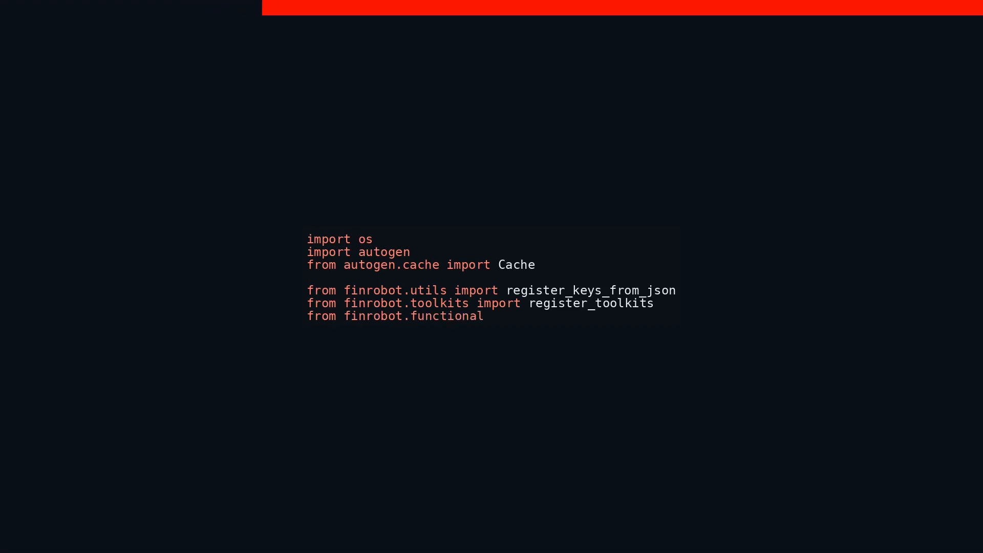
text(impo)
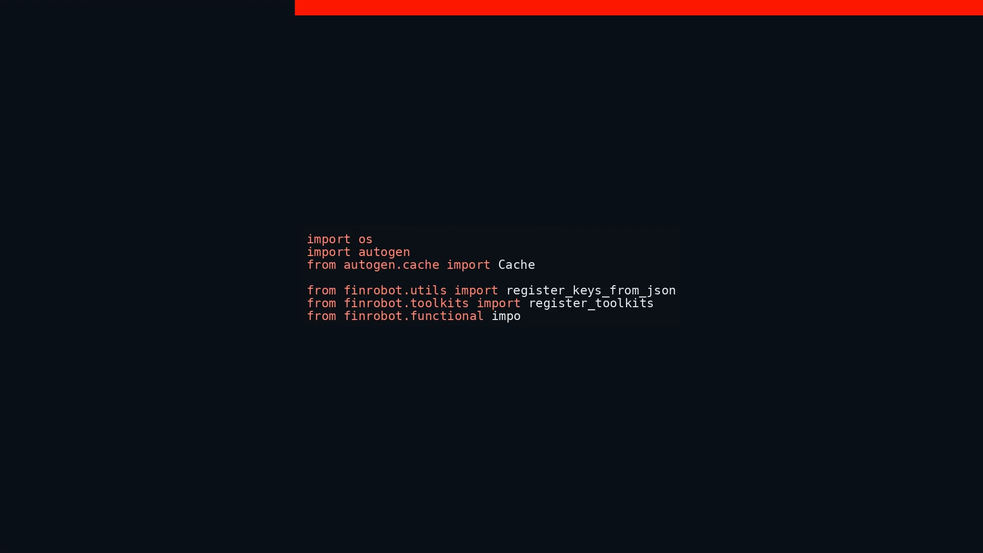
text(rt ()
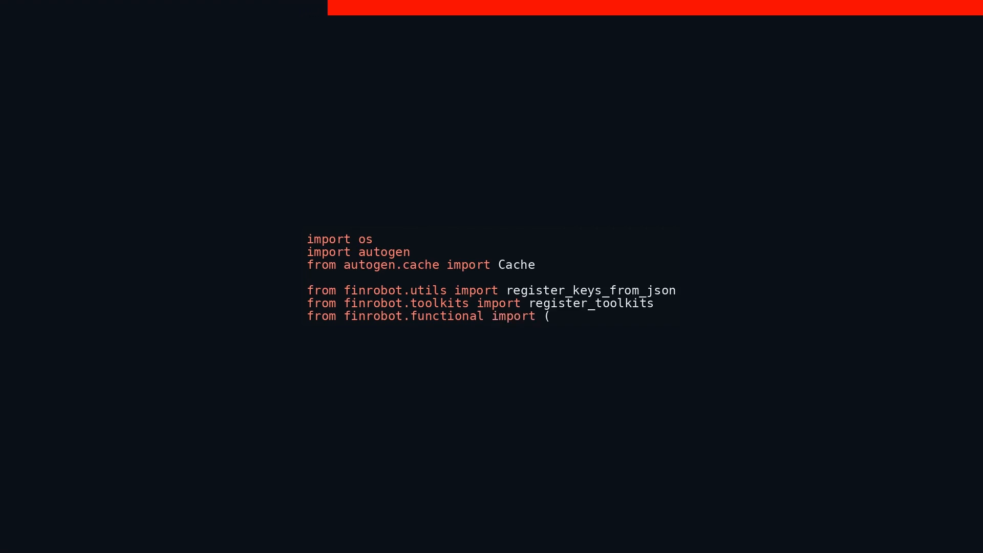
text(R)
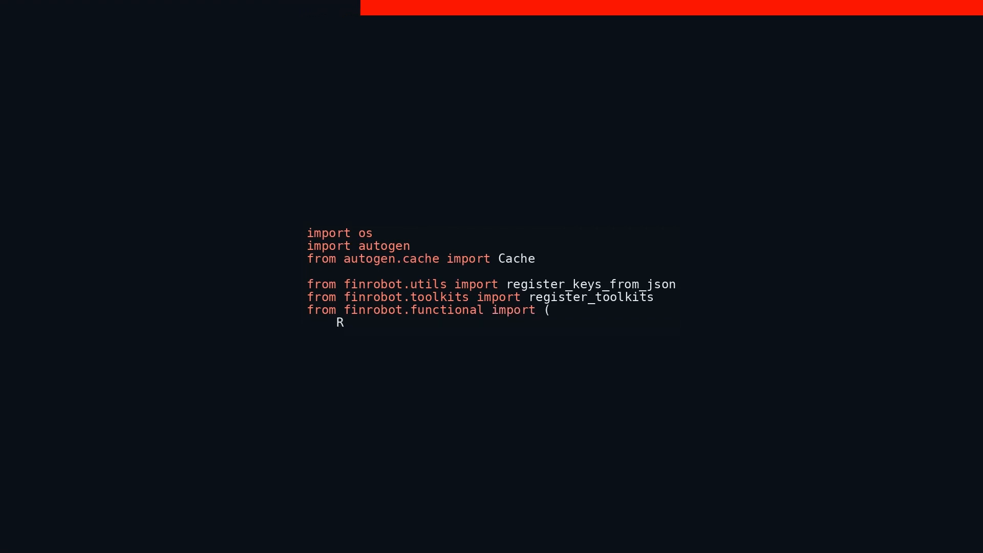
text(eport)
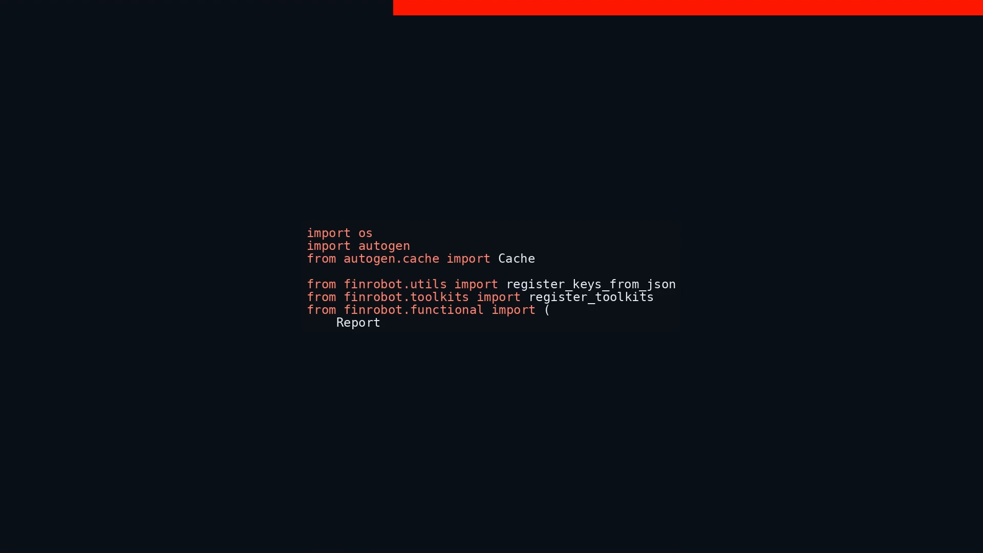
text(ChartUtil)
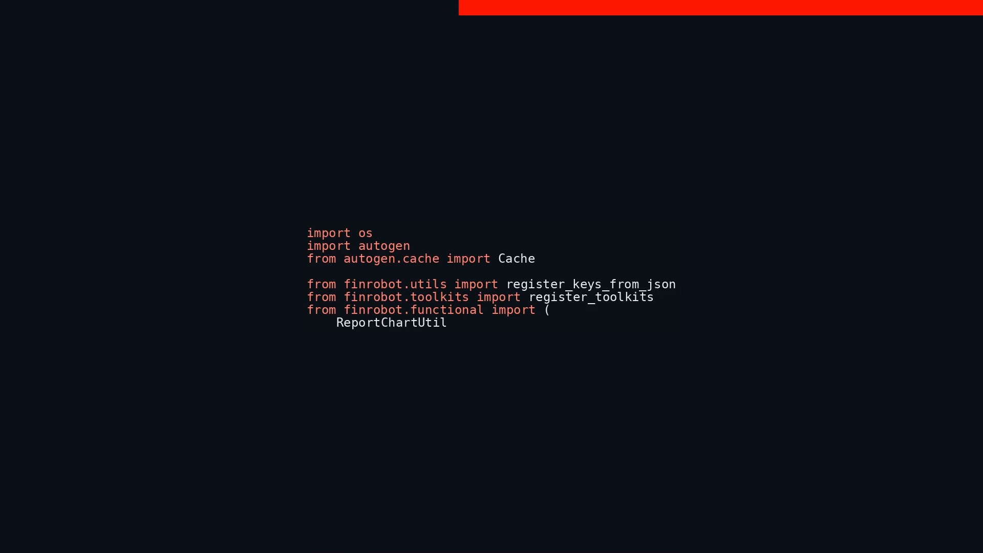
text(s,)
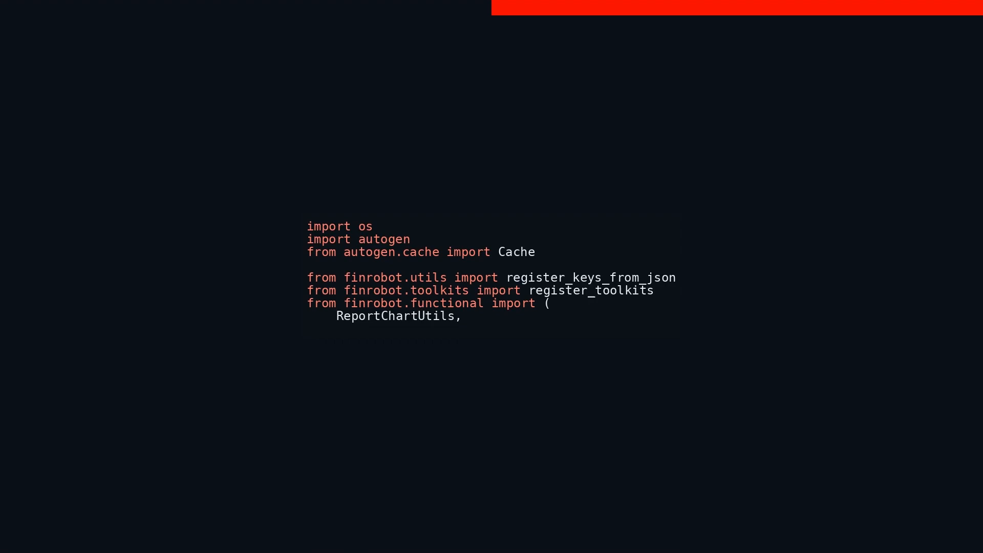
text(Rep)
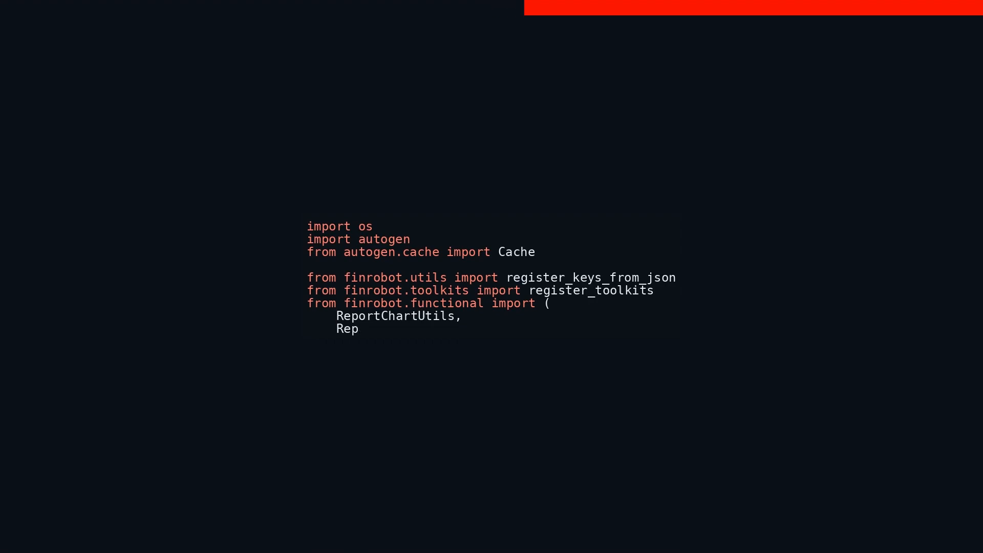
text(ortAn)
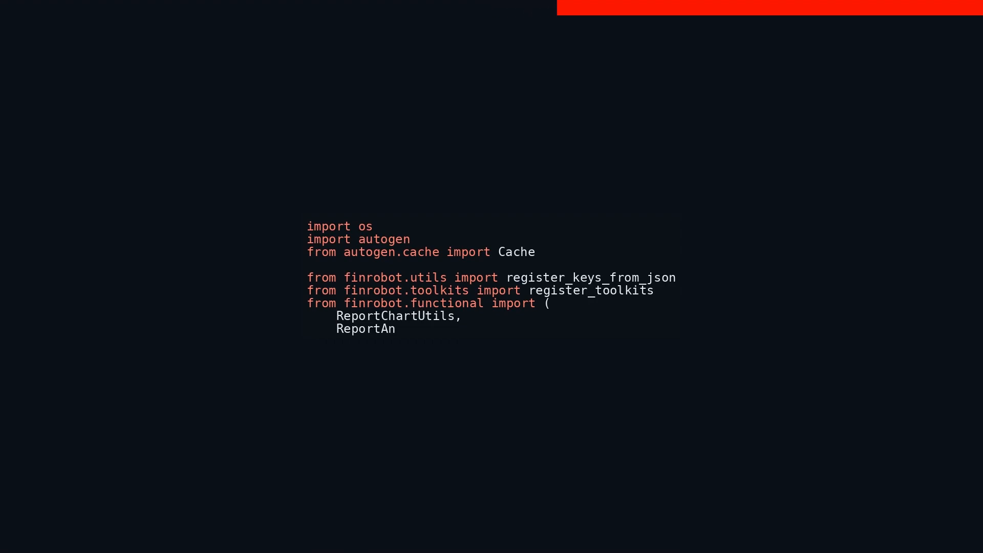
text(alysisUti)
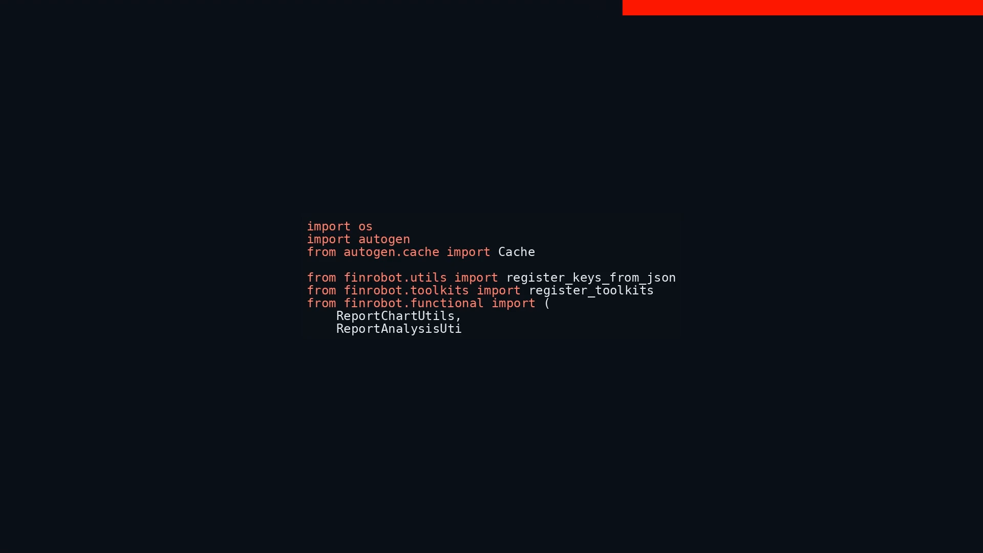
text(ls,)
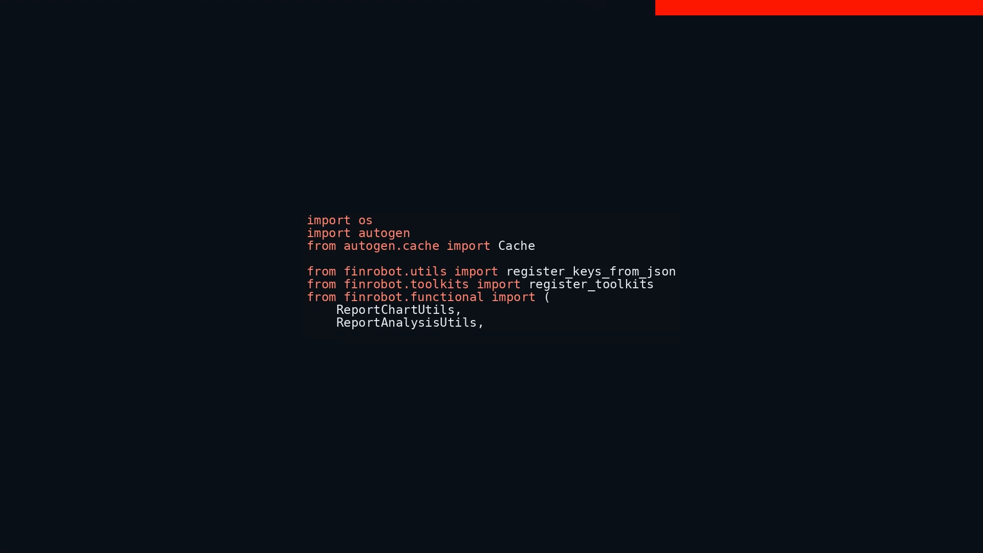
text(IP)
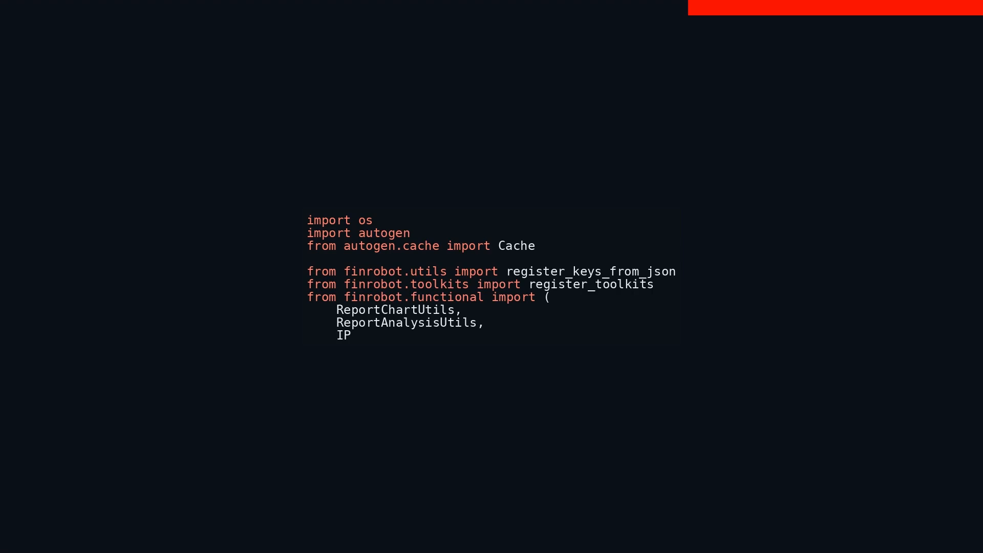
text(ytho)
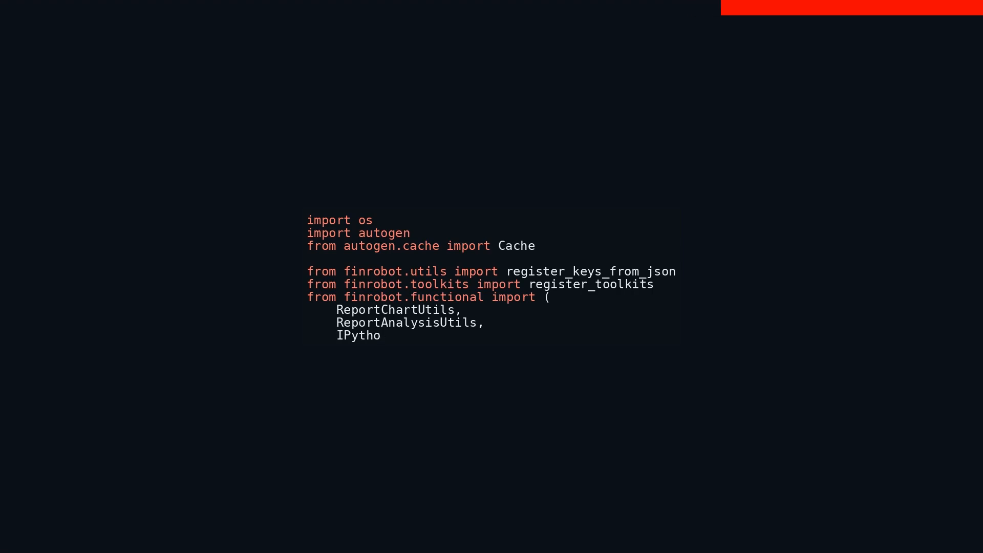
text(nUtil)
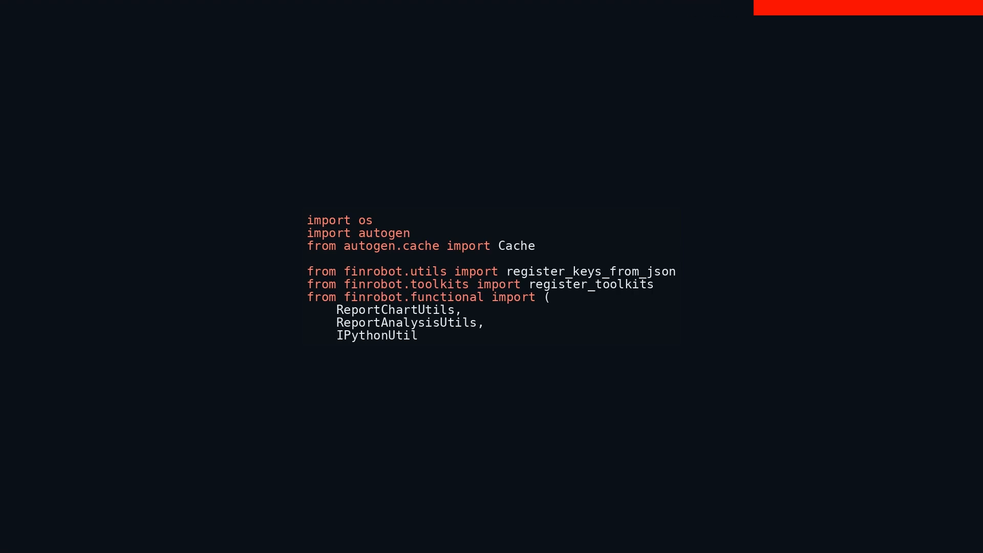
text(s,)
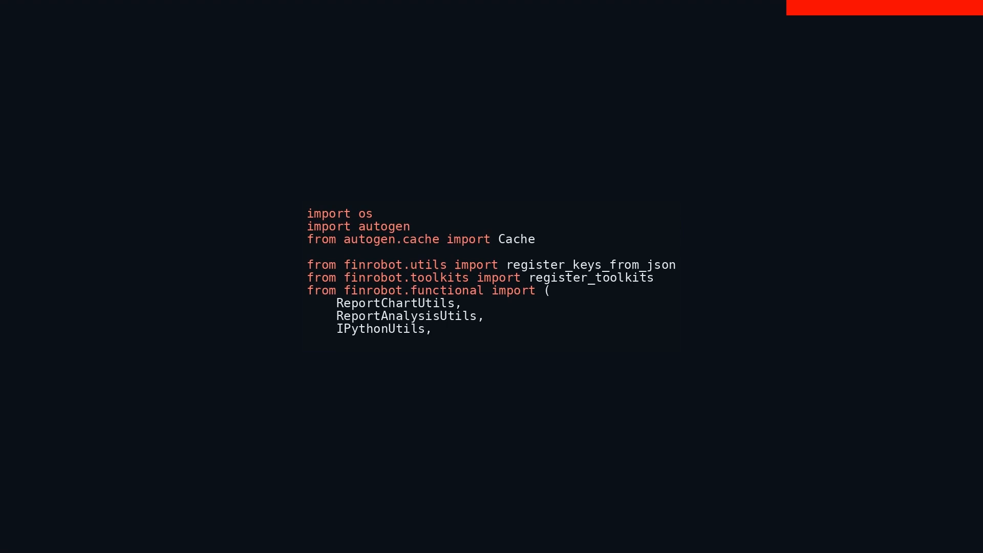
text(ReportL)
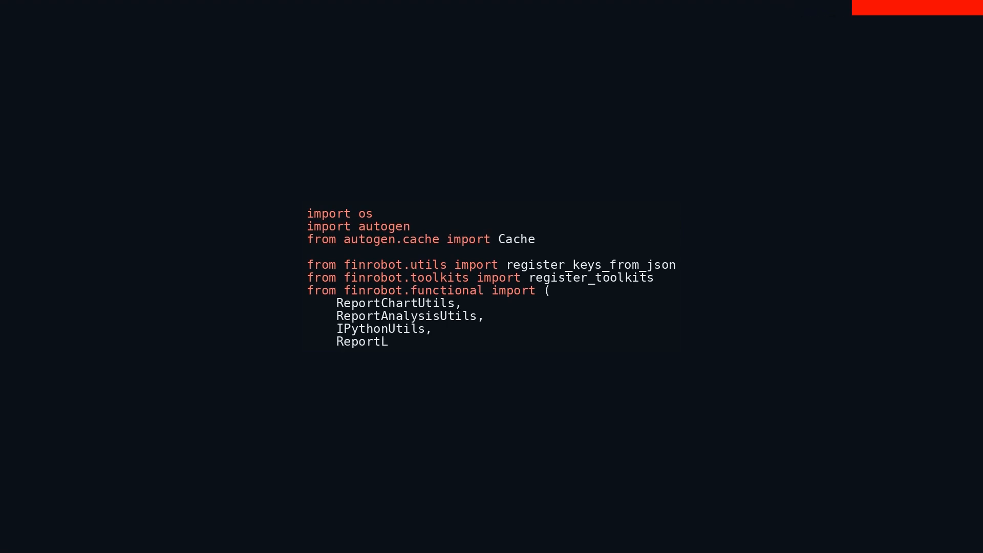
text(abUti)
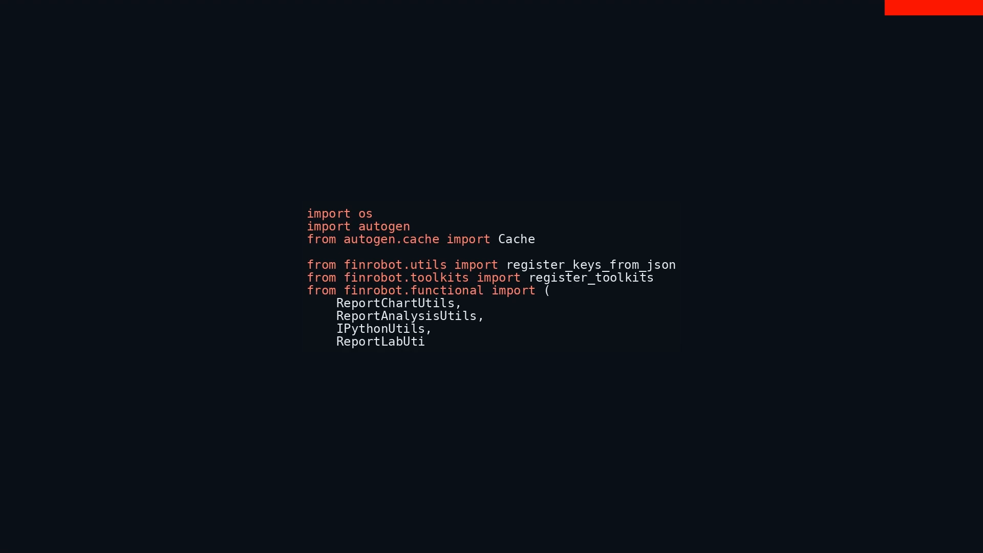
text(ls,)
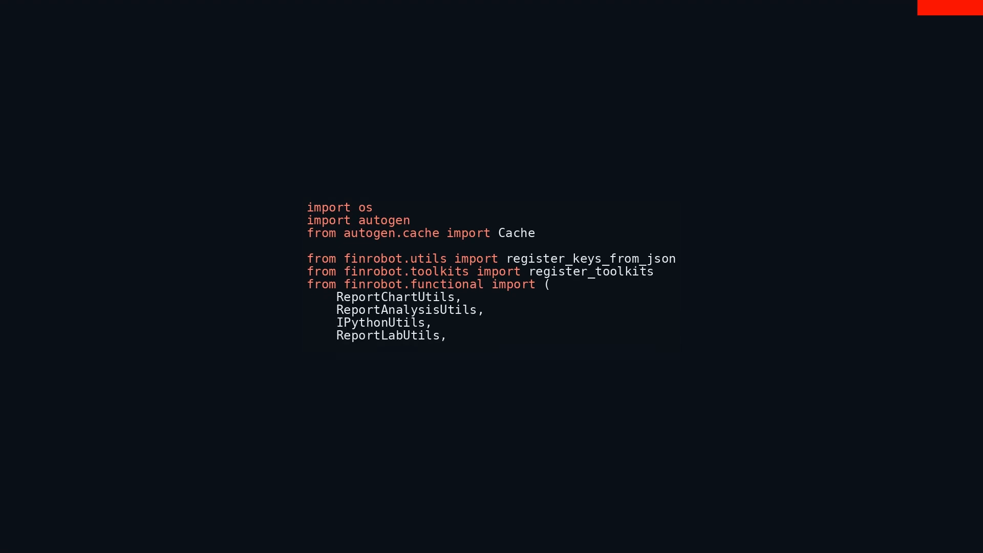
text(Te)
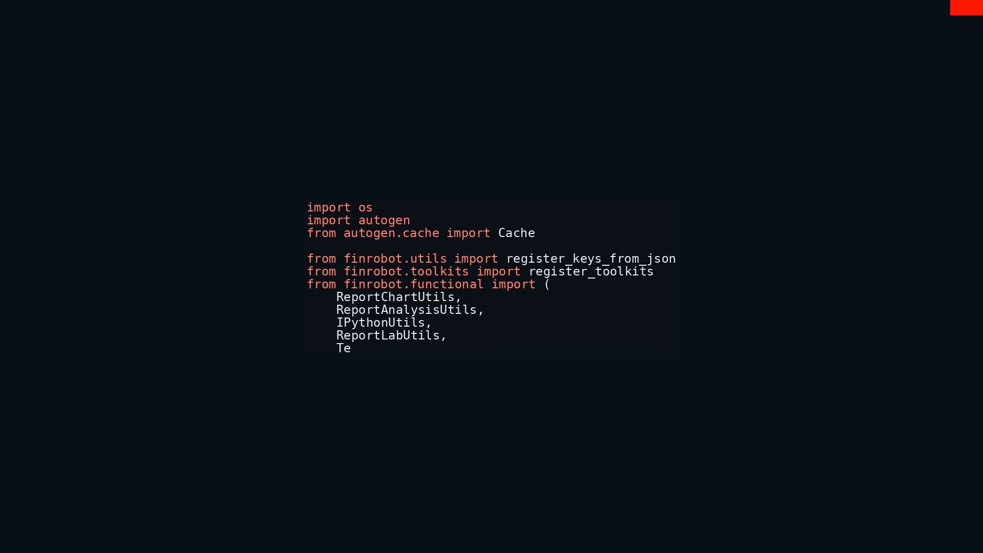
text(xtUt)
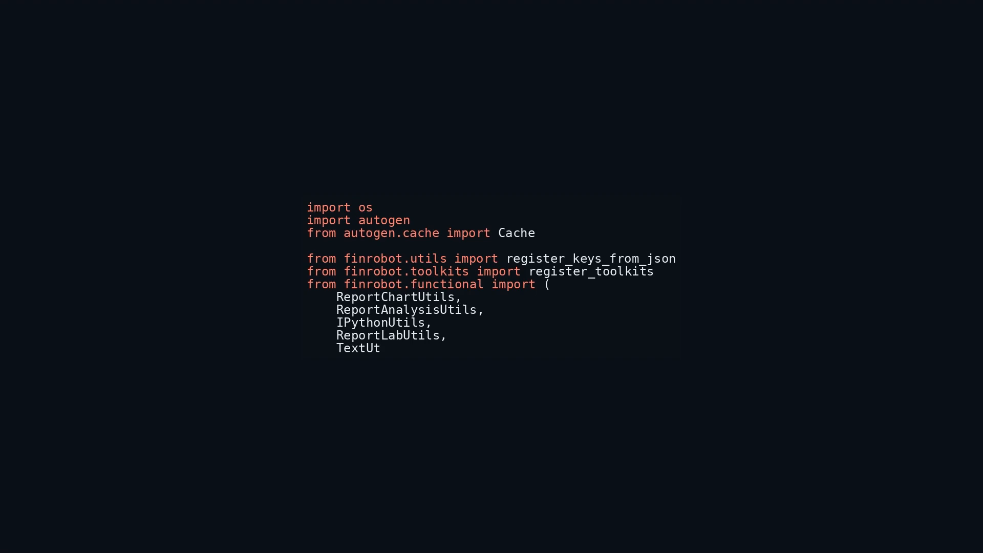
text(ils,)
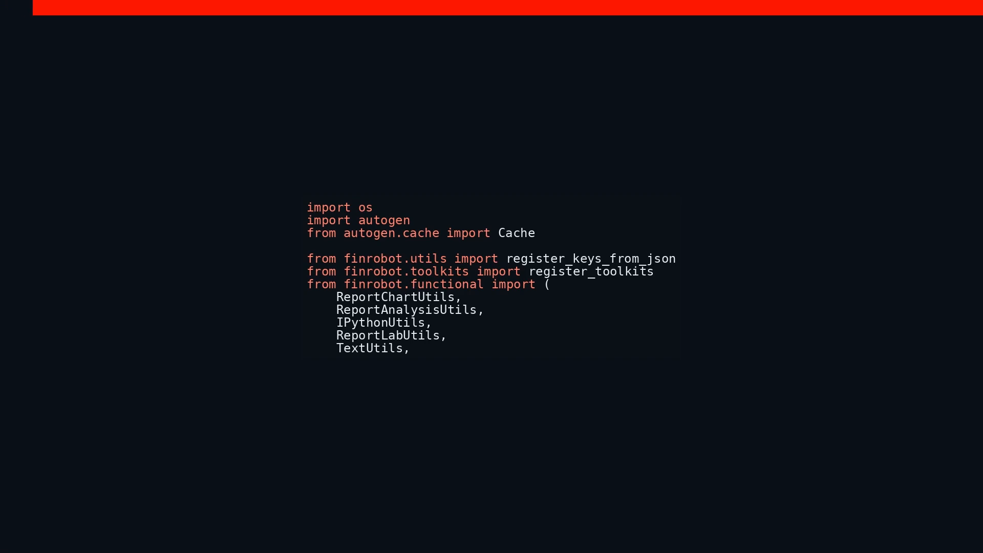
text())
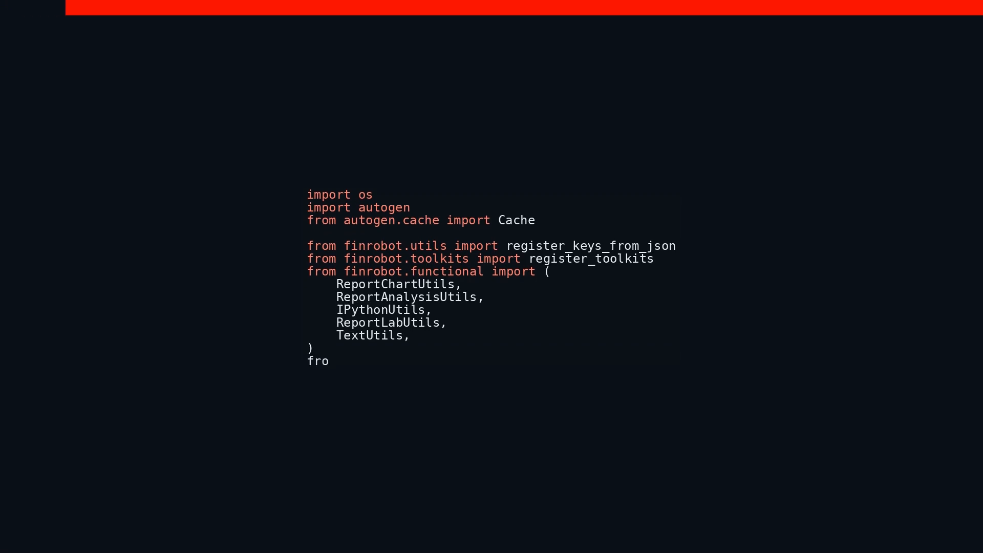
text(m fin)
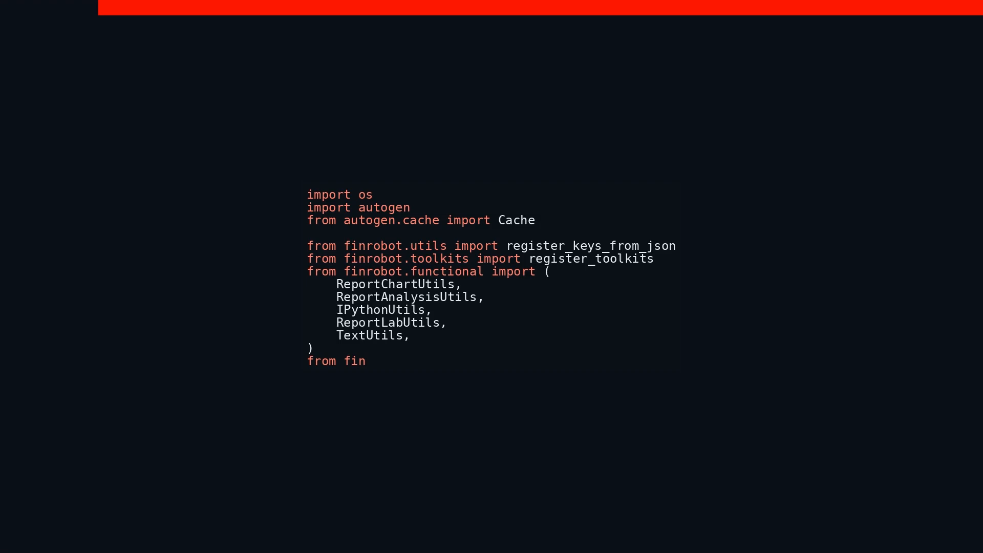
text(robot)
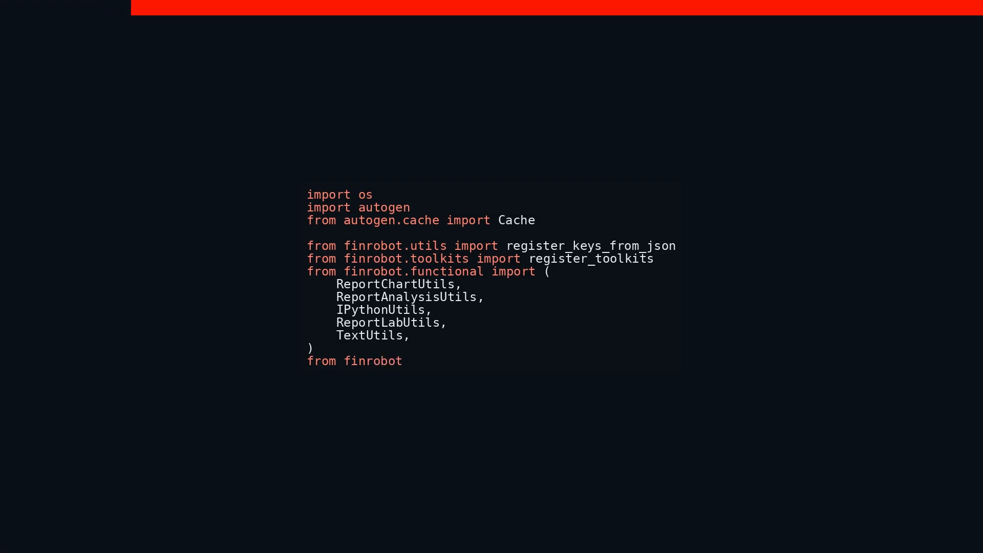
text(.dat)
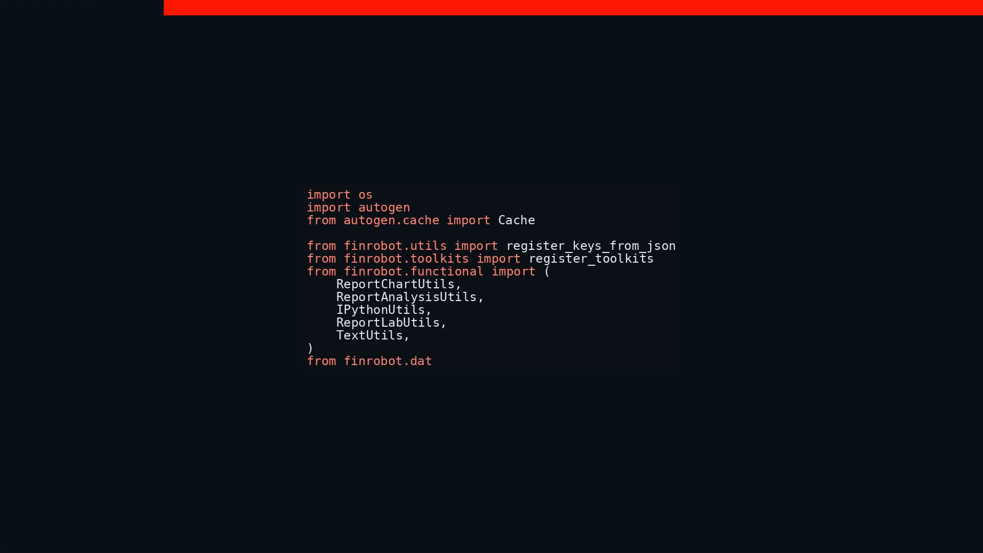
text(a_sou)
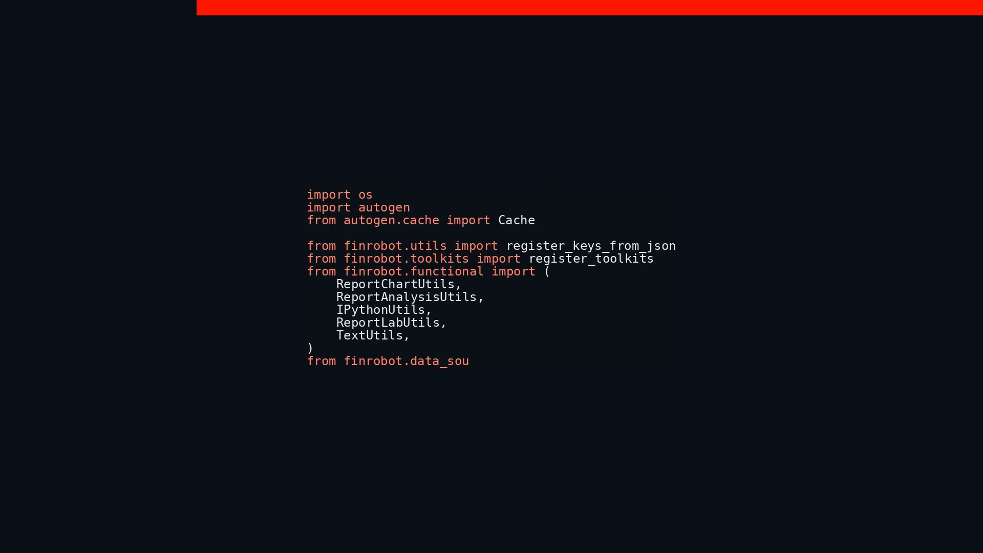
text(rce i)
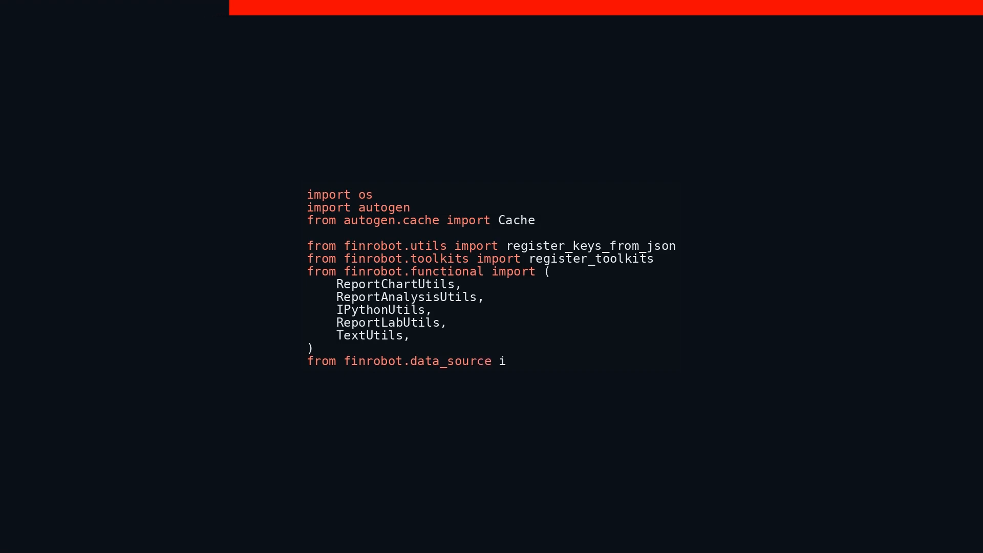
text(mport)
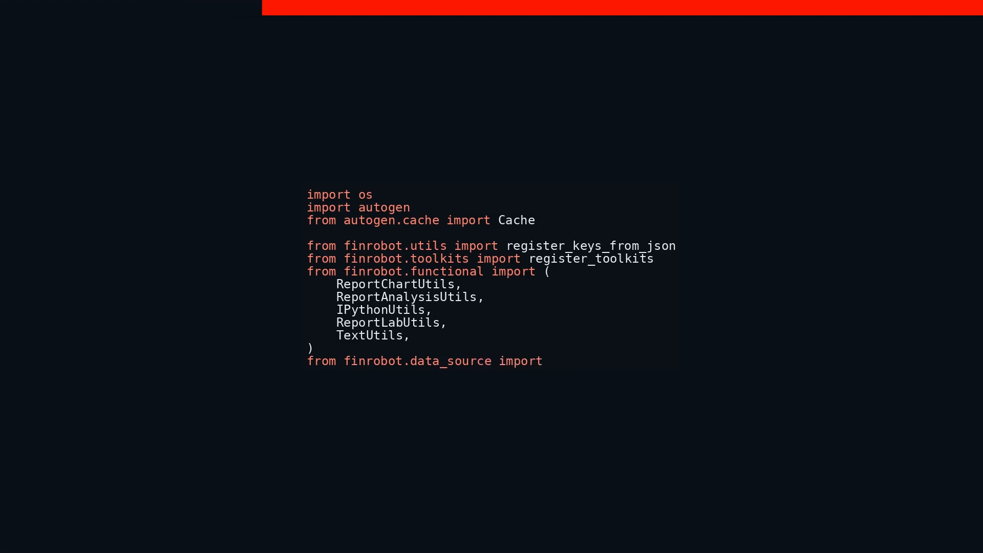
text(FMP)
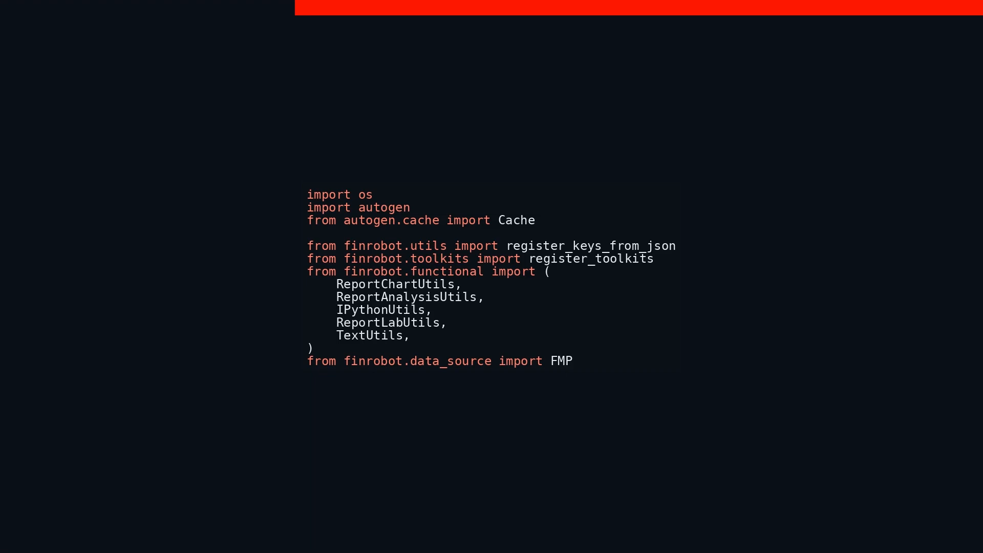
text(Utils)
text(from)
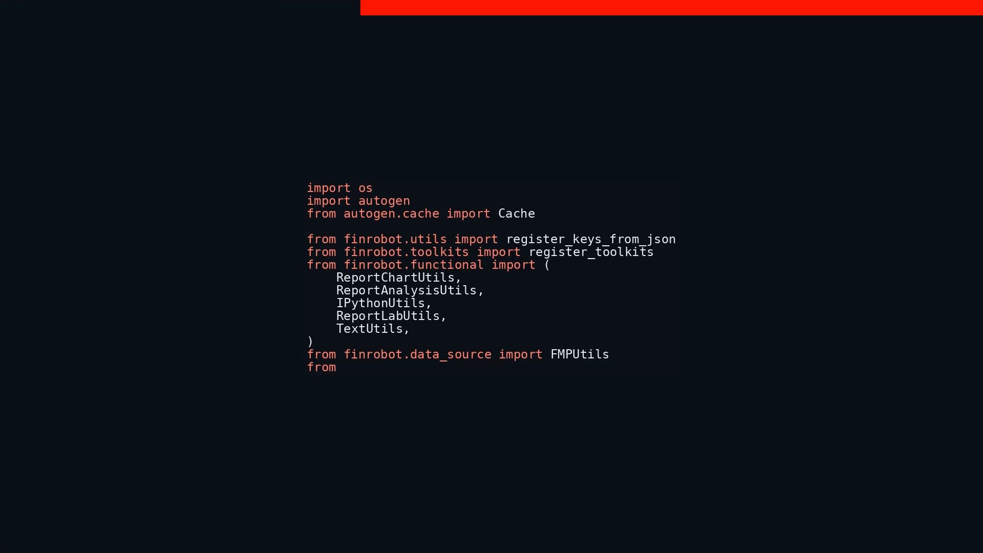
text(text)
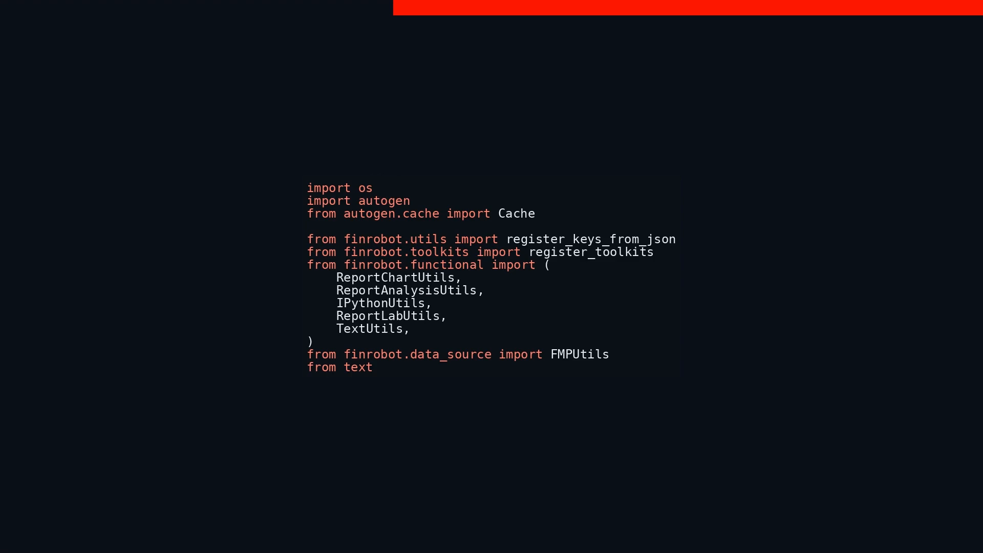
text(wrap)
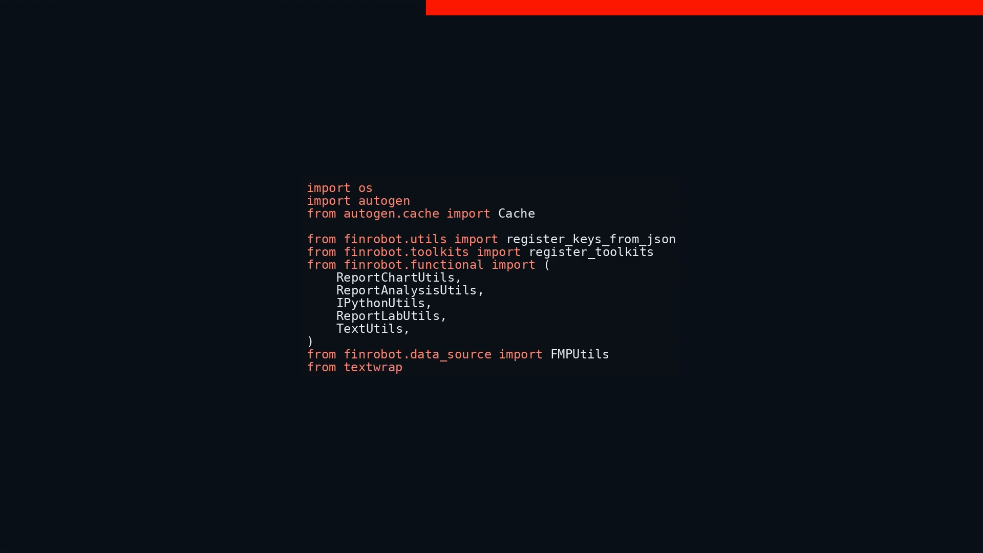
text(impo)
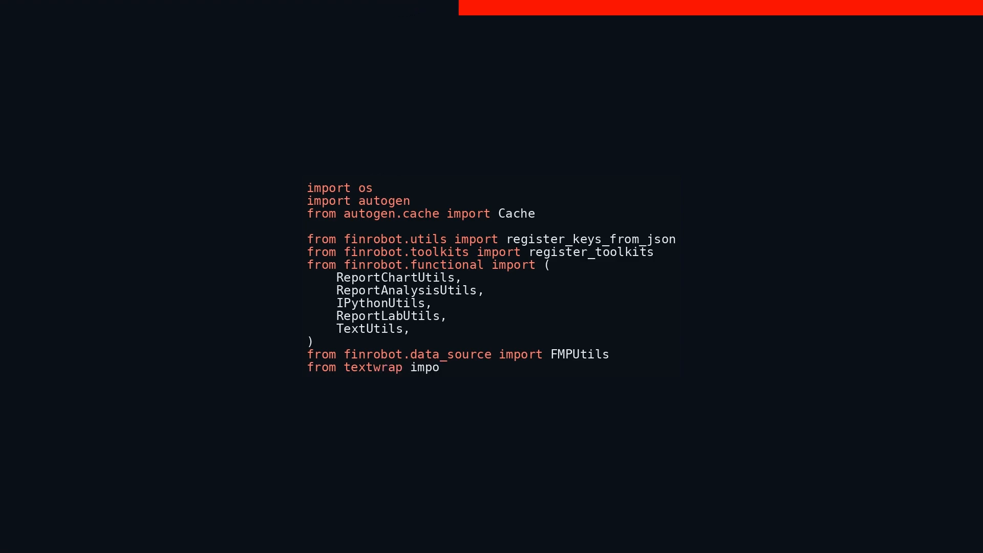
text(rt de)
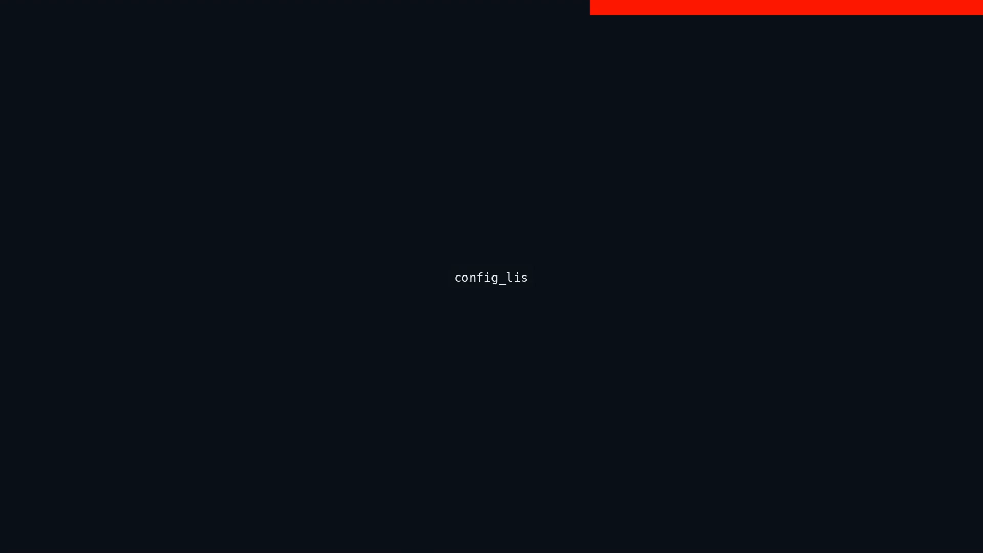
text(t = a)
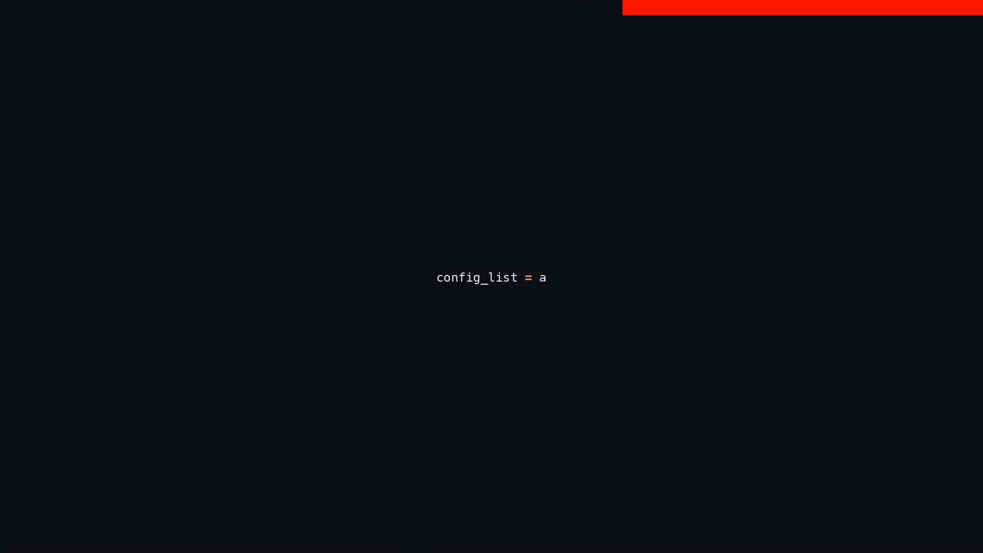
text(utoge)
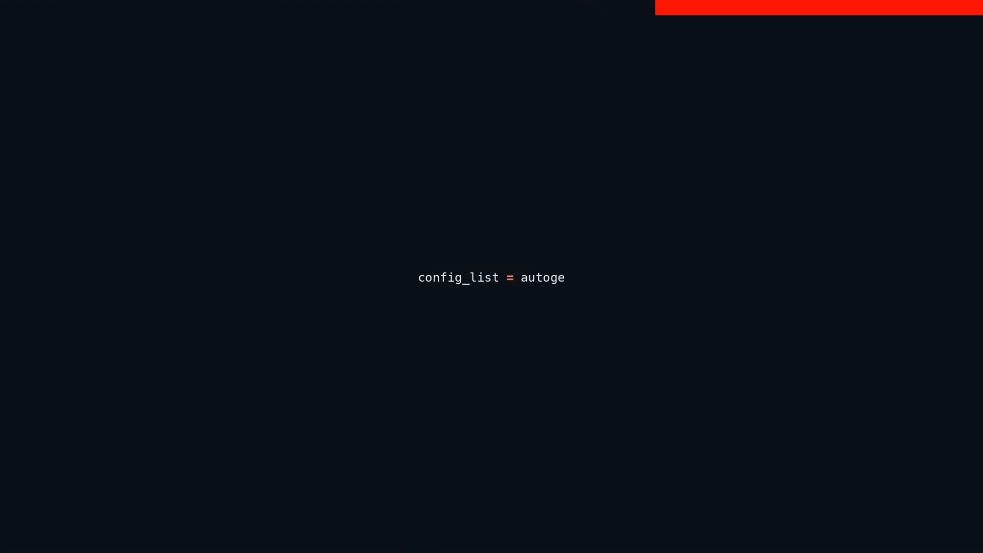
text(n.co)
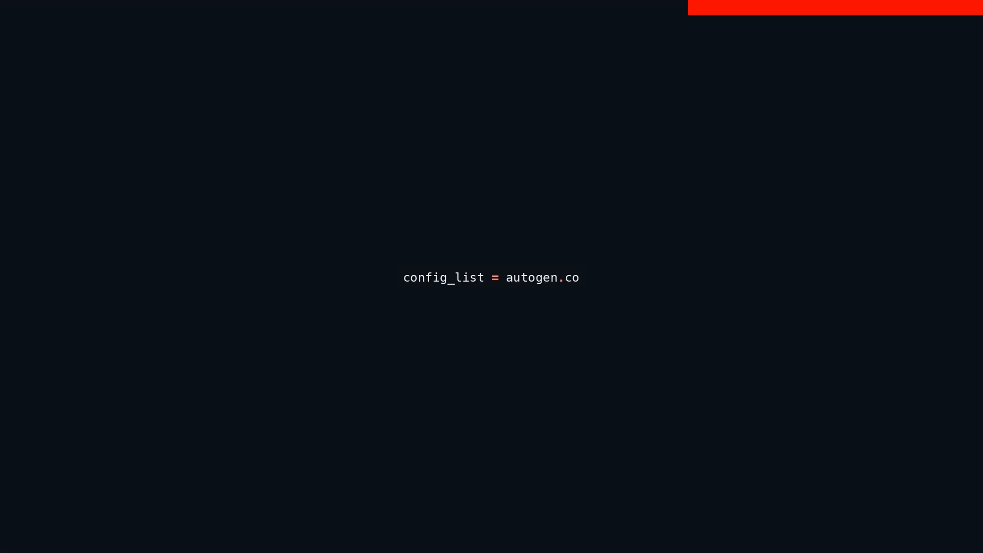
text(nfig_)
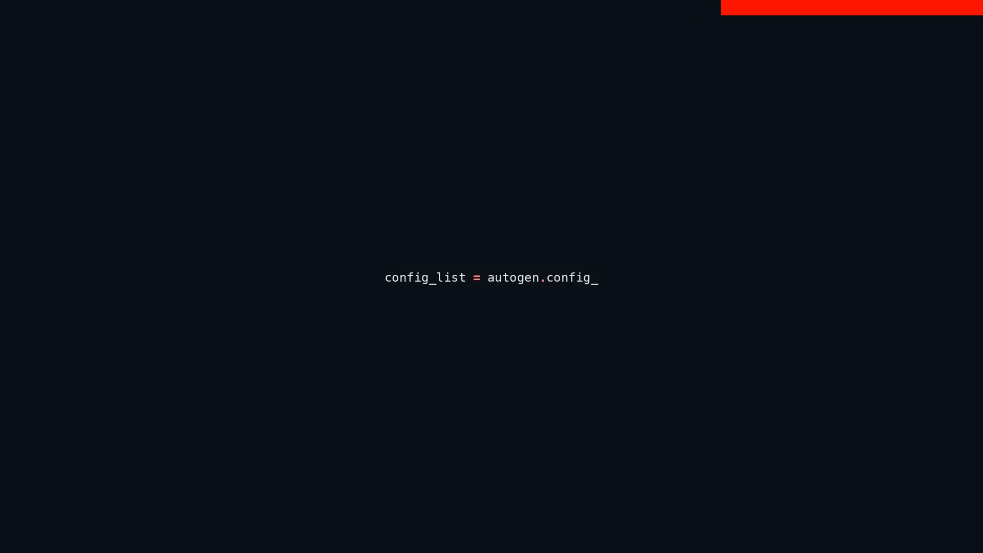
text(list_)
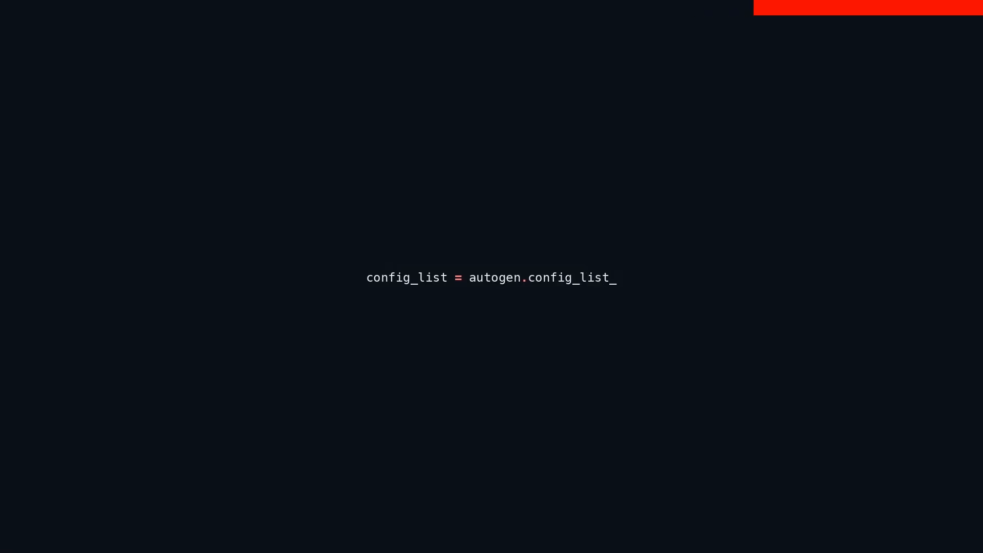
text(from_)
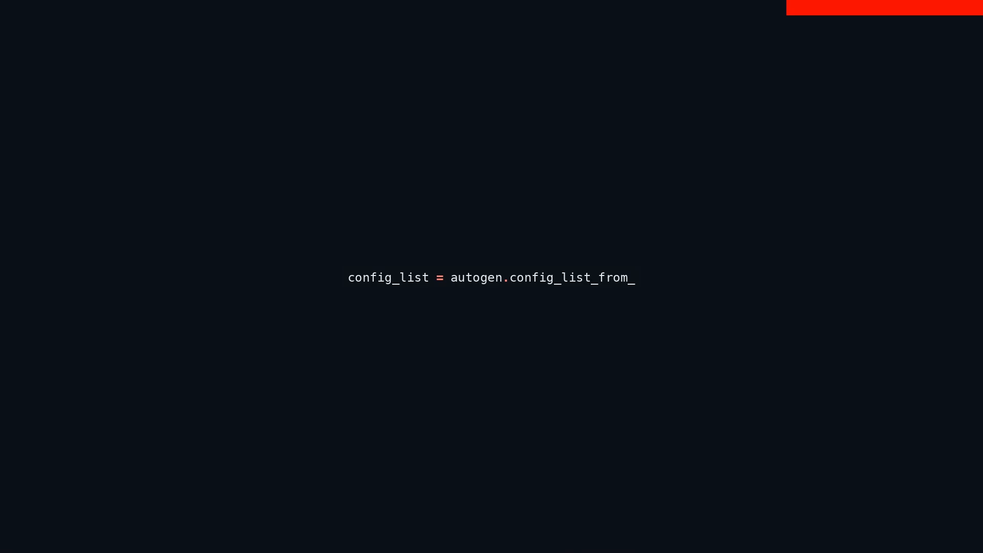
text(json)
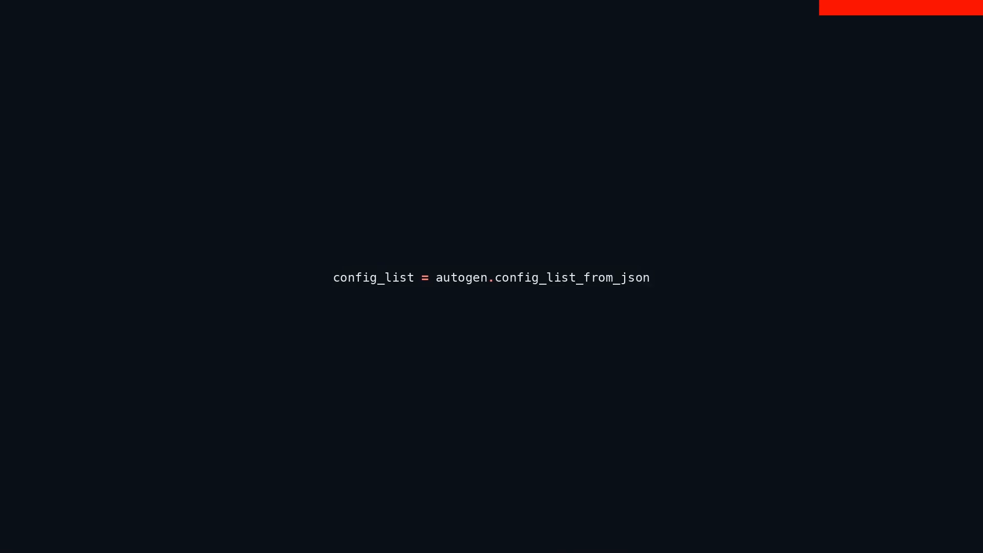
text(()
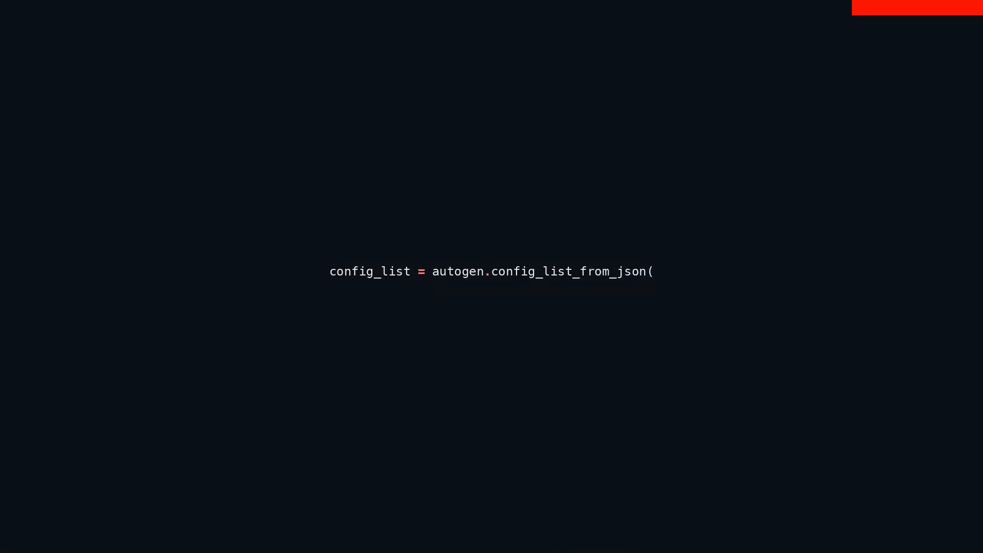
text("../)
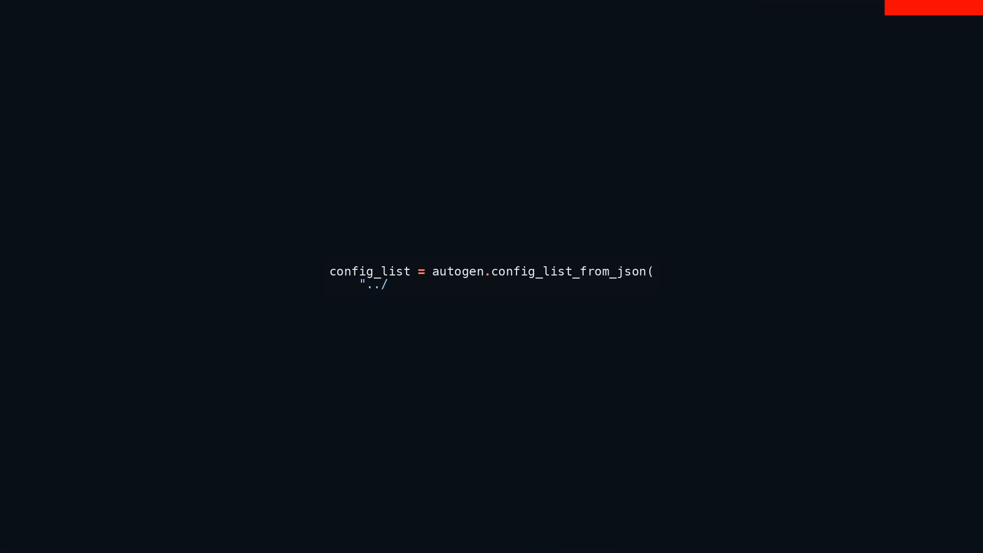
text(OAI_)
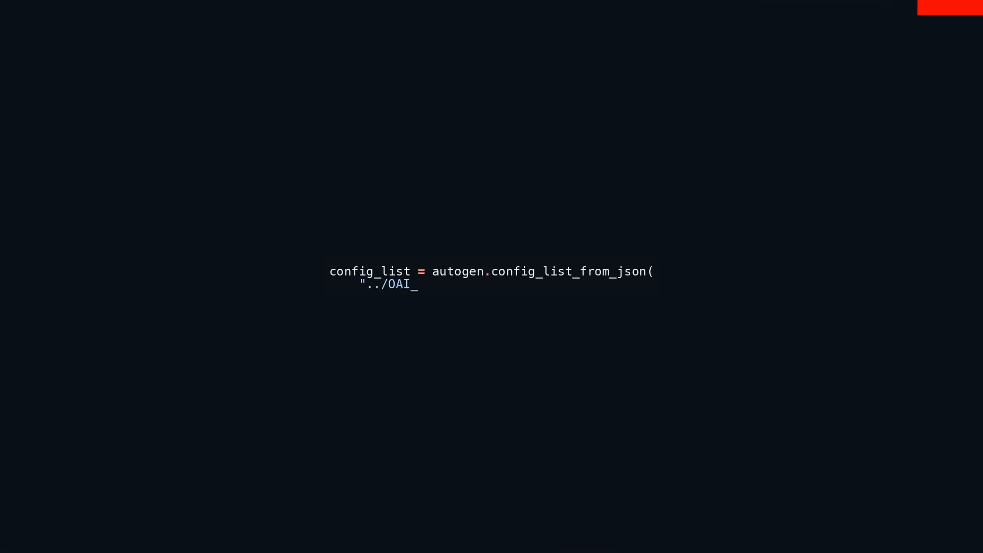
text(CONFI)
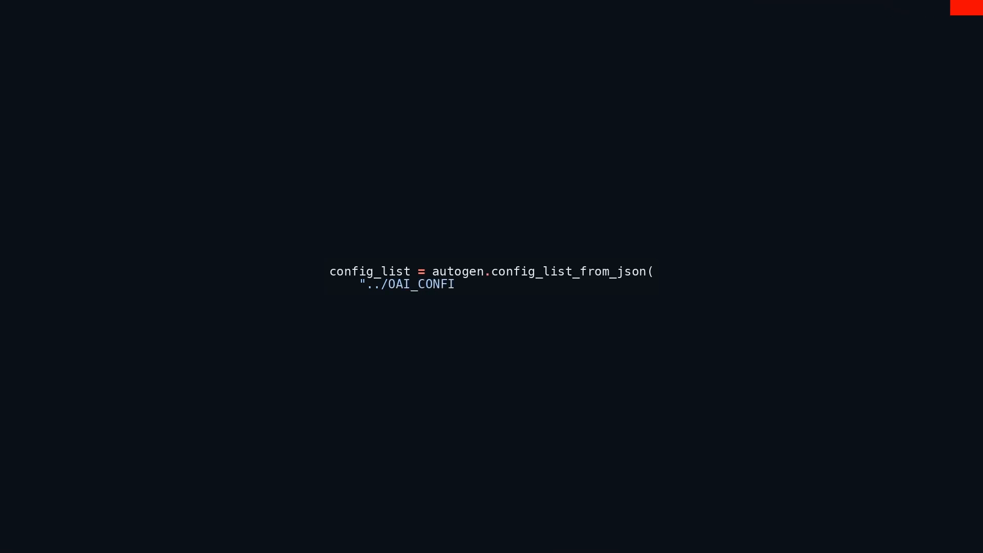
text(G_LIS)
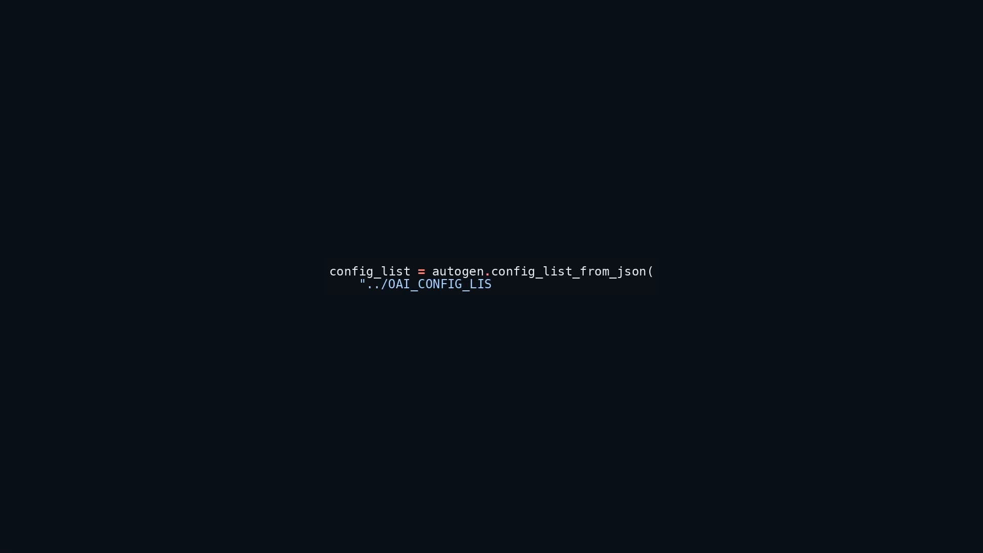
text(T",)
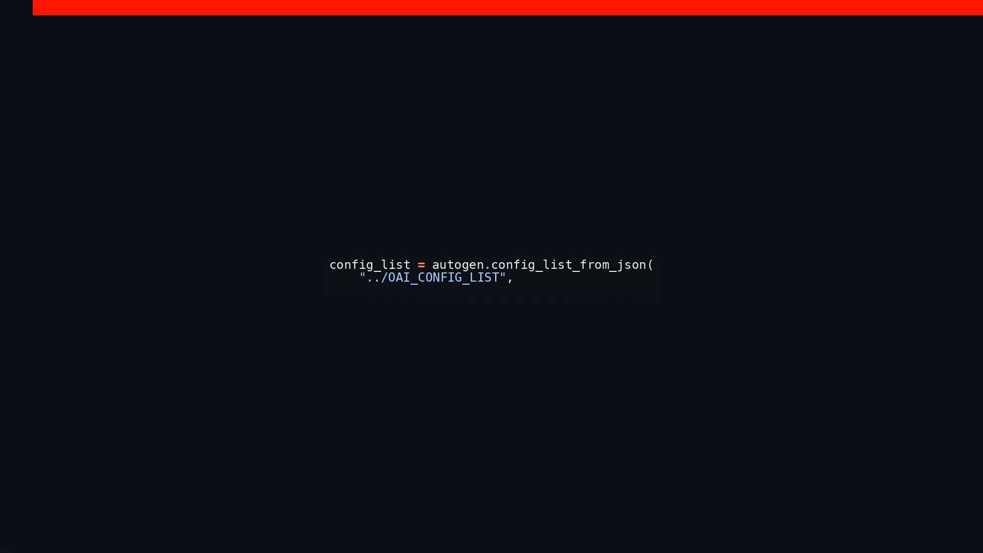
text(f)
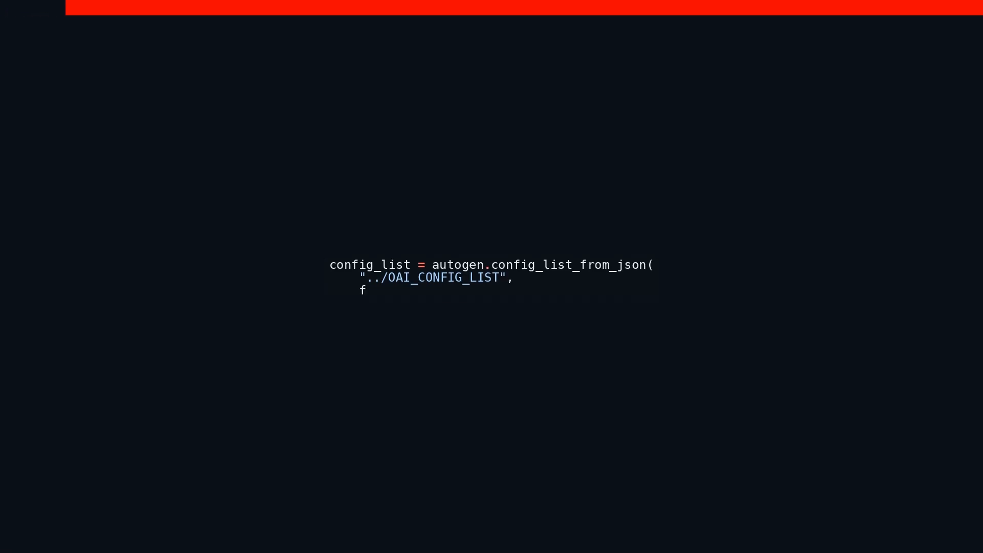
text(ilter)
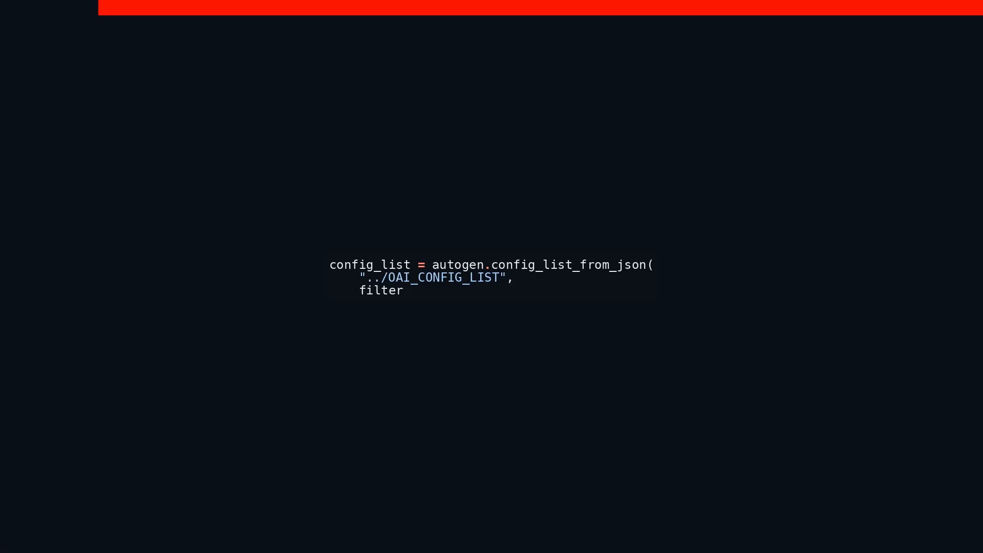
text(_dict)
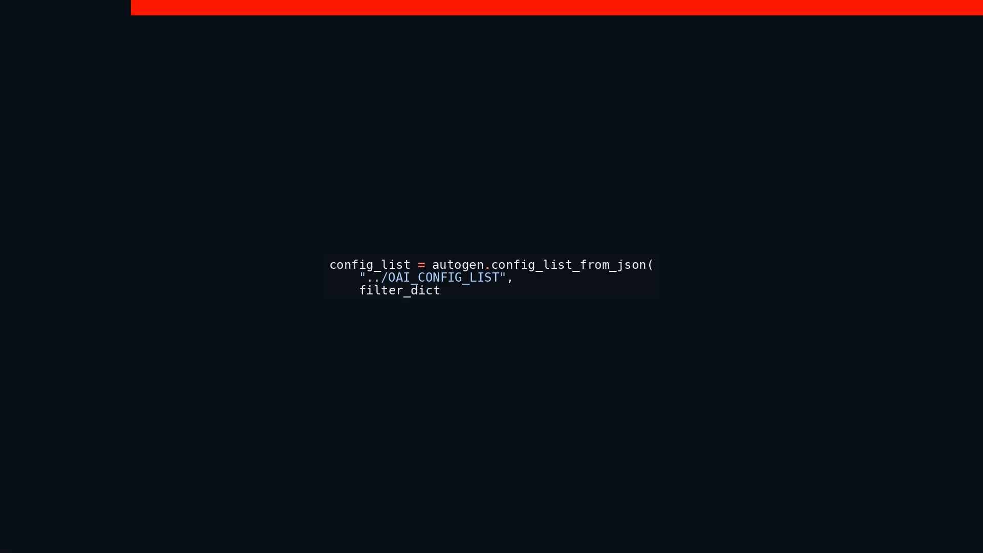
text(={)
text("mo)
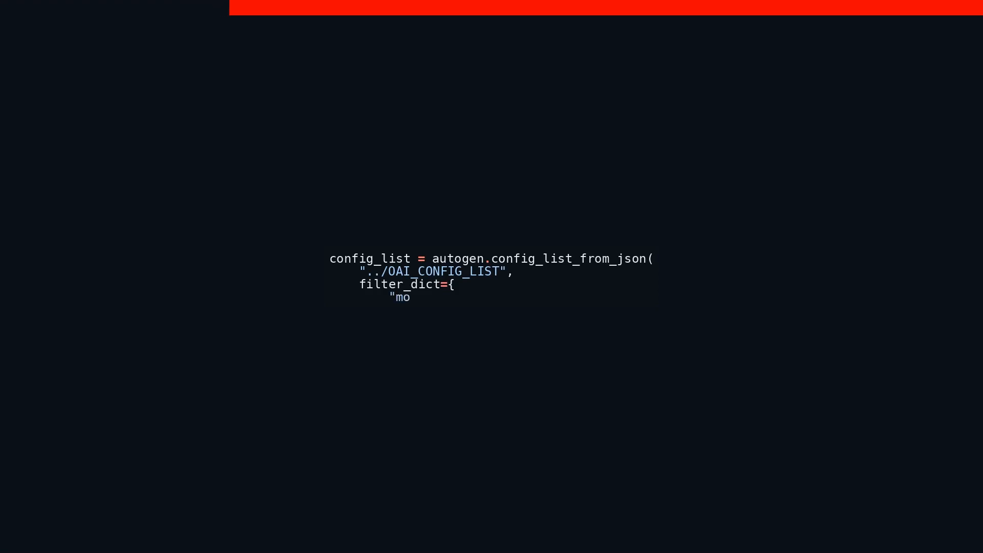
text(del":)
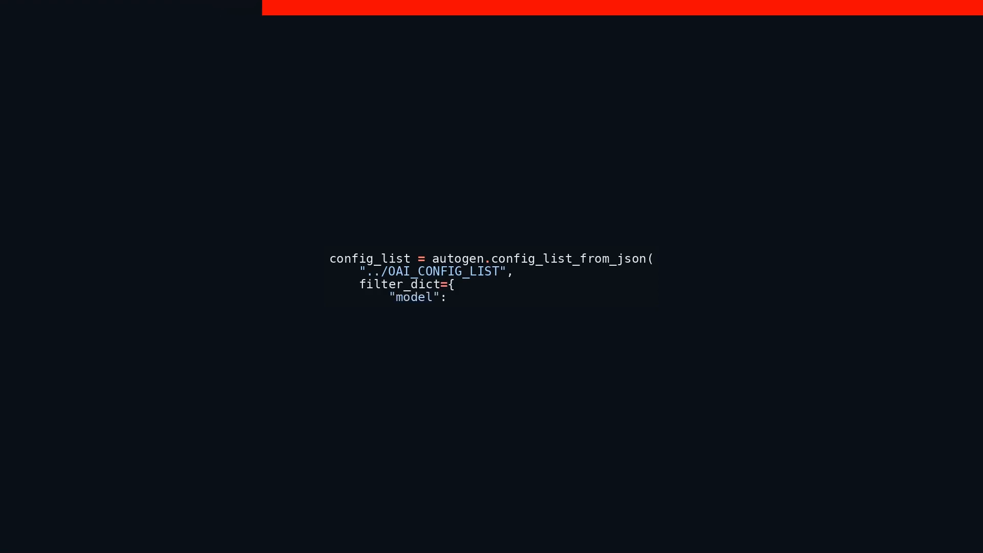
text(["g)
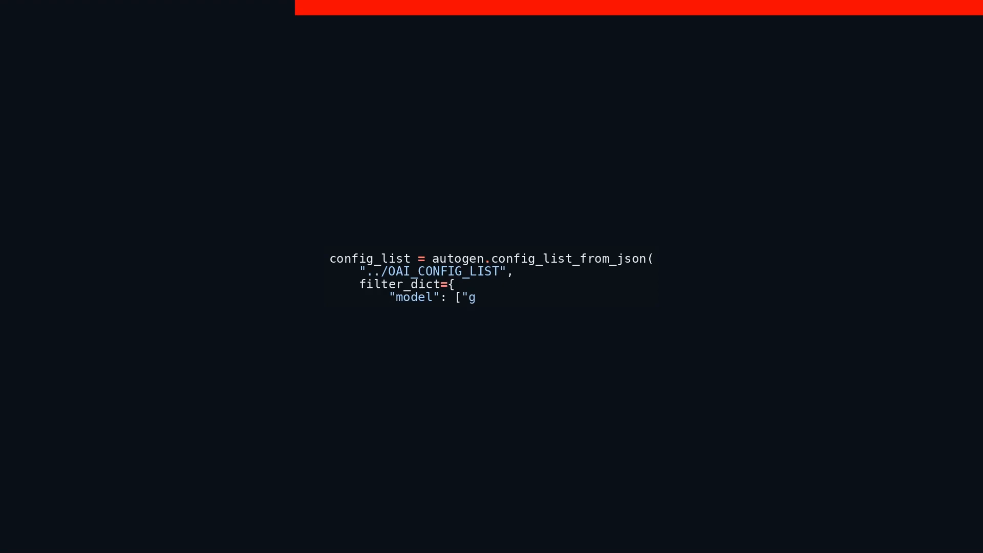
text(pt-4-)
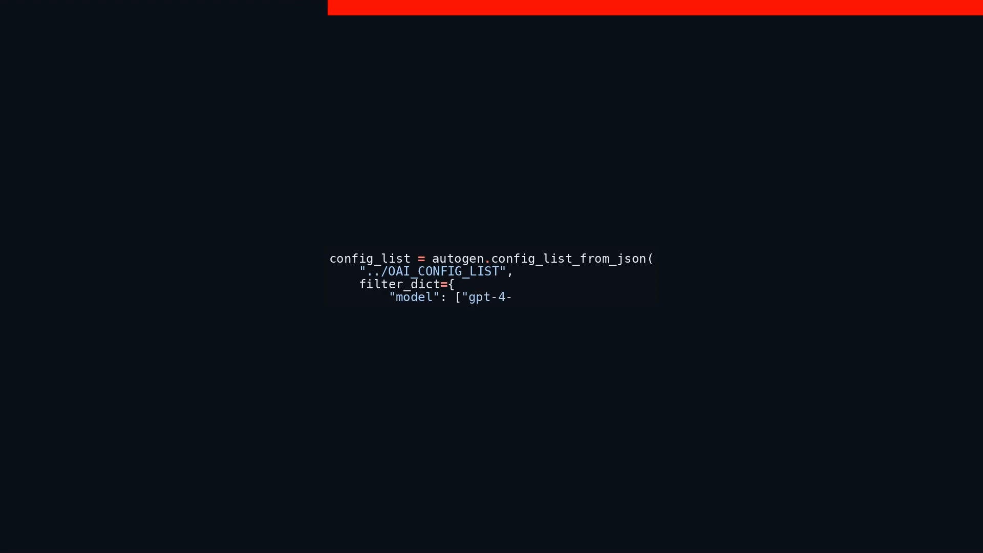
text(0125-)
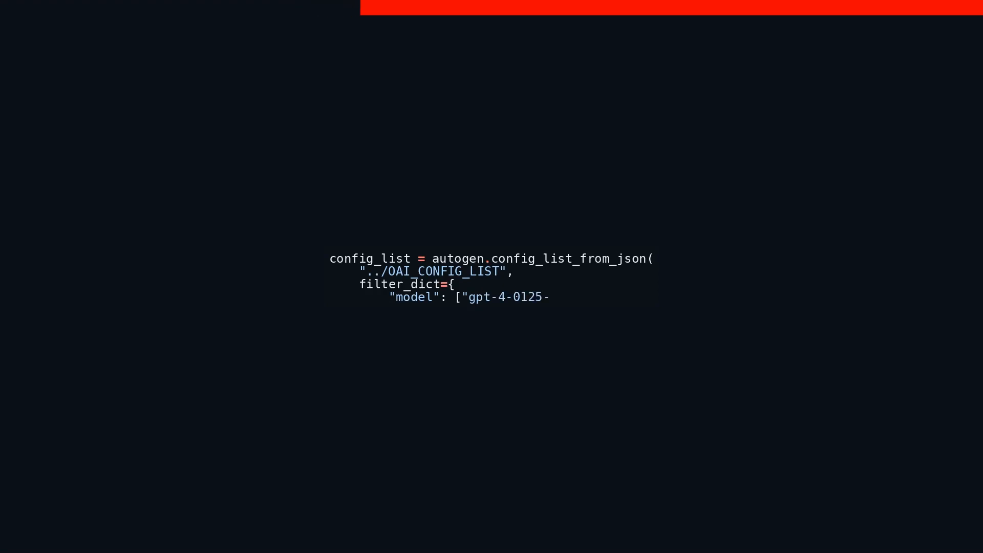
text(previ)
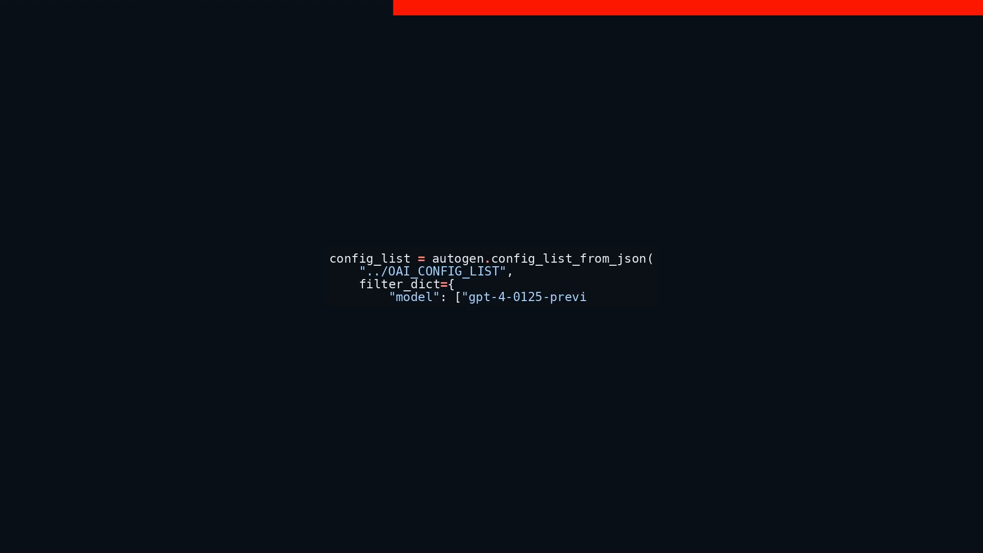
text(ew"],)
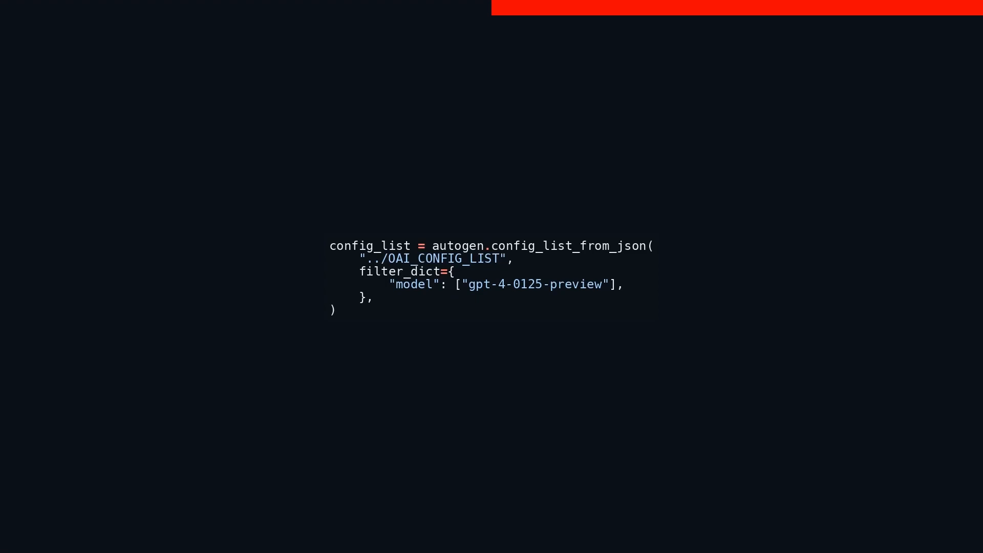
text(llm)
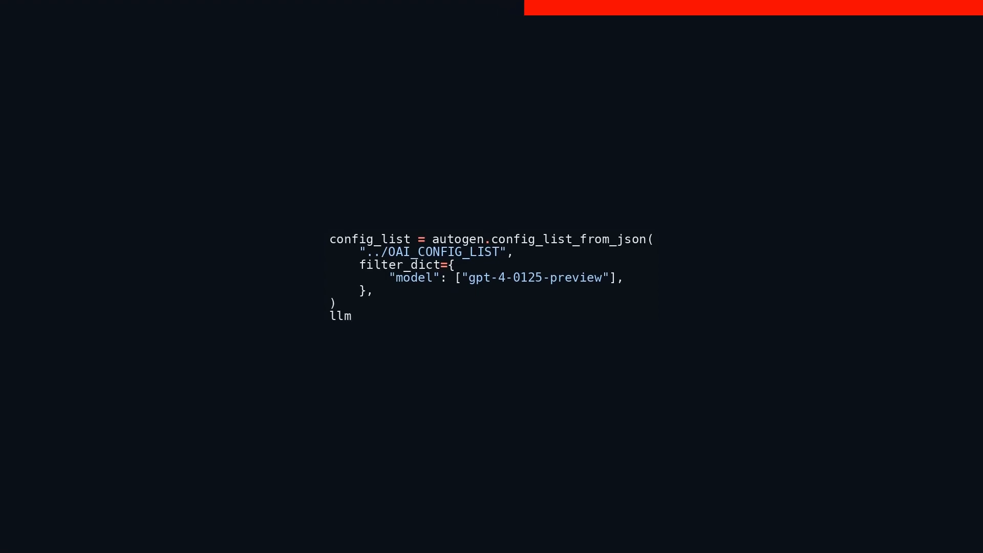
text(_conf)
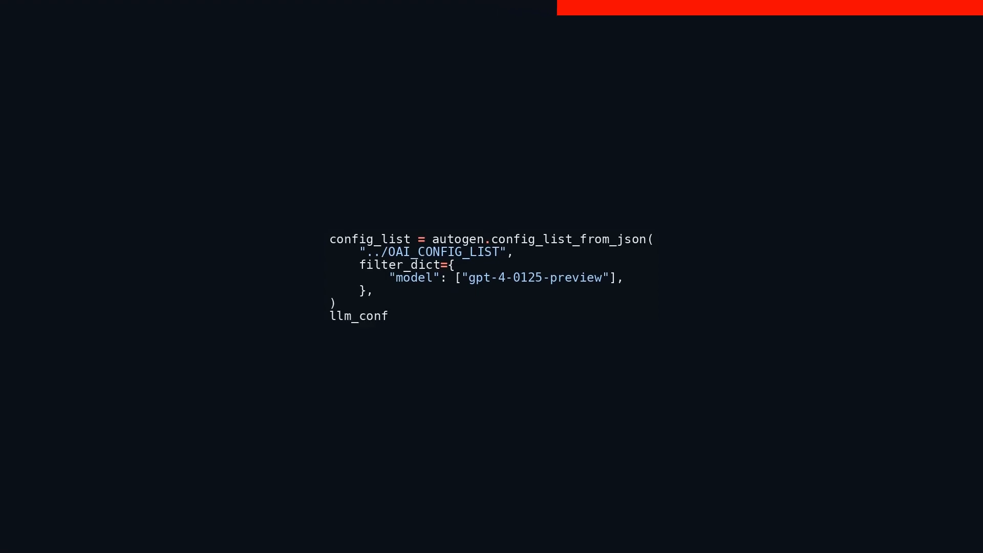
text(ig =)
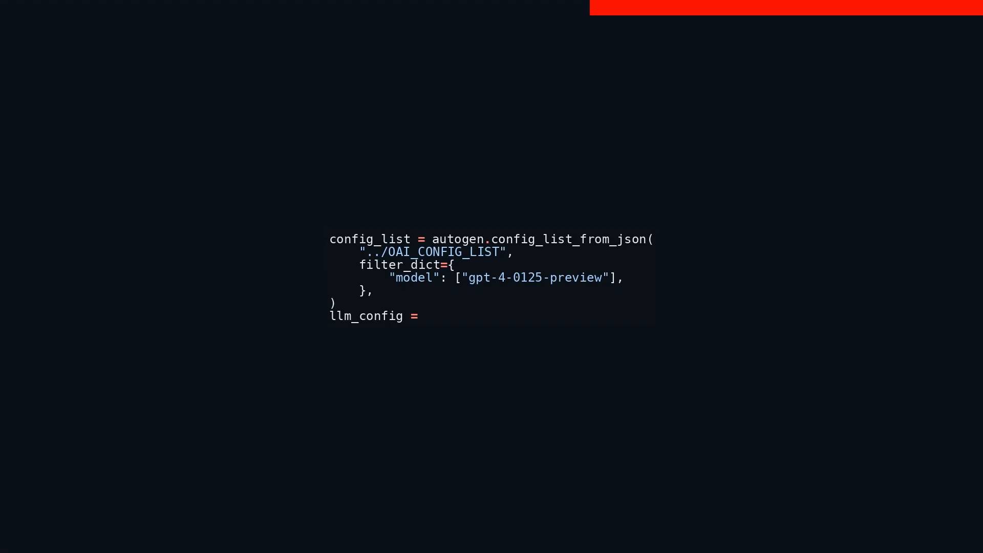
text({)
text("co)
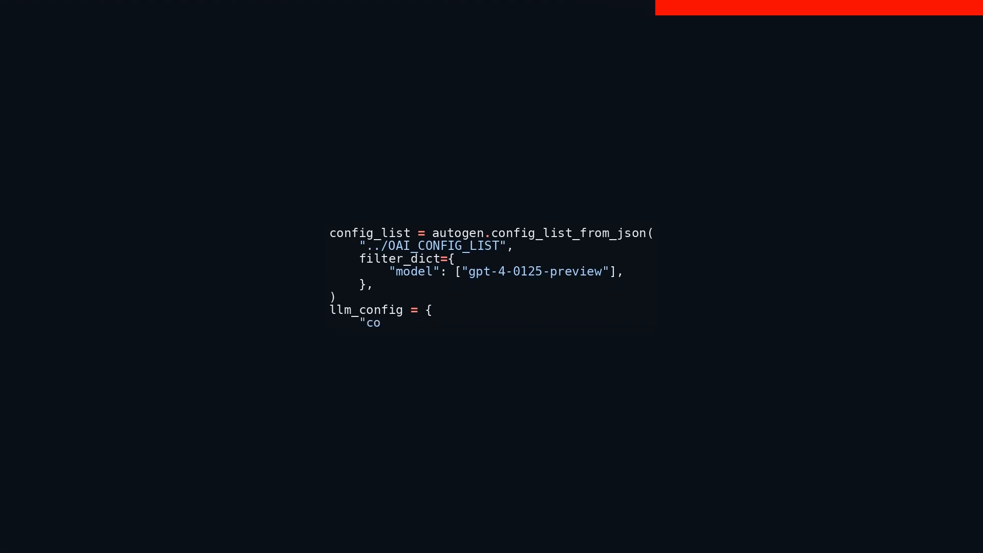
text(nfig_)
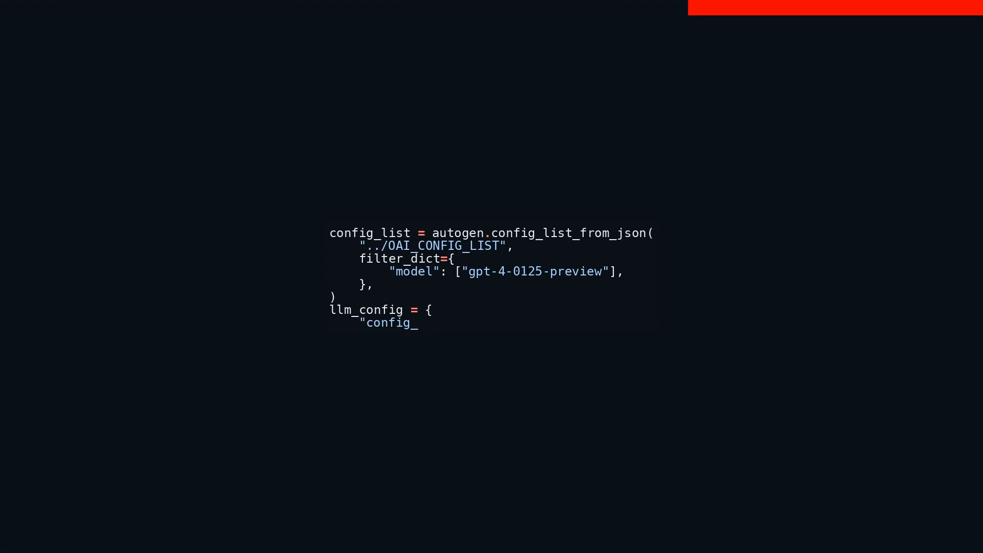
text(list")
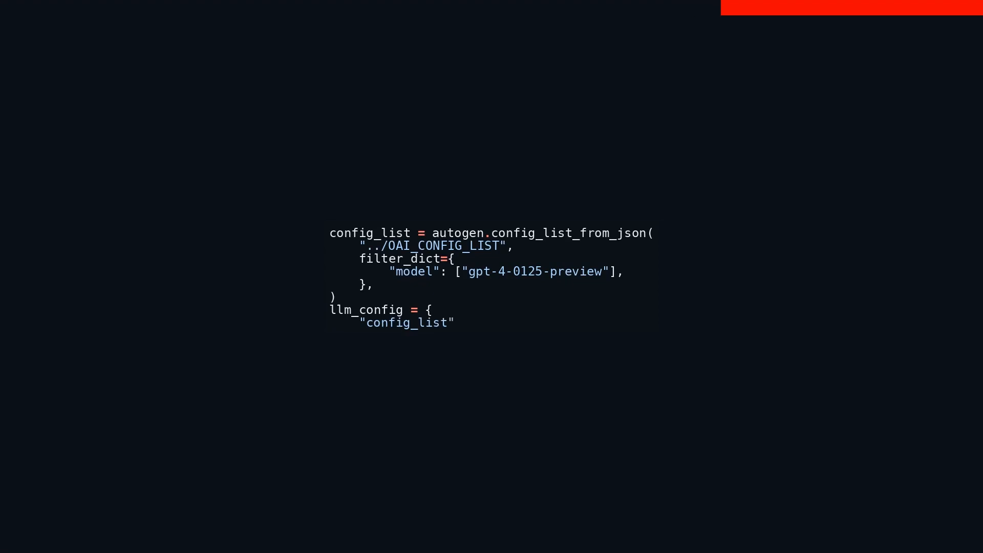
text(: co)
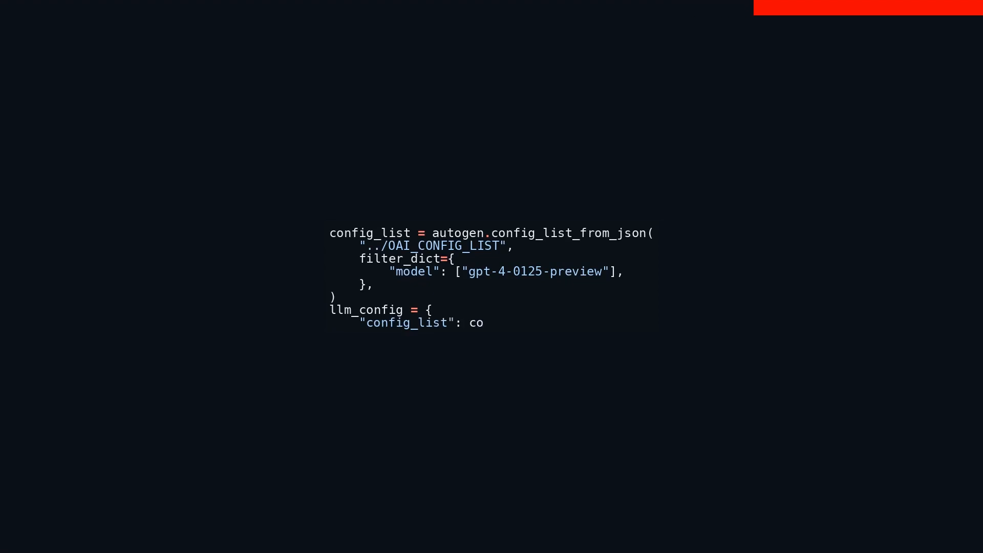
text(nfig_)
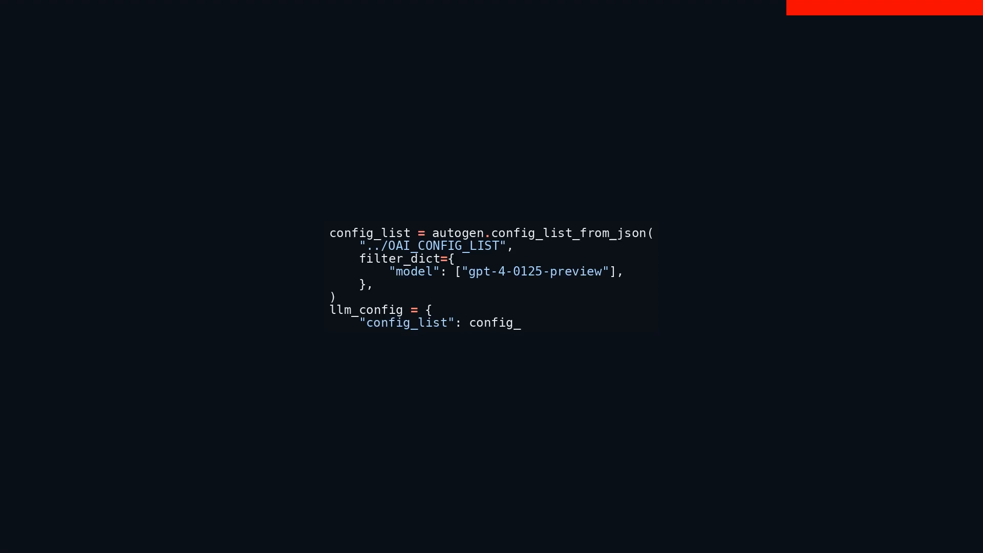
text(list,)
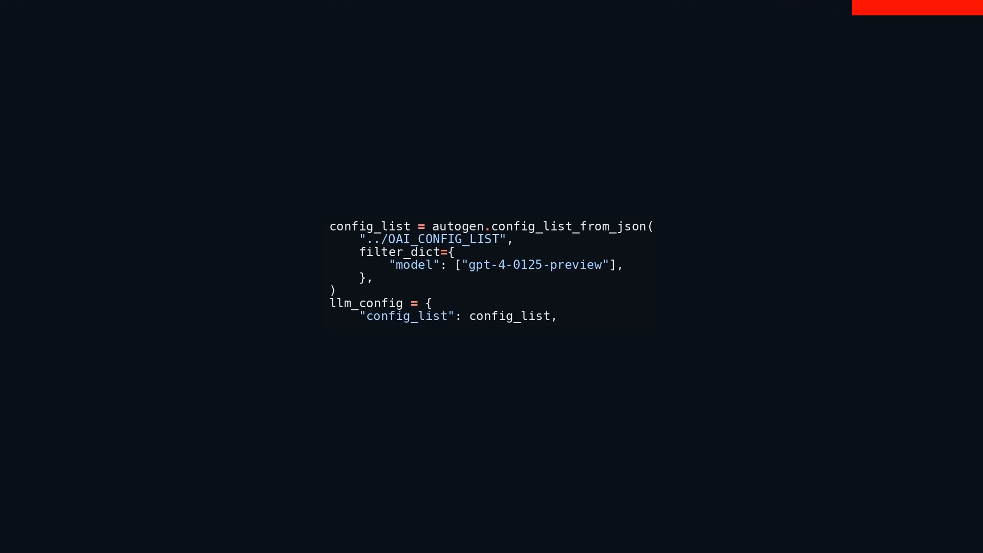
text("tim)
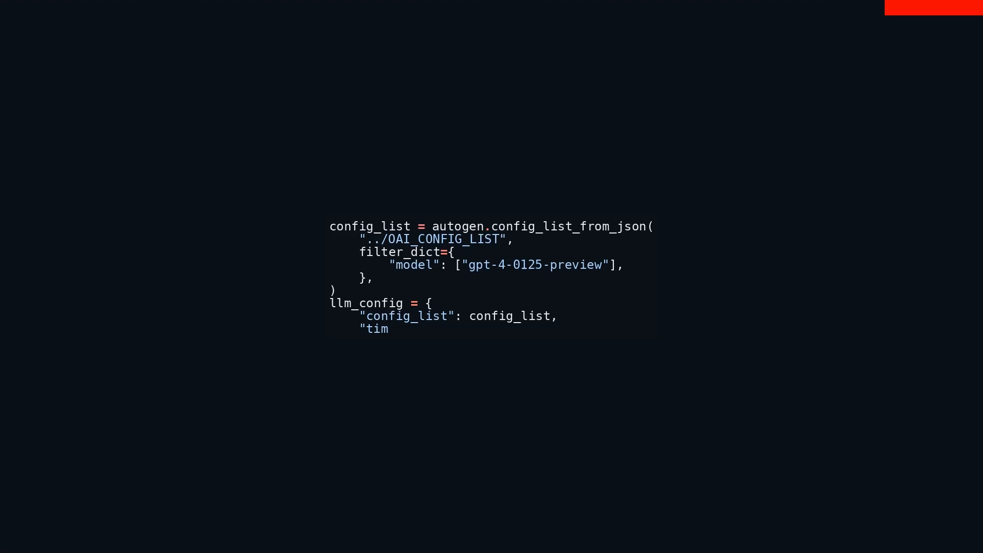
text(eout")
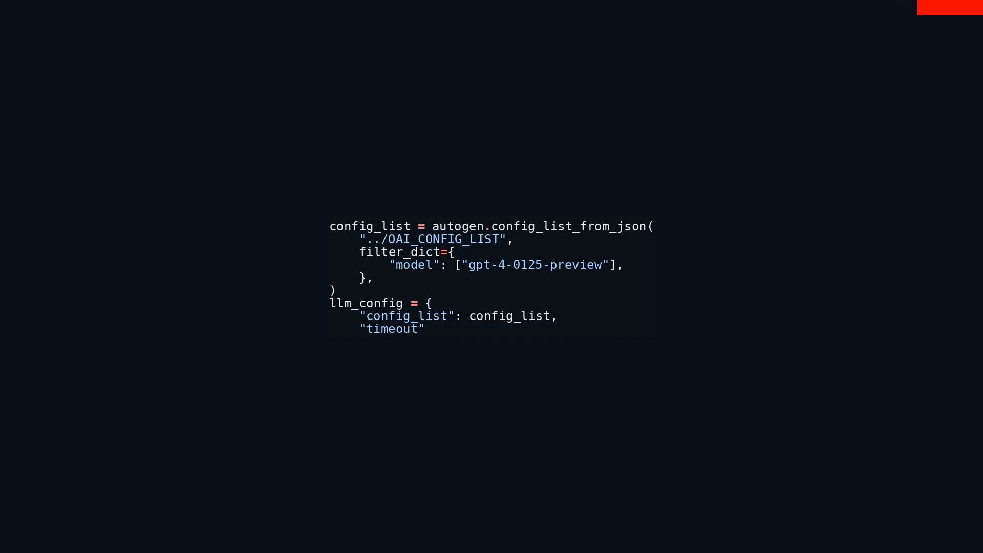
text(: 120,)
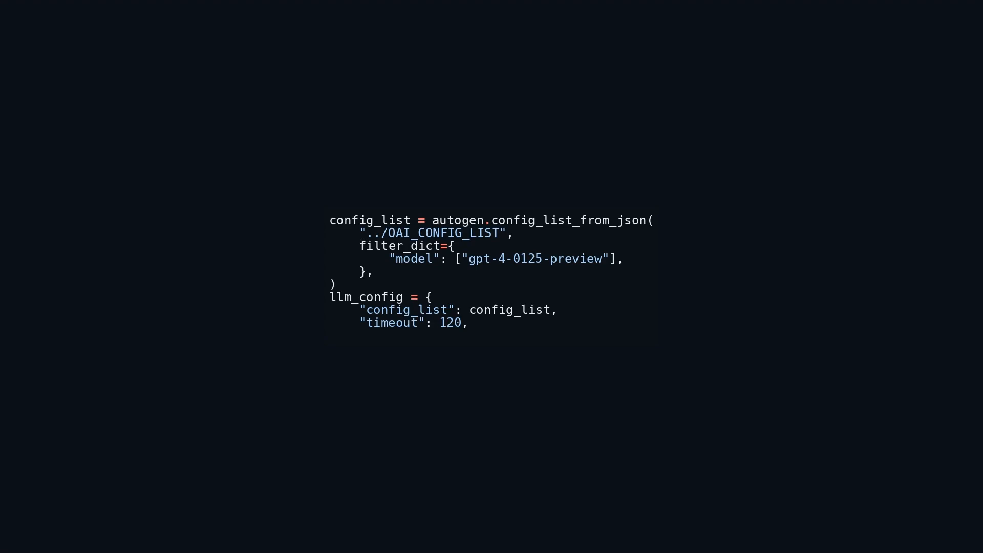
text("te)
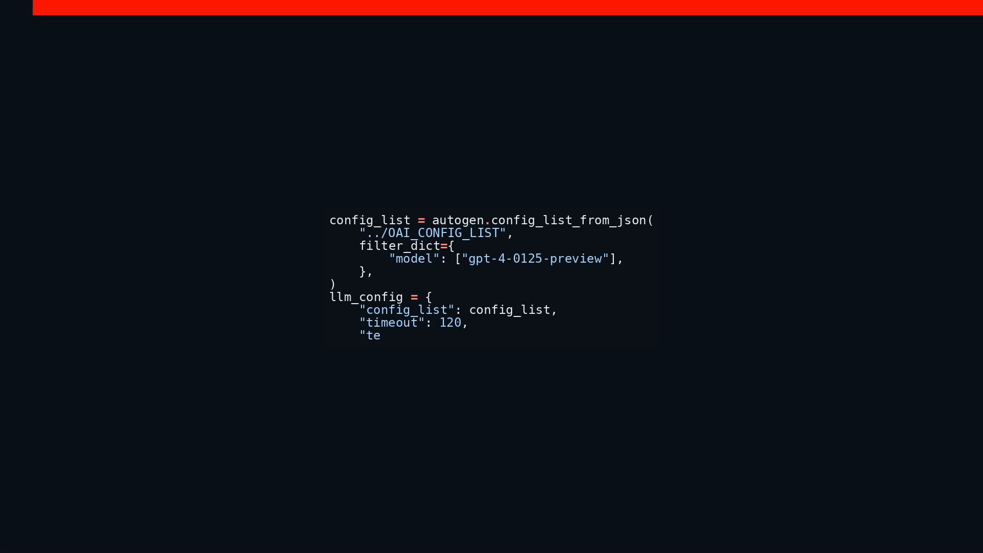
text(mpera)
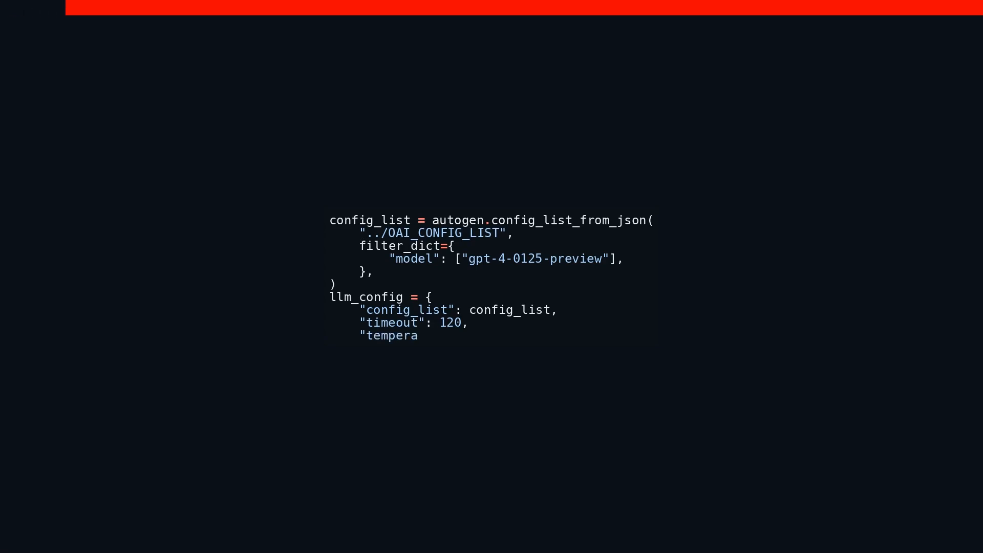
text(ture")
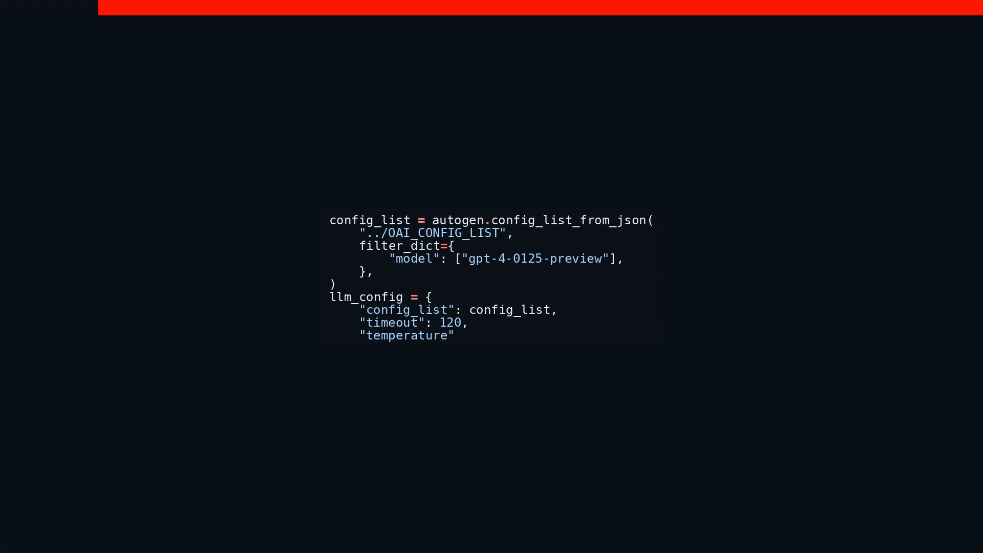
text(: 0.)
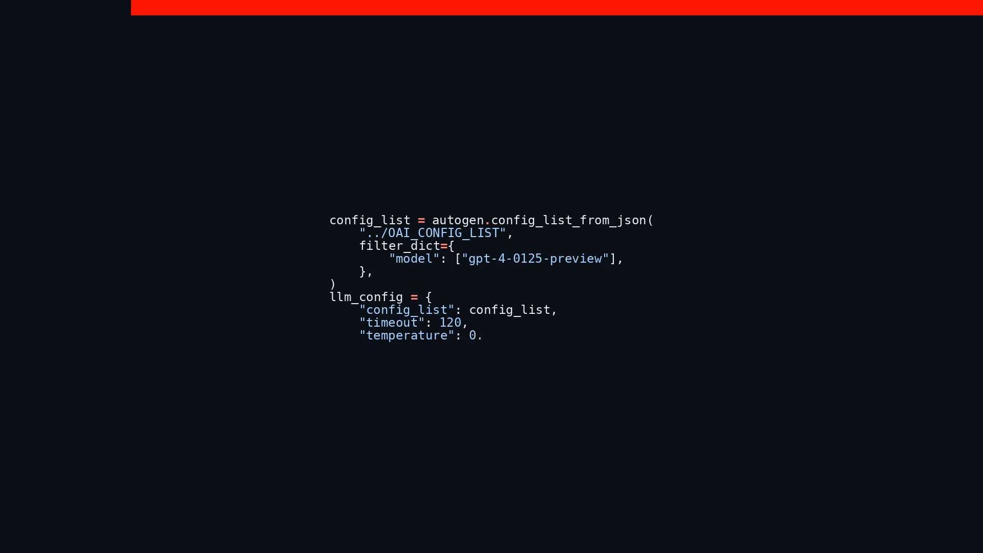
text(5,)
text(regis)
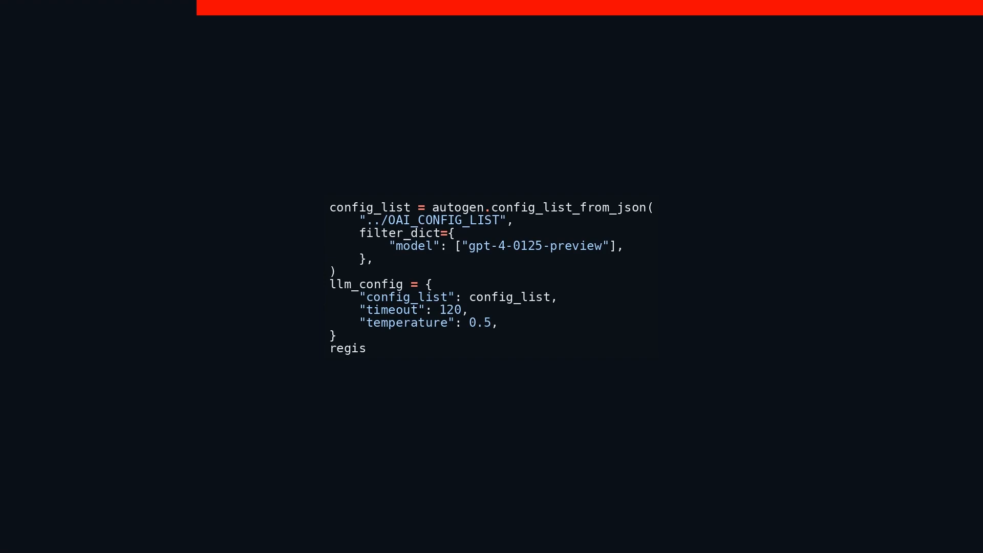
text(ter_k)
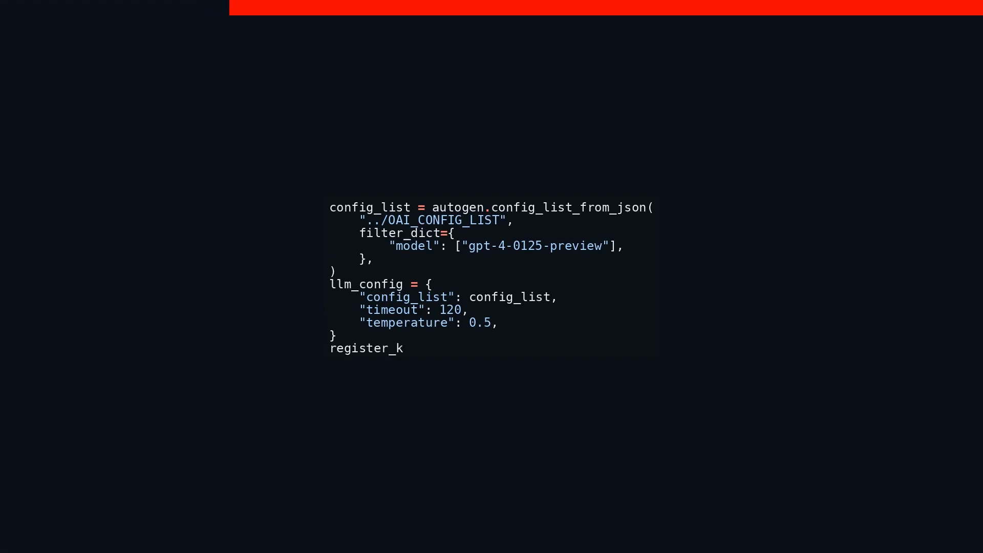
text(eys_)
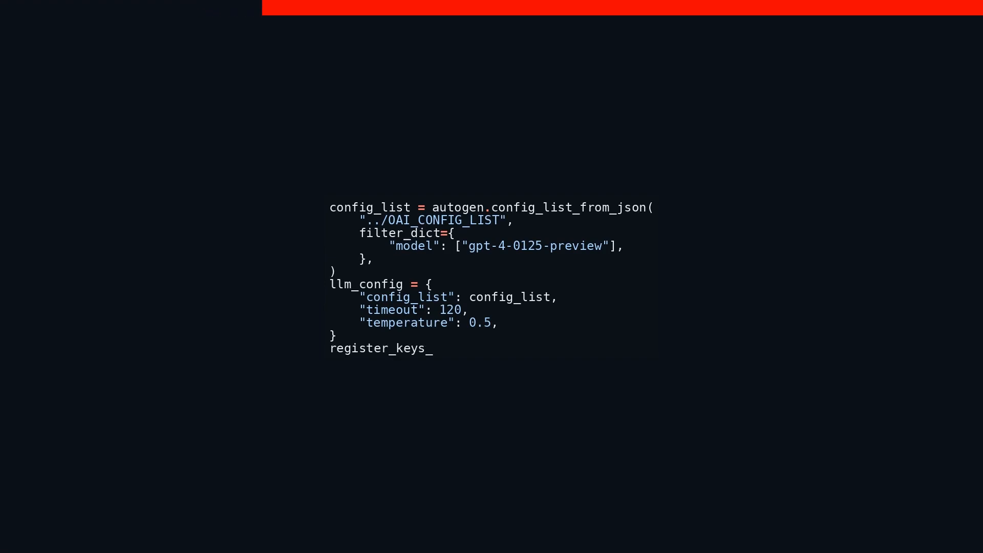
text(from_)
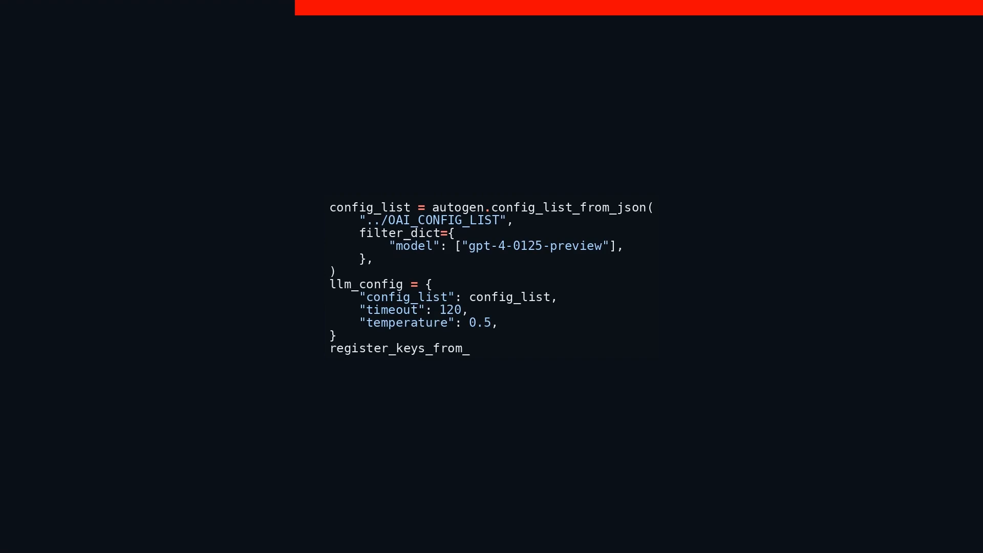
text(json()
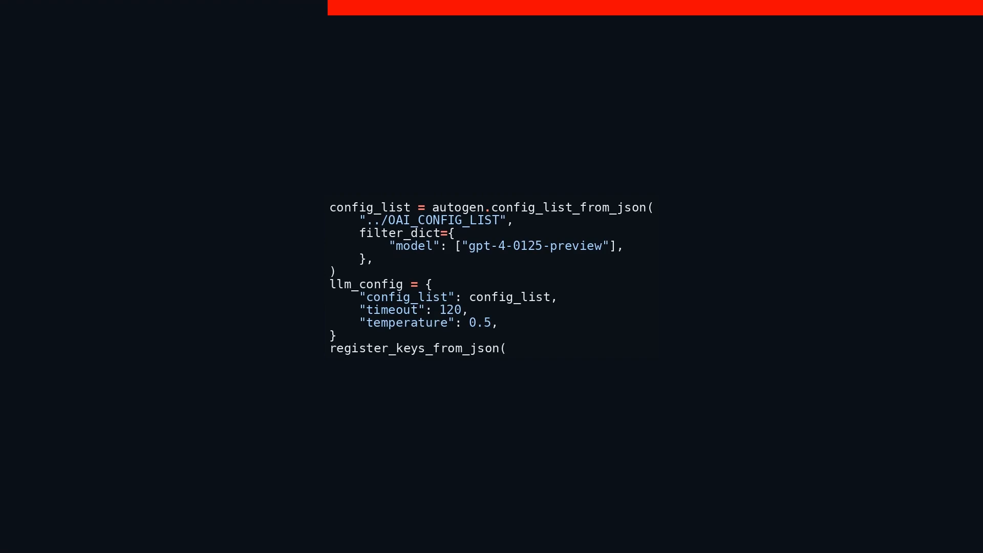
text("../)
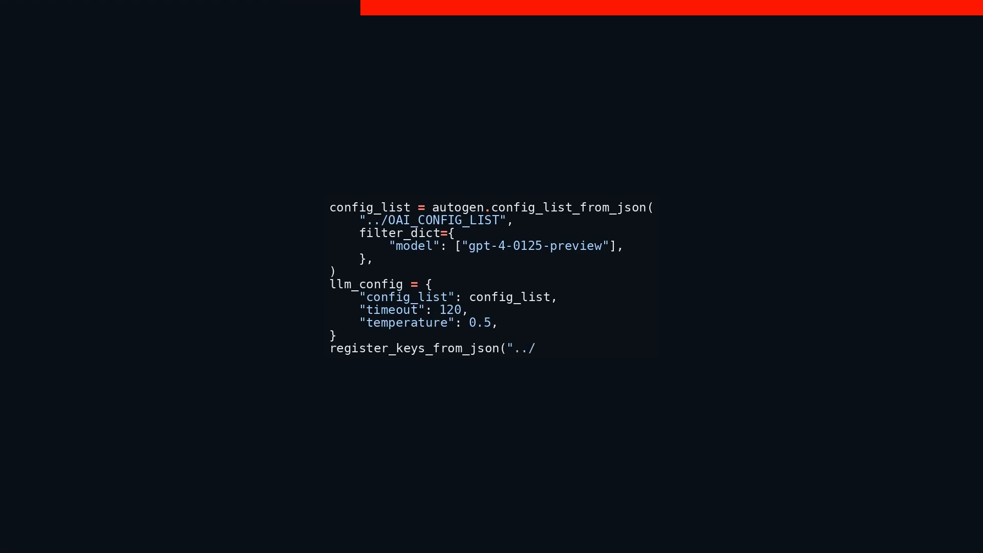
text(confi)
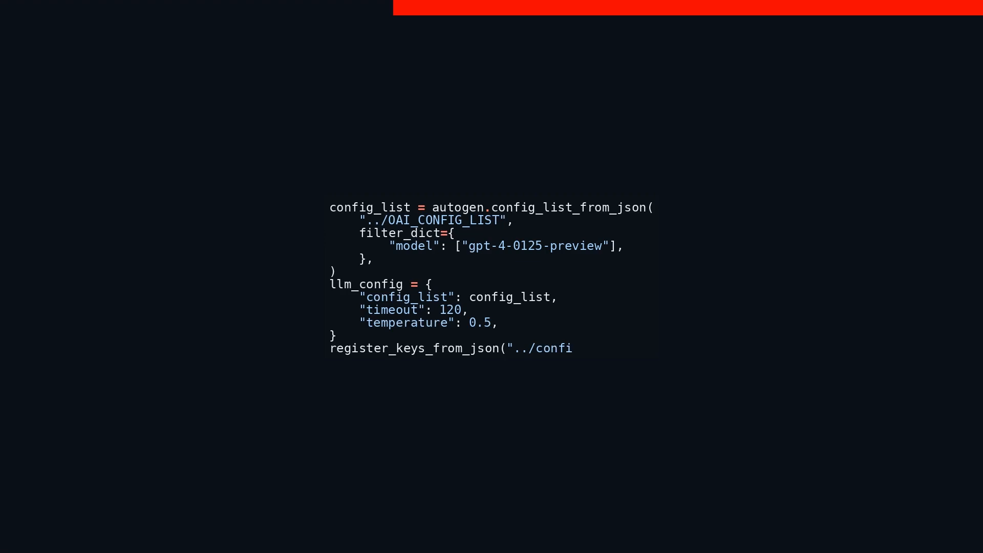
text(g_api)
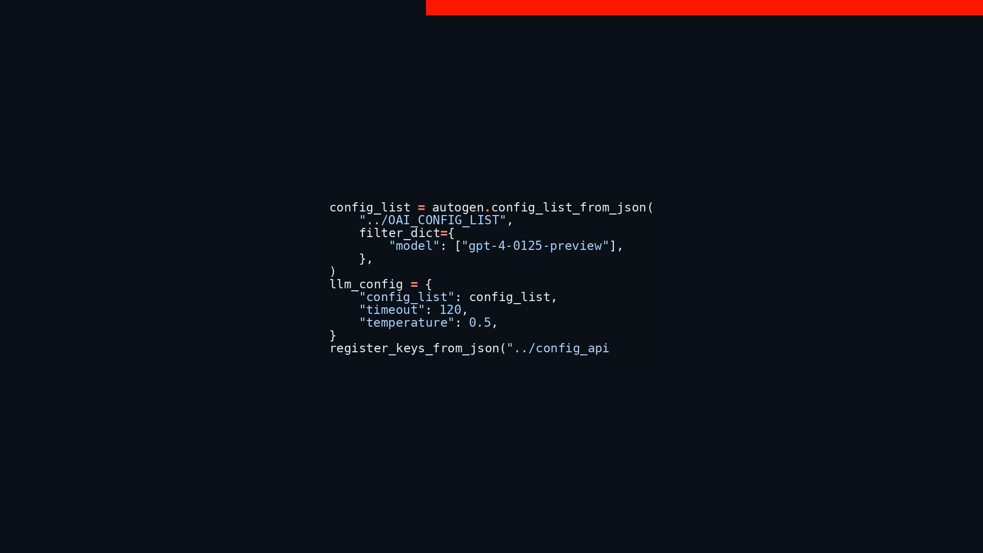
text(_keys)
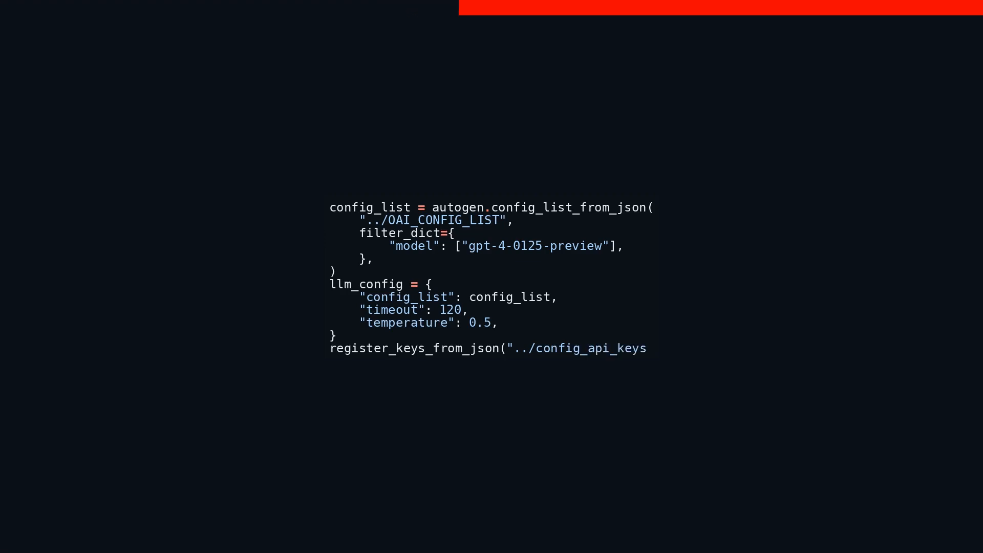
text("))
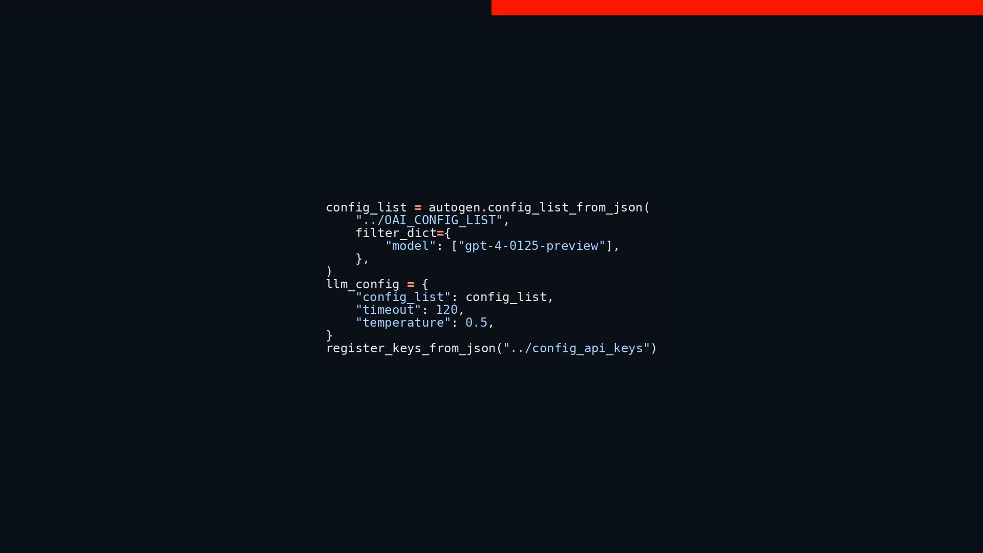
text(work_)
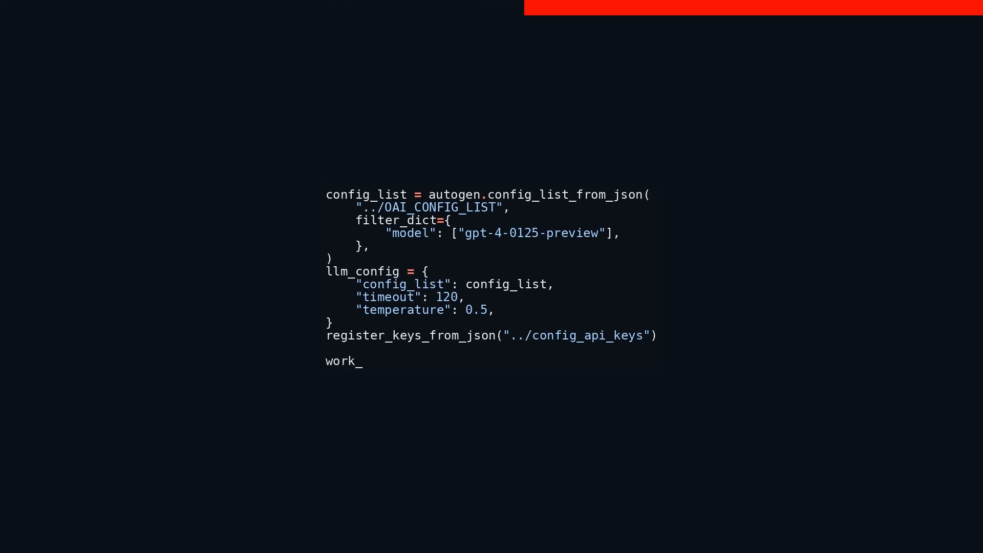
text(dir =)
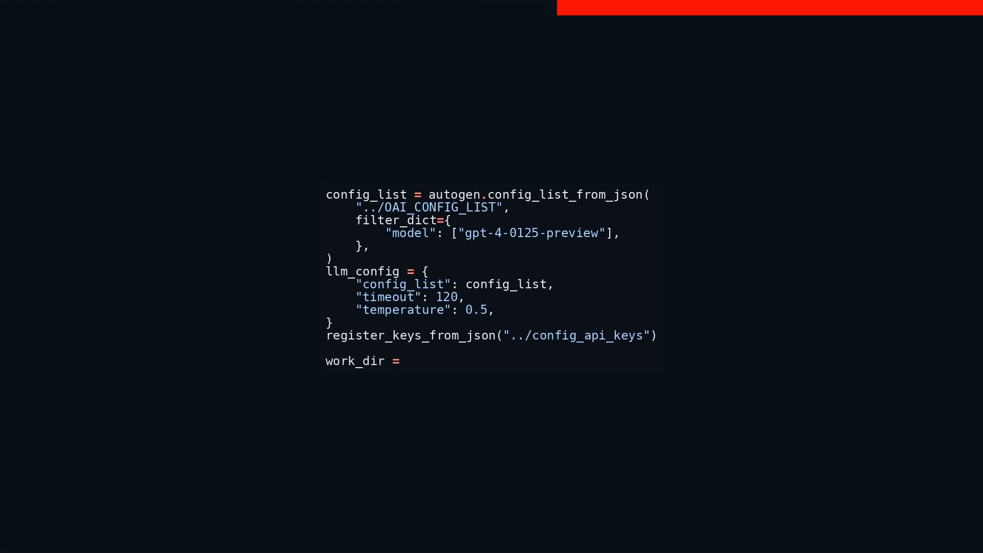
text("../)
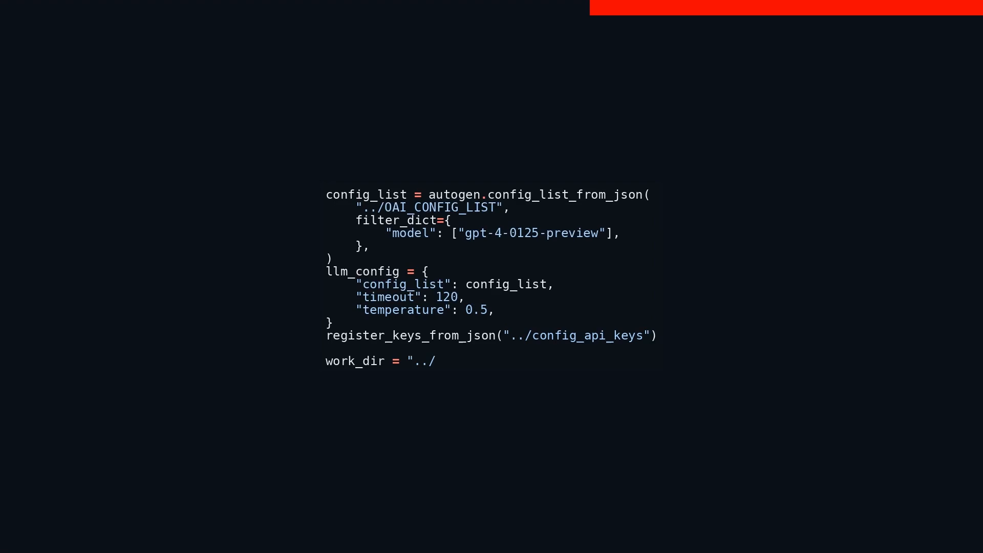
text(report)
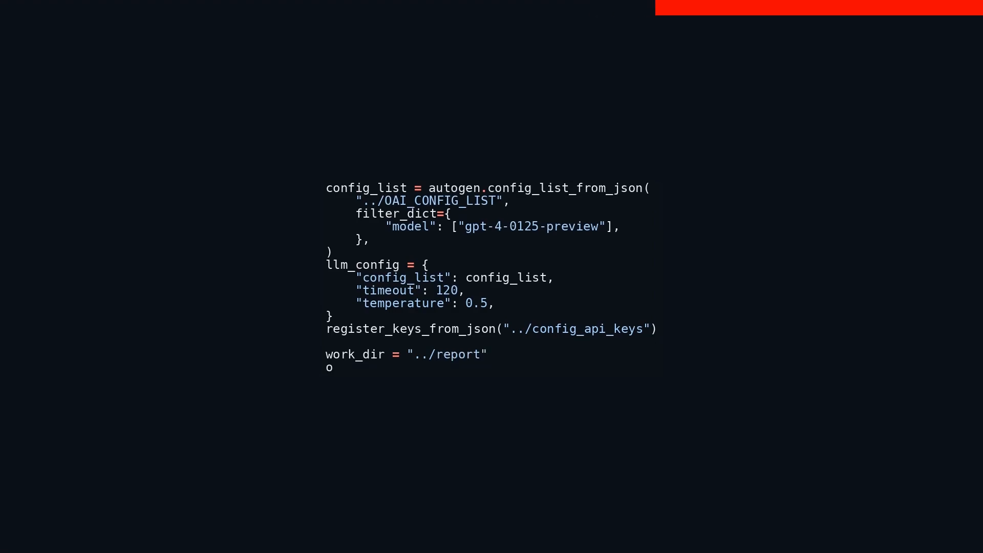
text(s.mak)
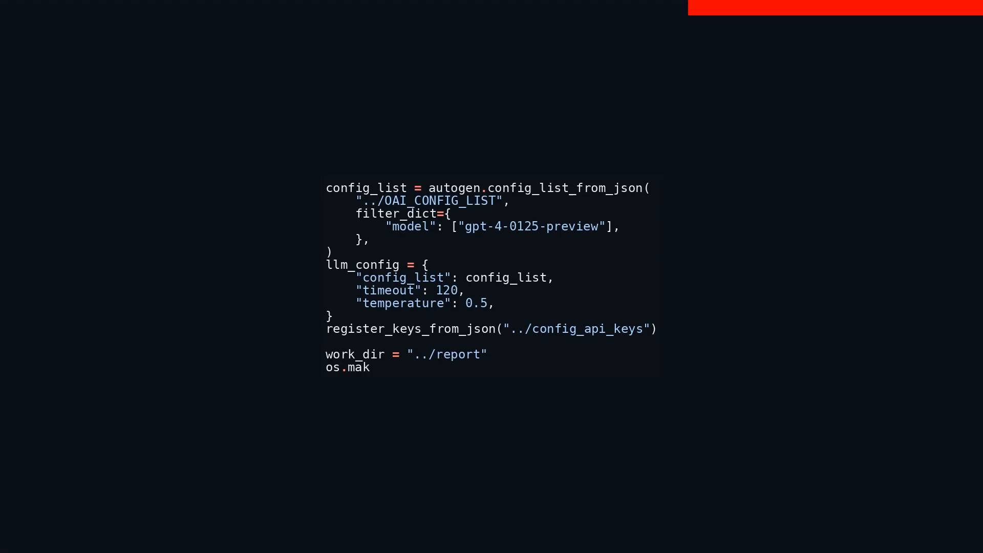
text(edir)
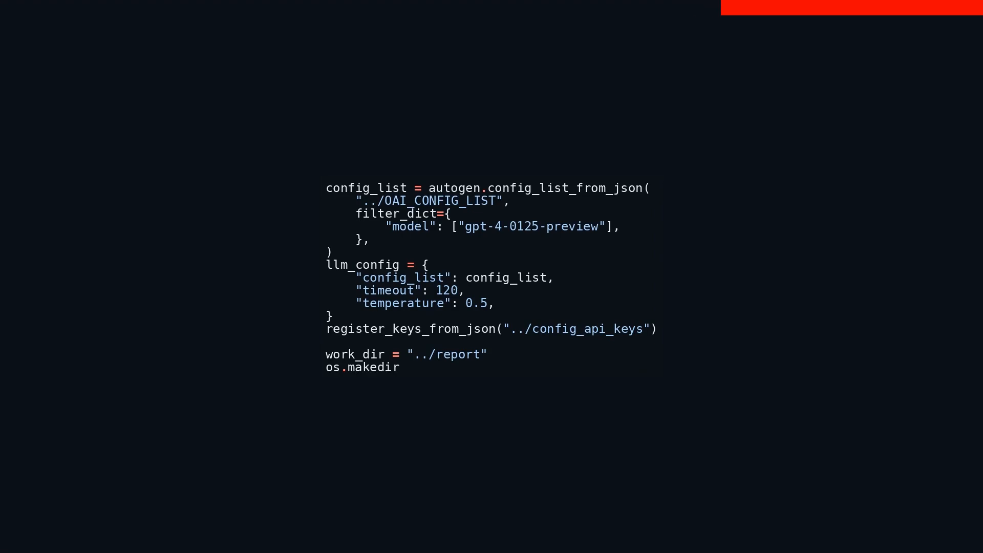
text(s(wor)
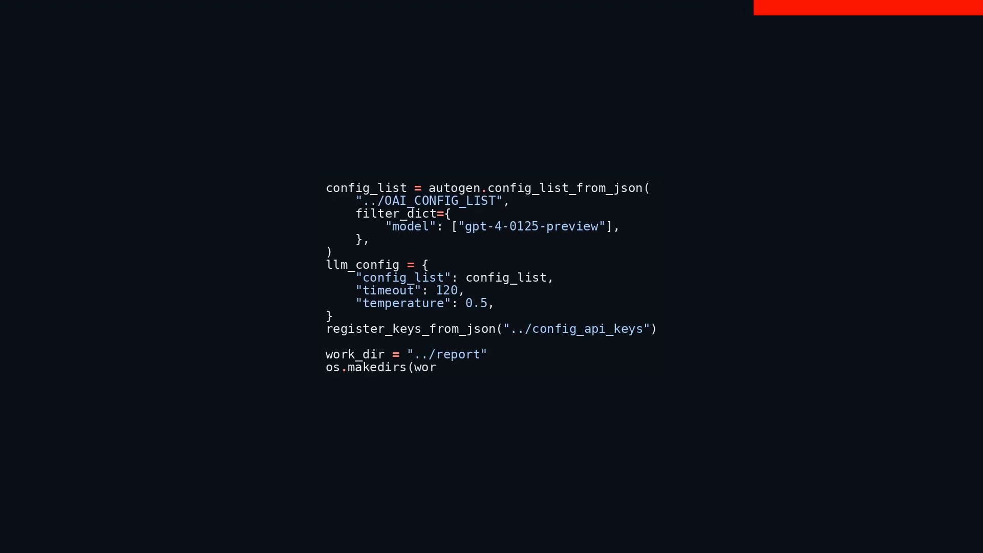
text(k_dir)
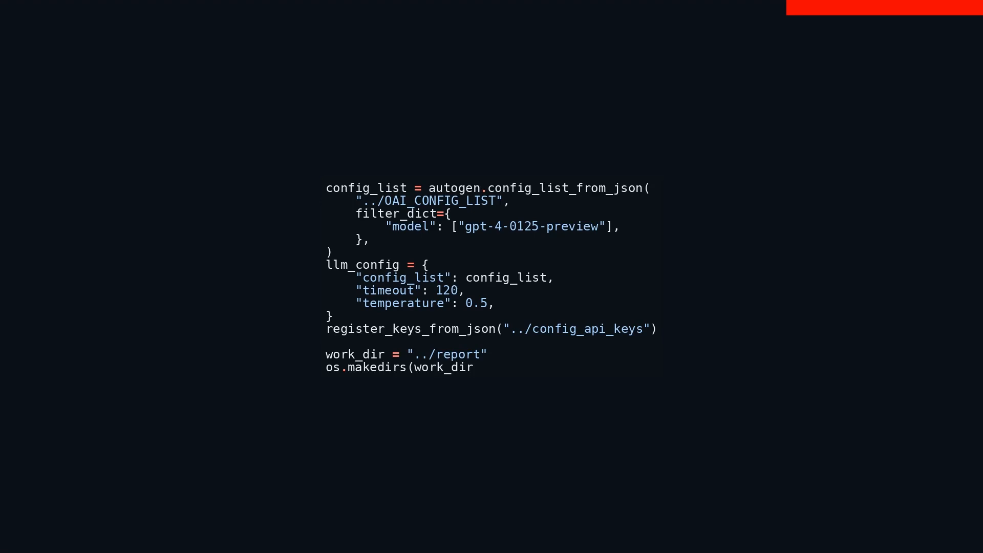
text(, exi)
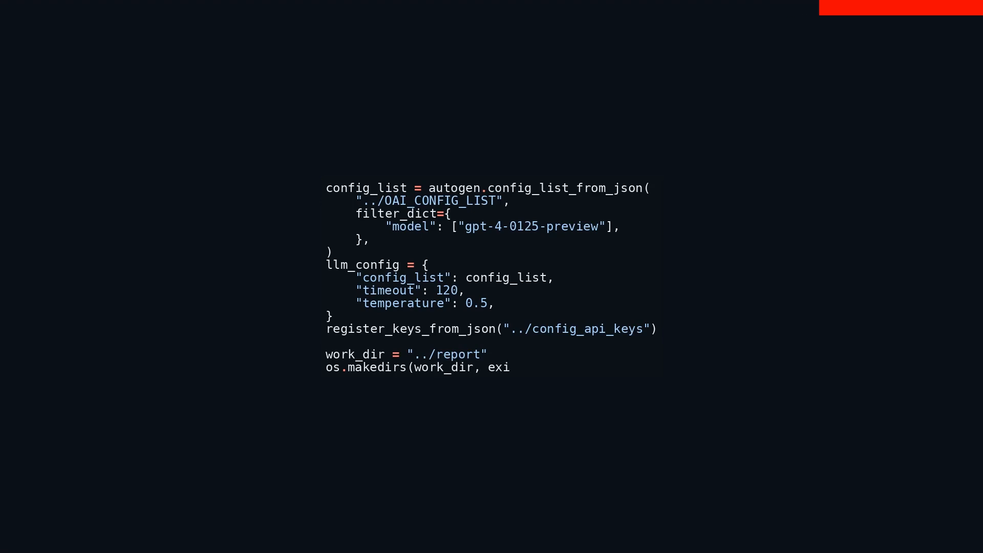
text(st_o)
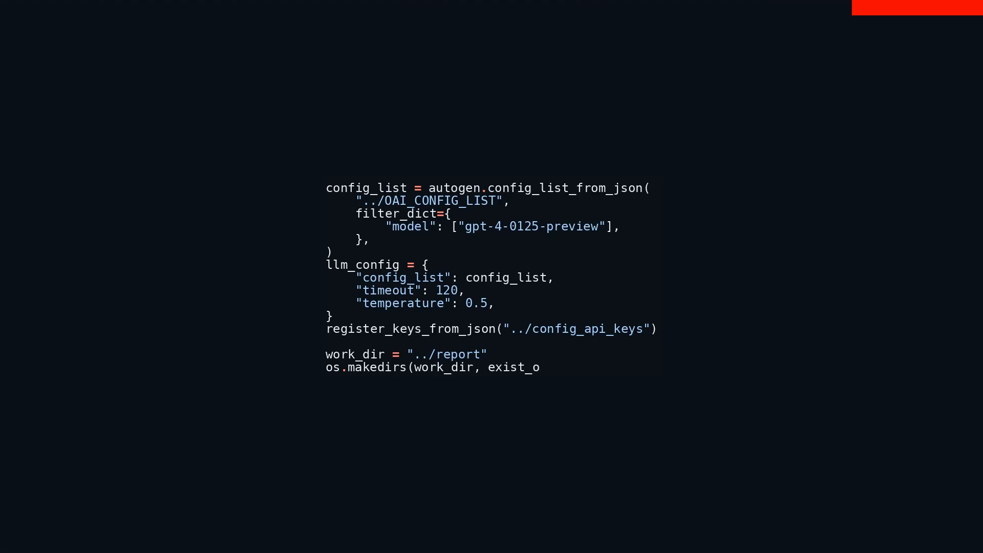
text(k=Tru)
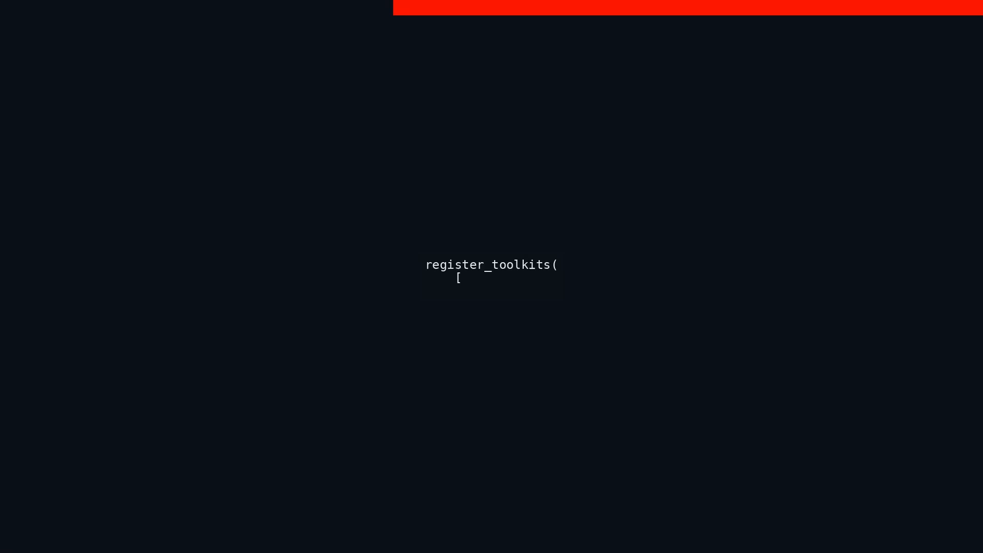
text(F)
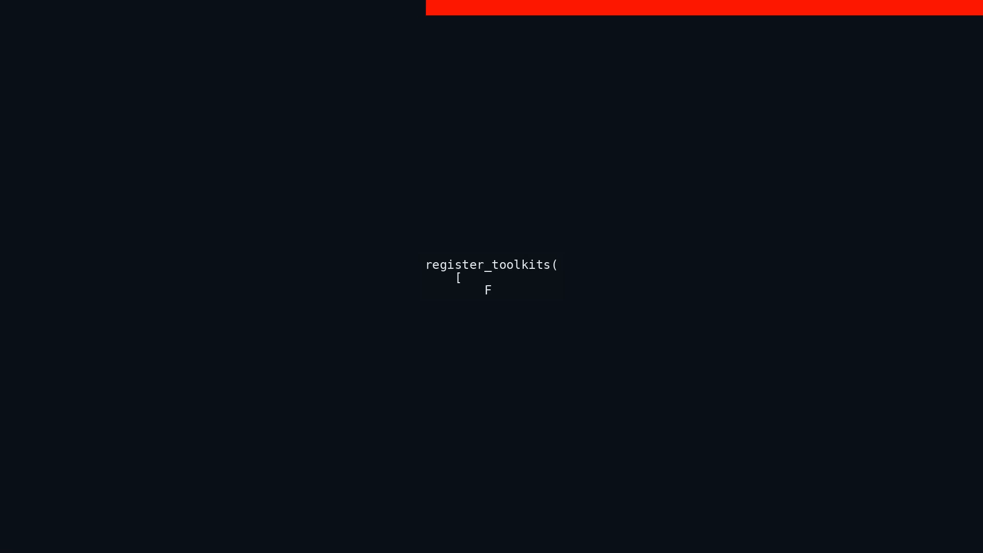
text(MPUtils)
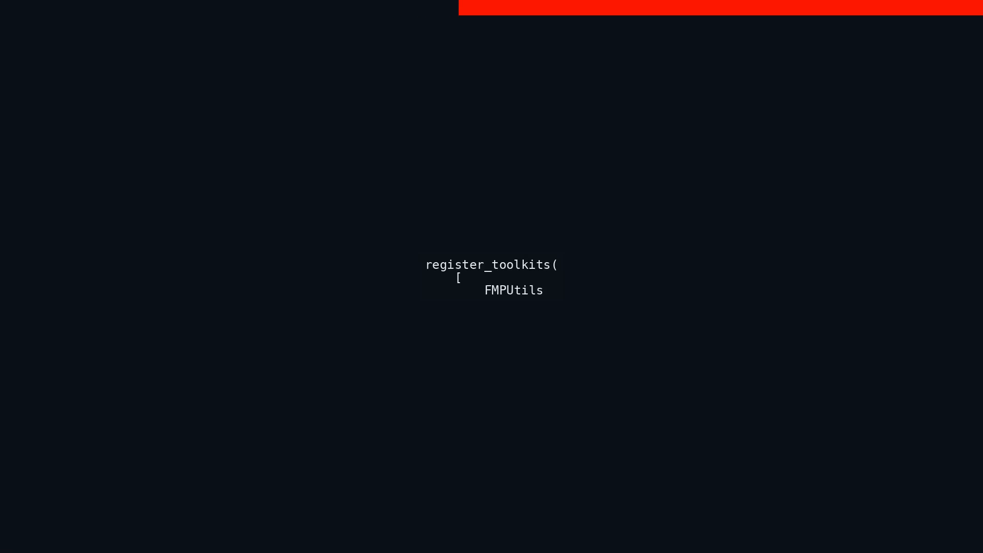
text(.get_se)
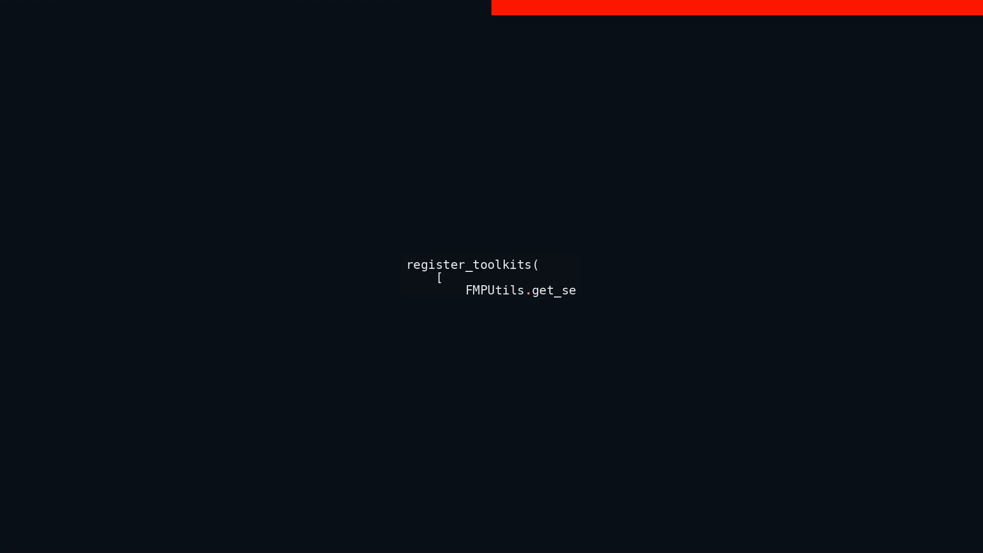
text(c_report,  # Retrieve SEC report url and filing date)
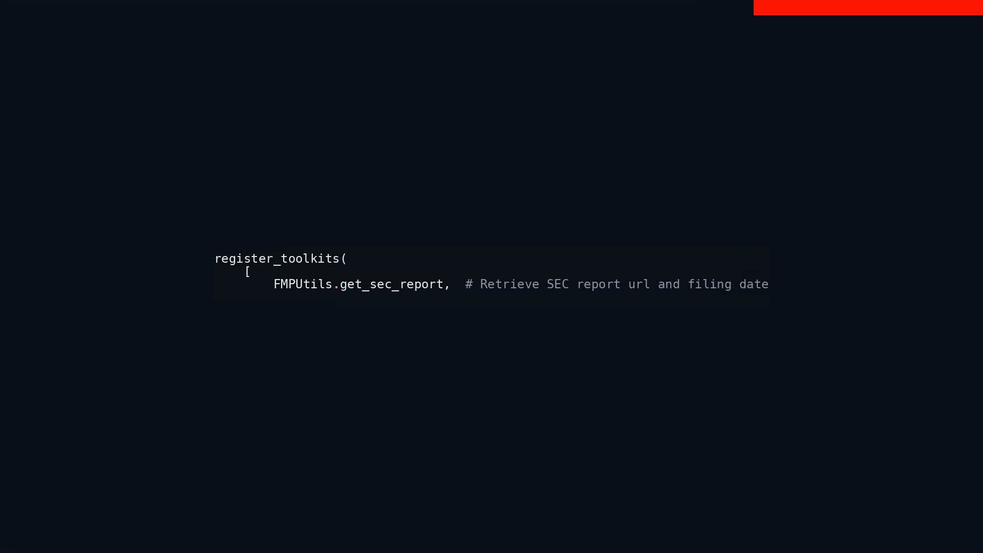
text(IP)
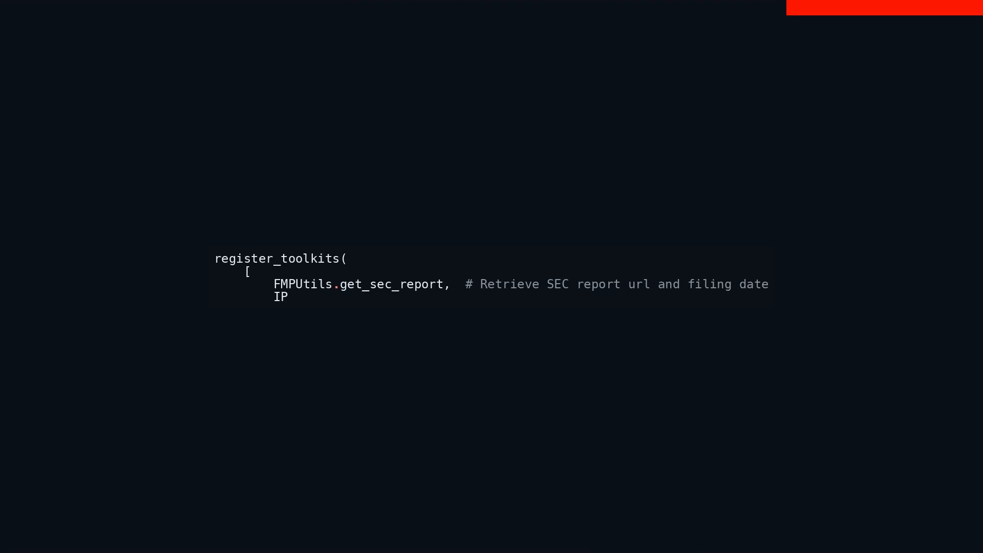
text(ythonUt)
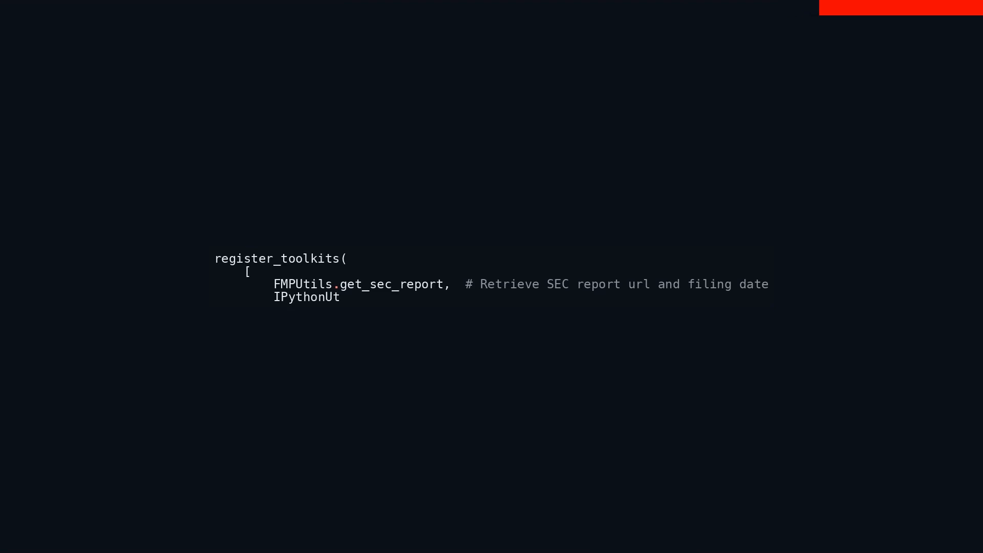
text(ils.display_im)
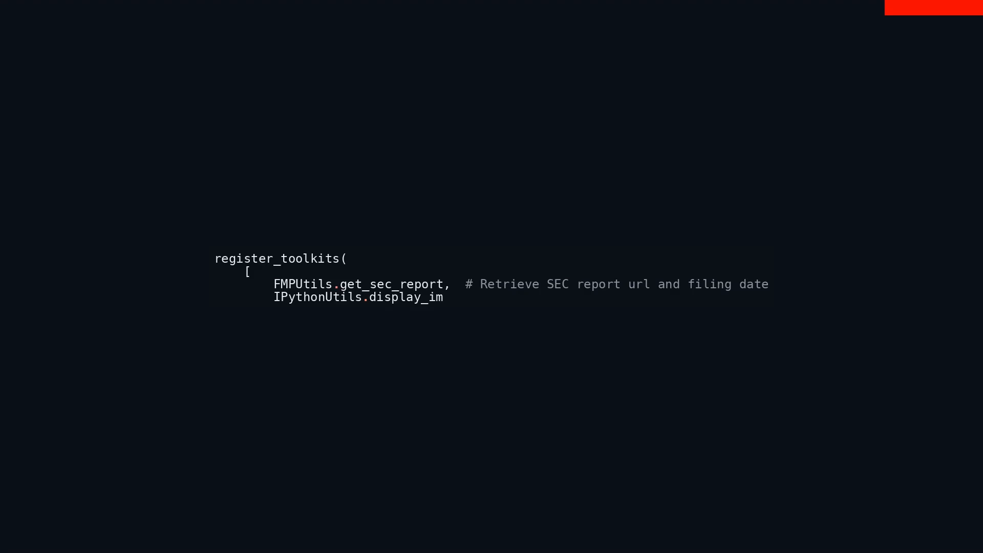
text(age,)
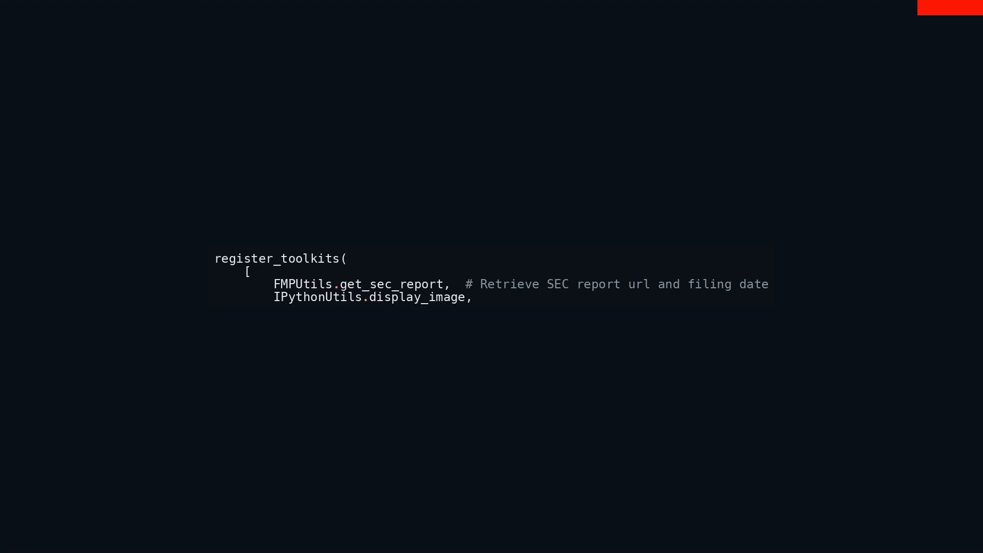
text(# Display image in IPython)
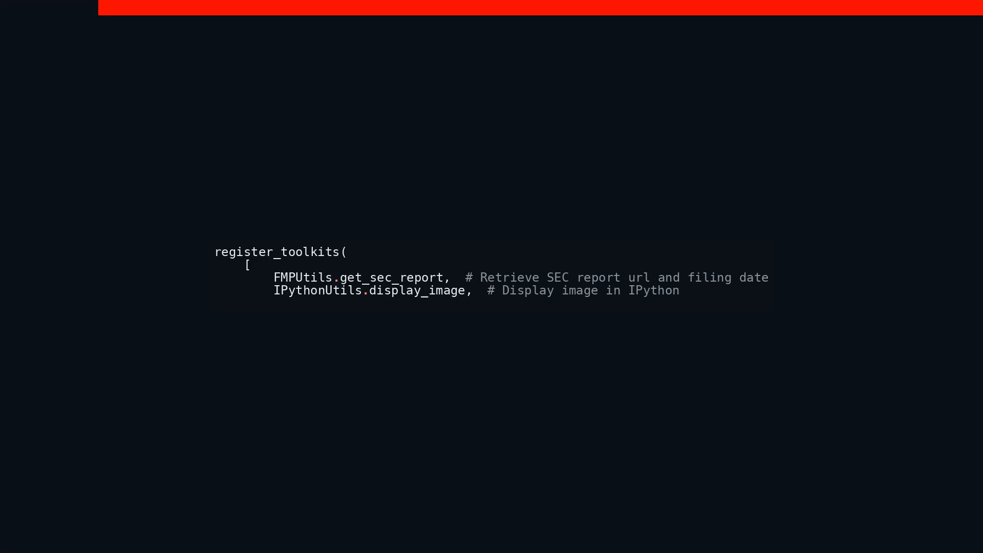
text(TextUti)
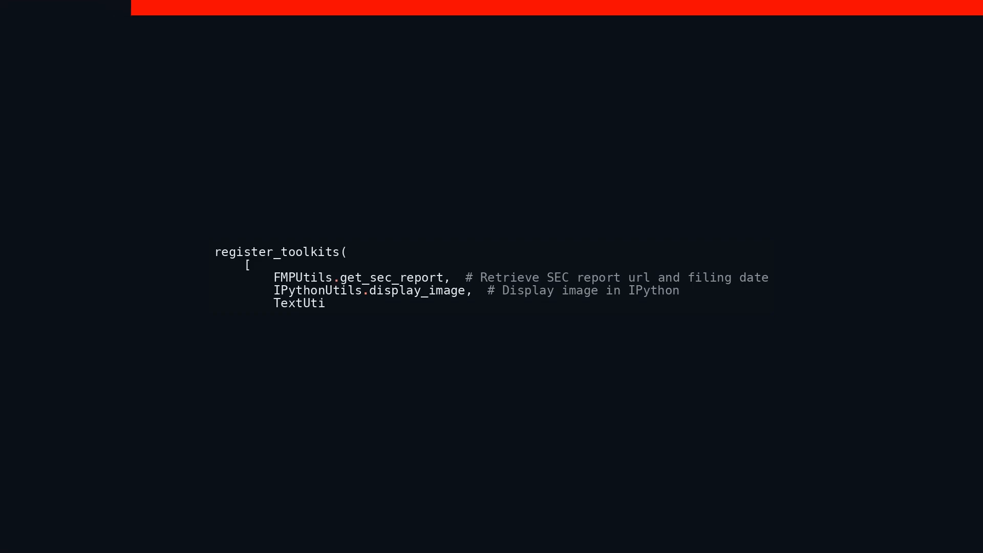
text(ls.chec)
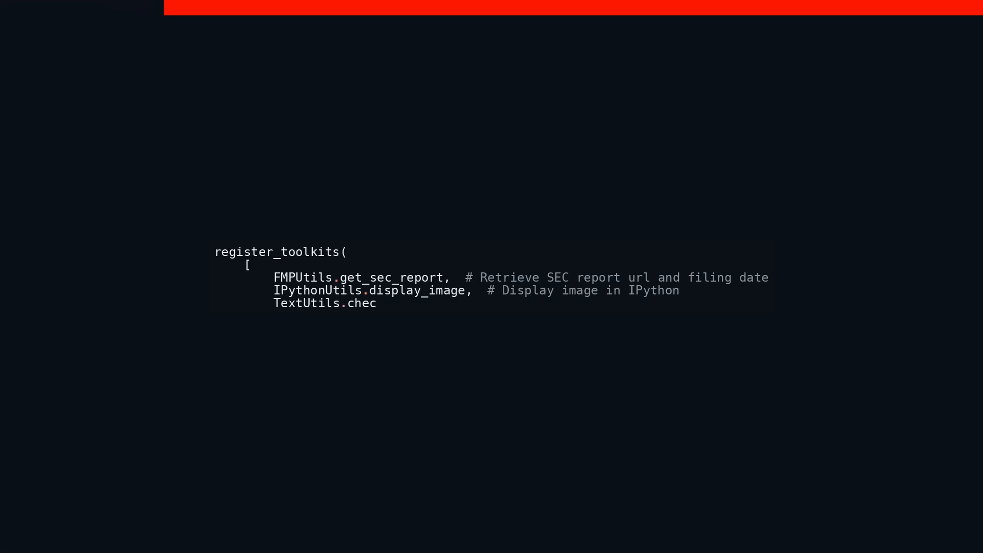
text(k_text_)
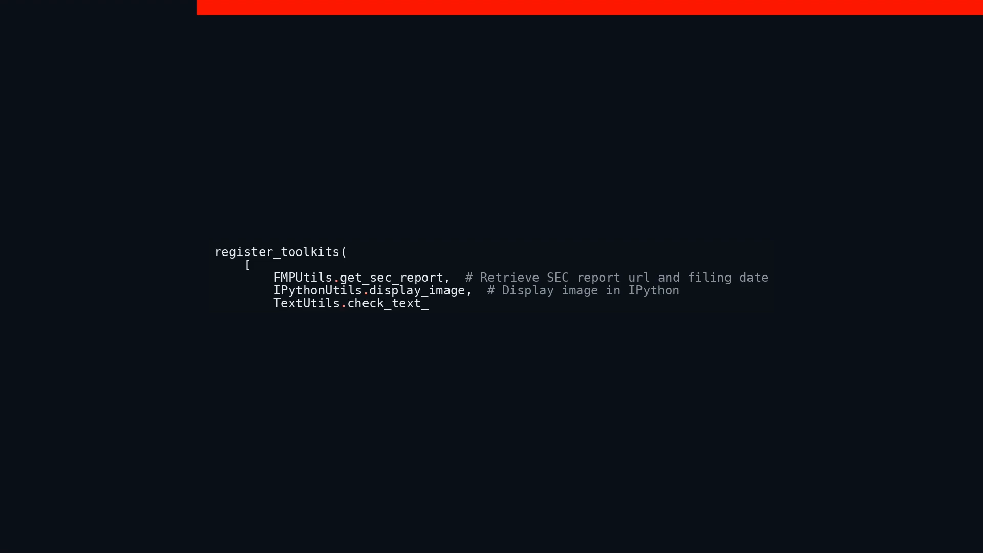
text(length,)
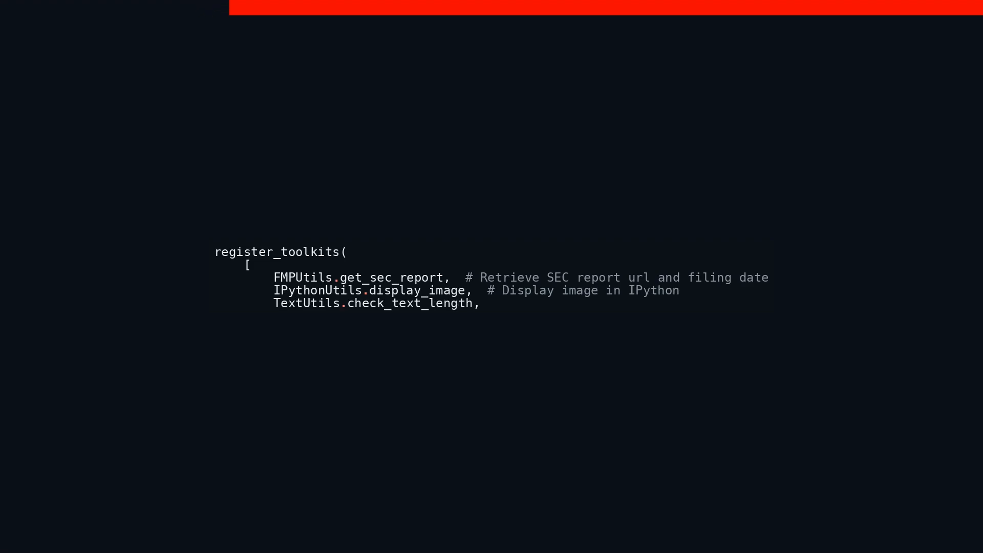
text(# Check text)
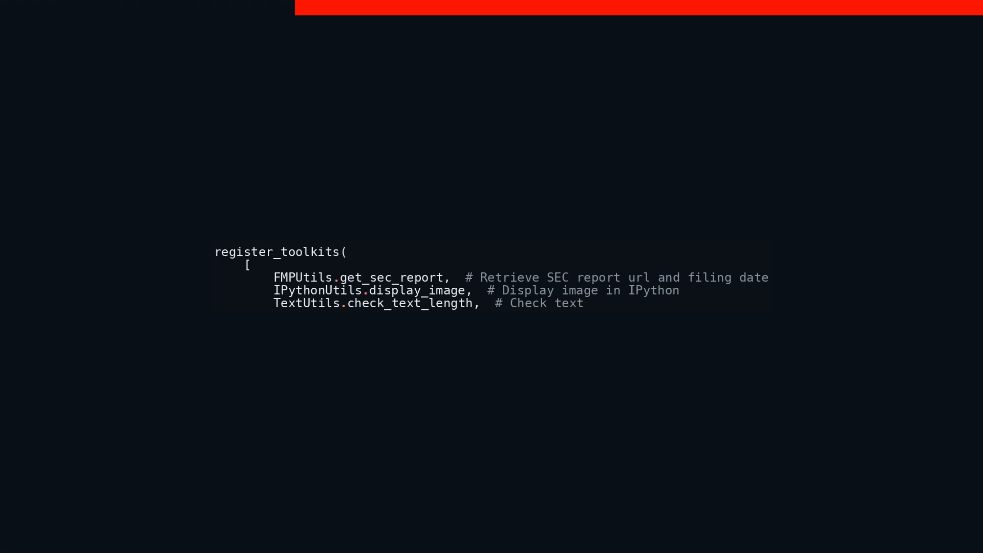
text(length)
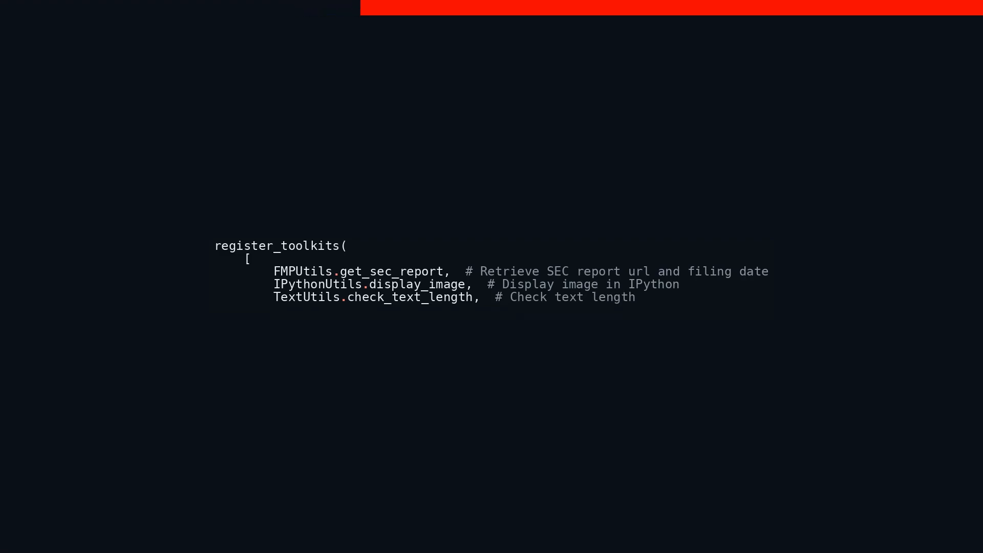
text(ReportLabUti)
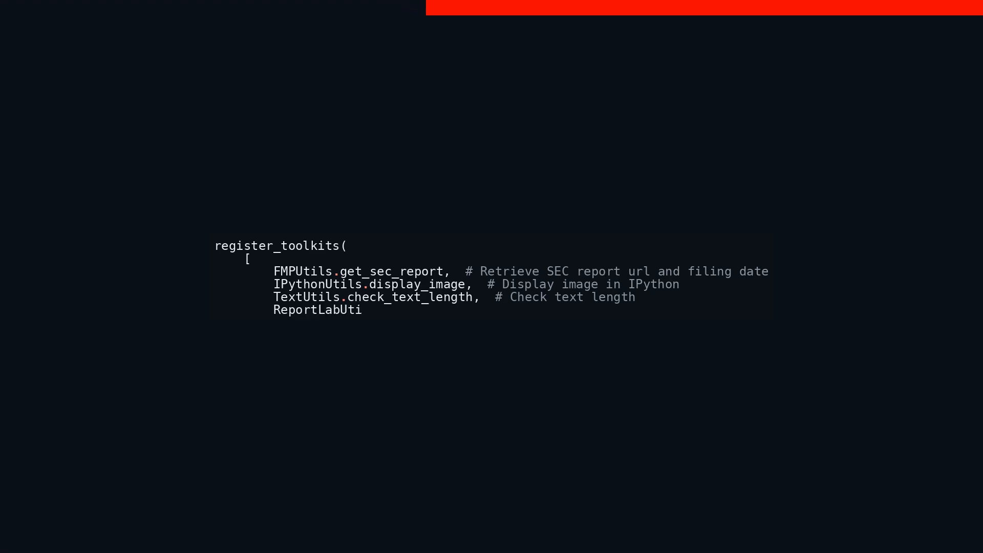
text(ls.buil)
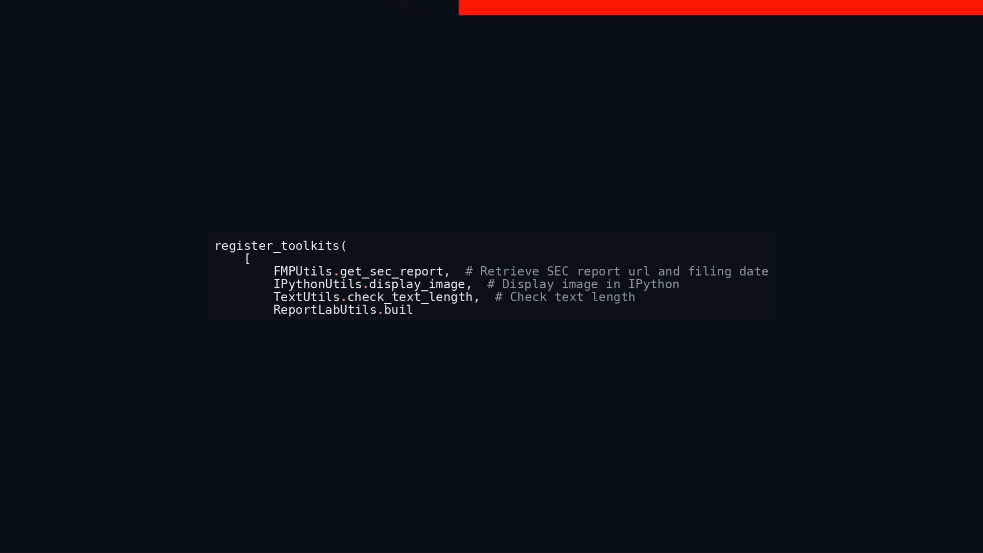
text(d_annua)
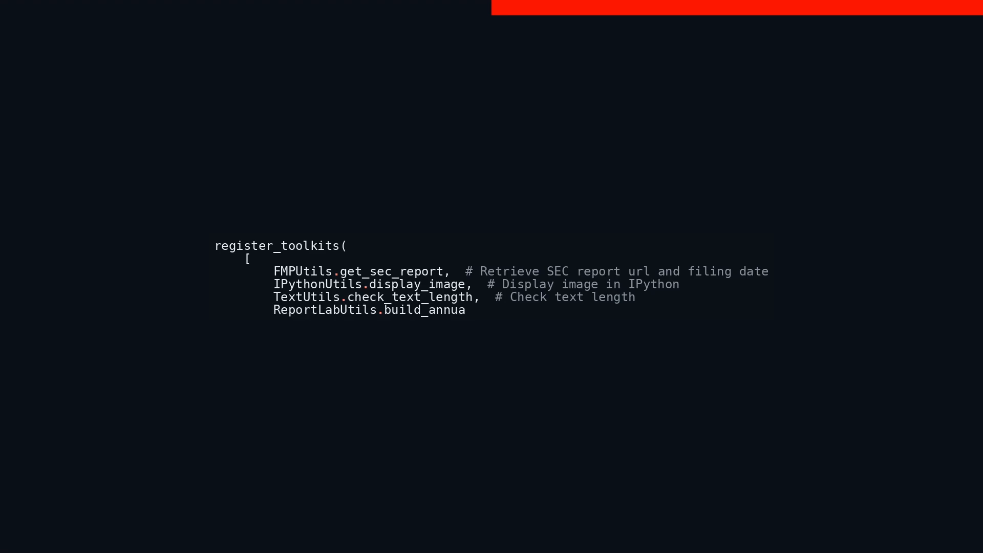
text(l_repor)
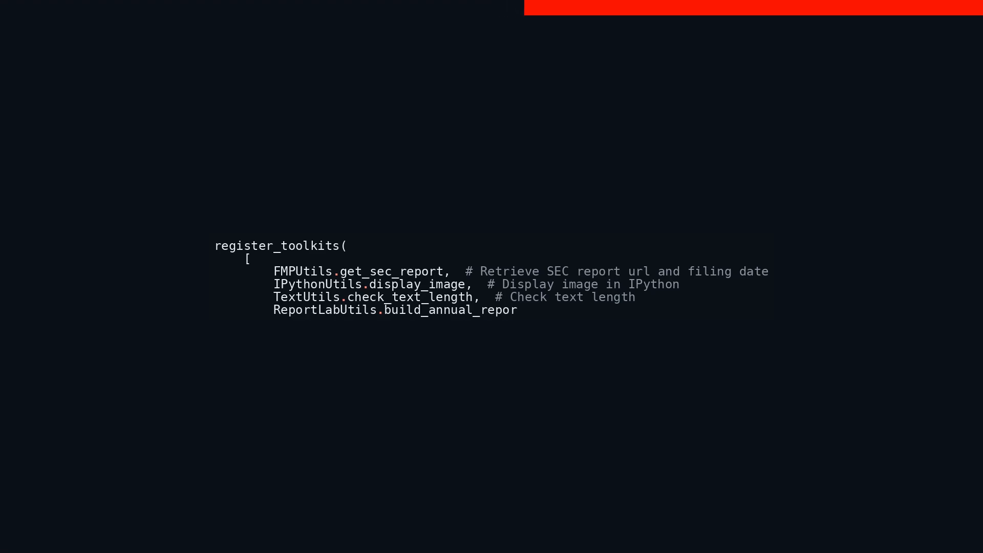
text(t,  # B)
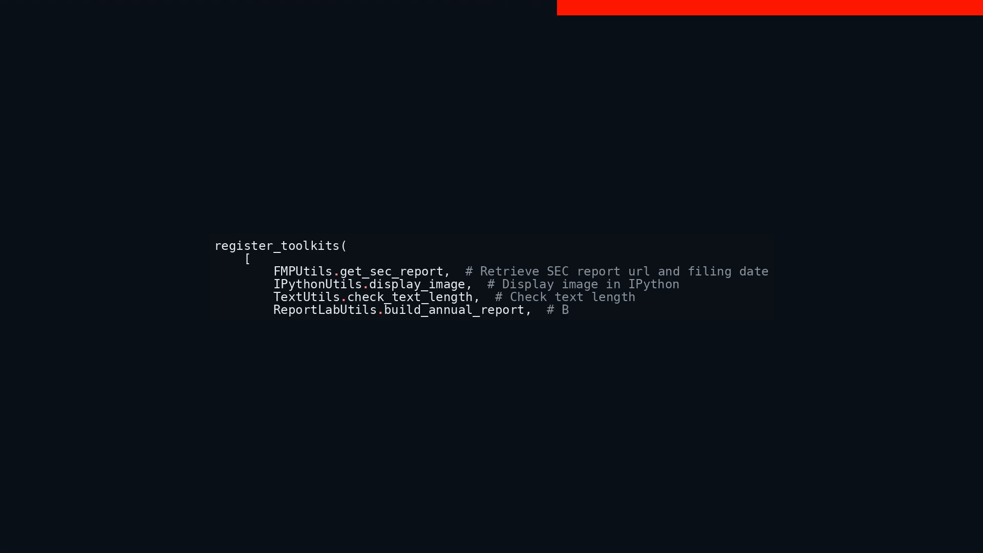
text(uild a)
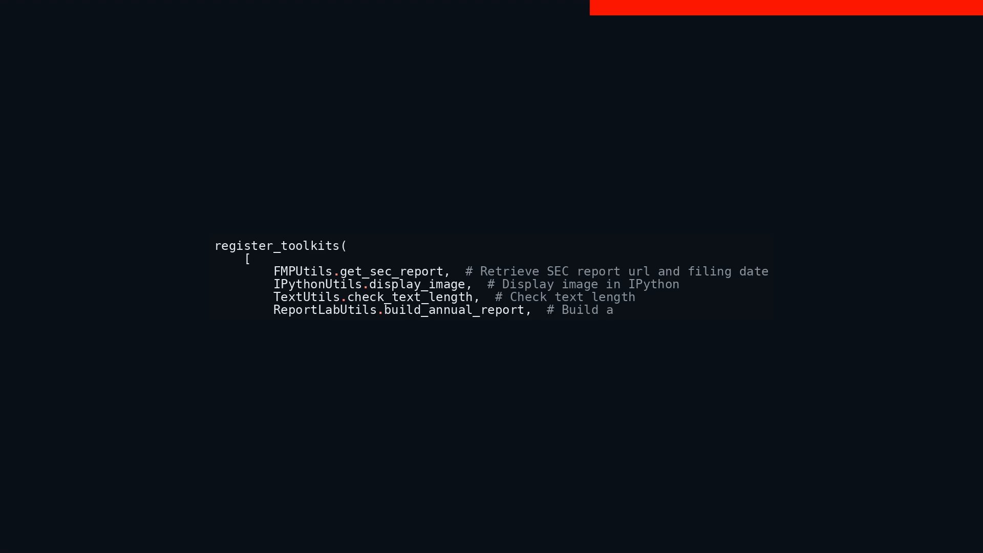
text(nnual report in designed pdf format)
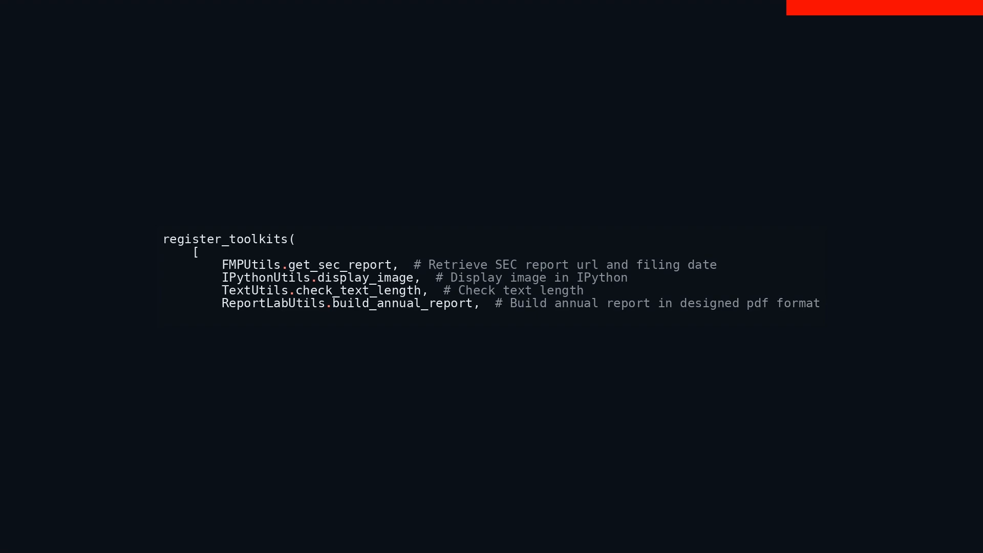
text(ReportAnalys)
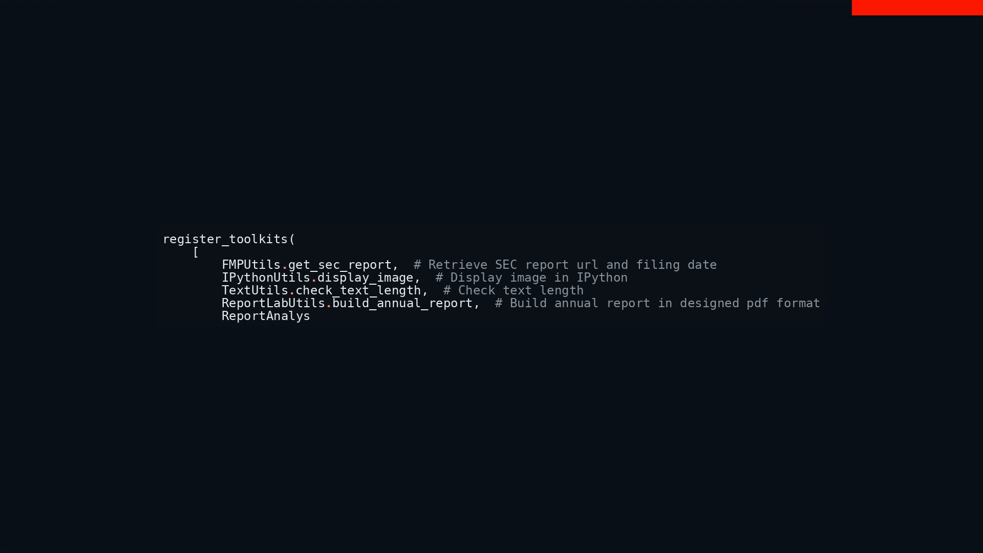
text(isUtils)
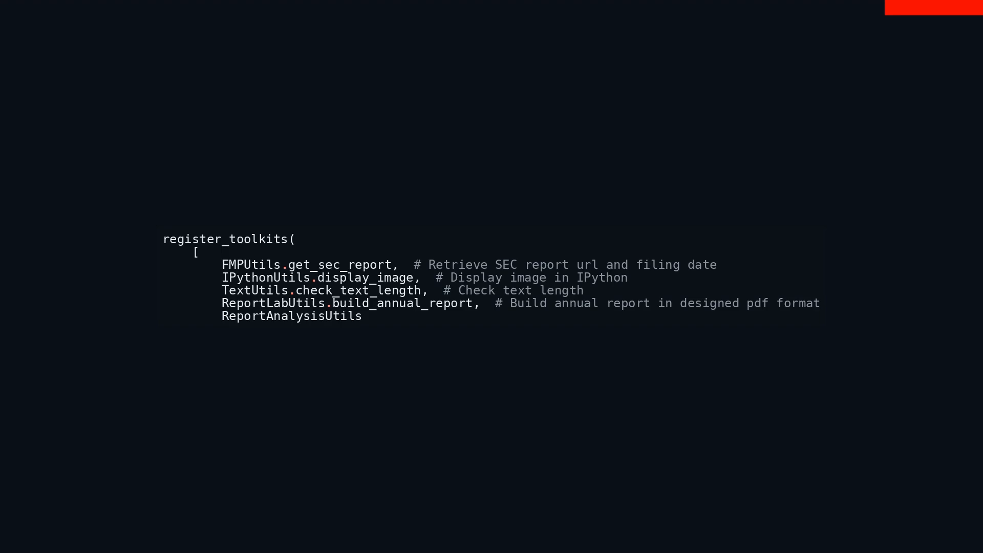
text(, # Ex)
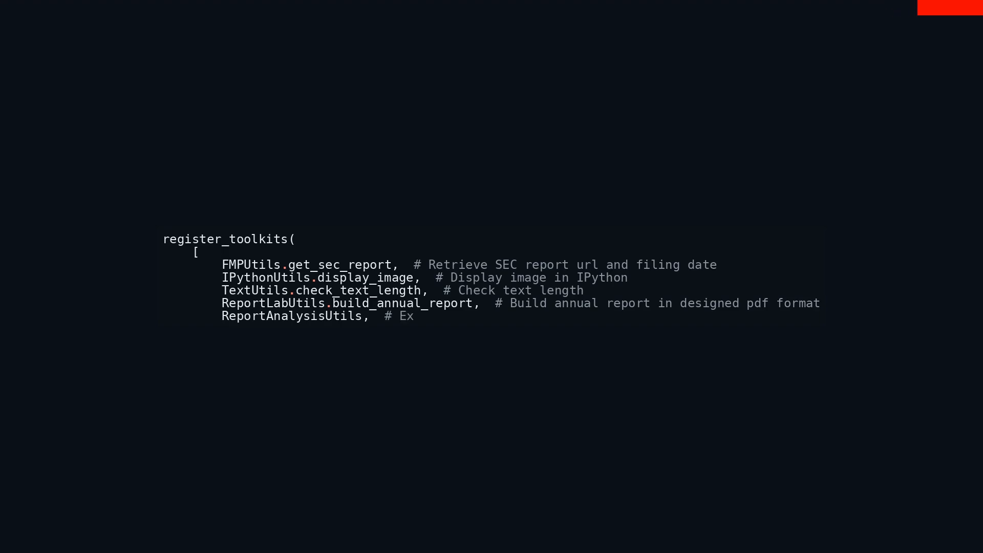
text(pert Knowledge)
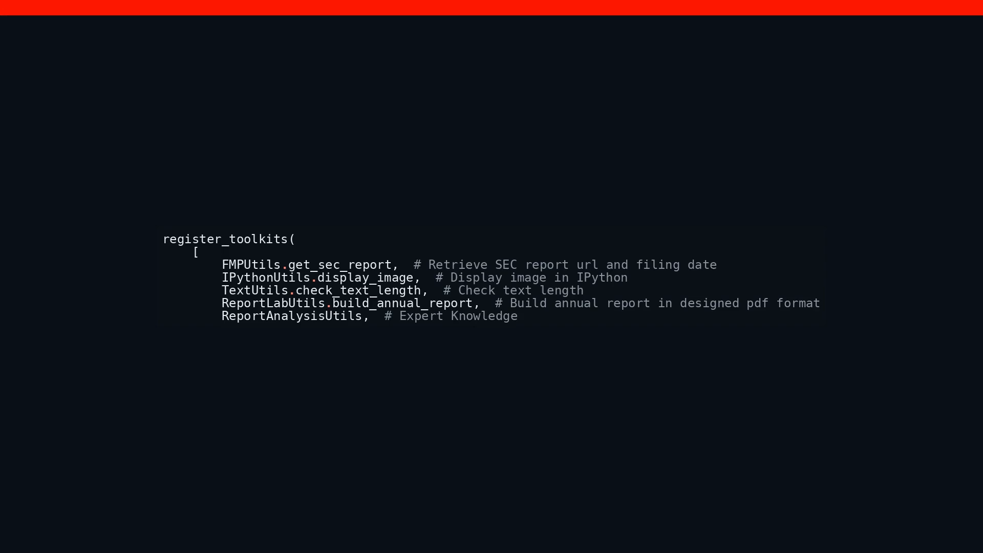
text(for Report Analysis)
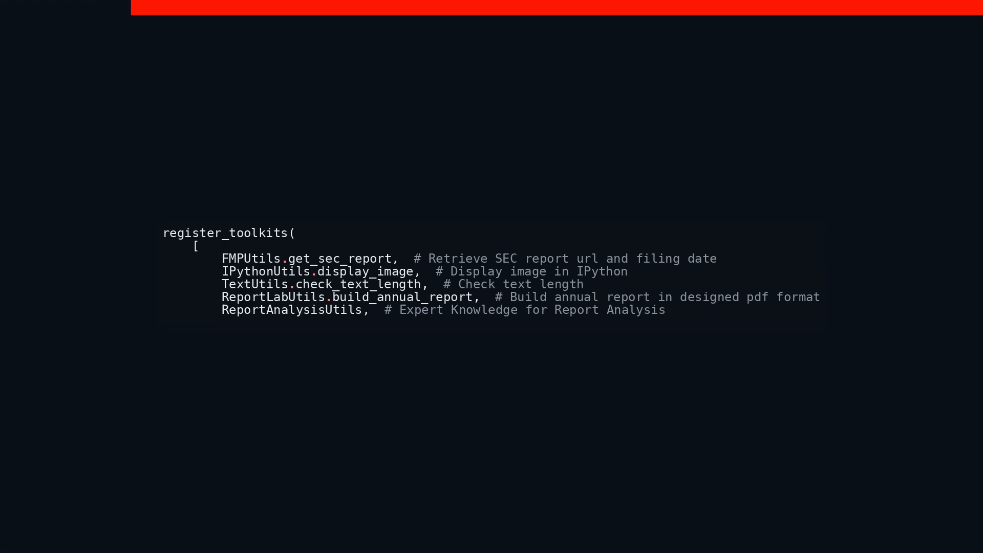
text(ReportChartUt)
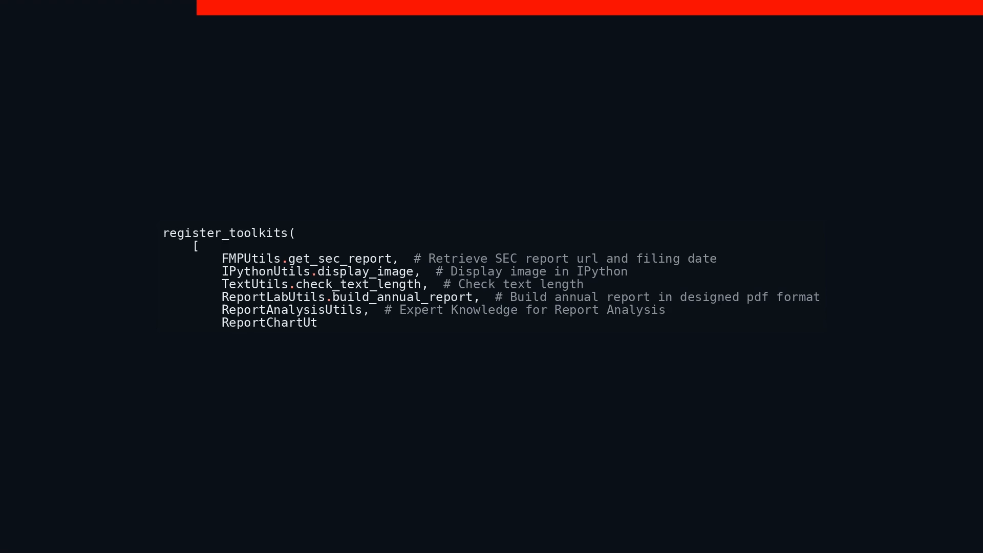
text(ils,  #)
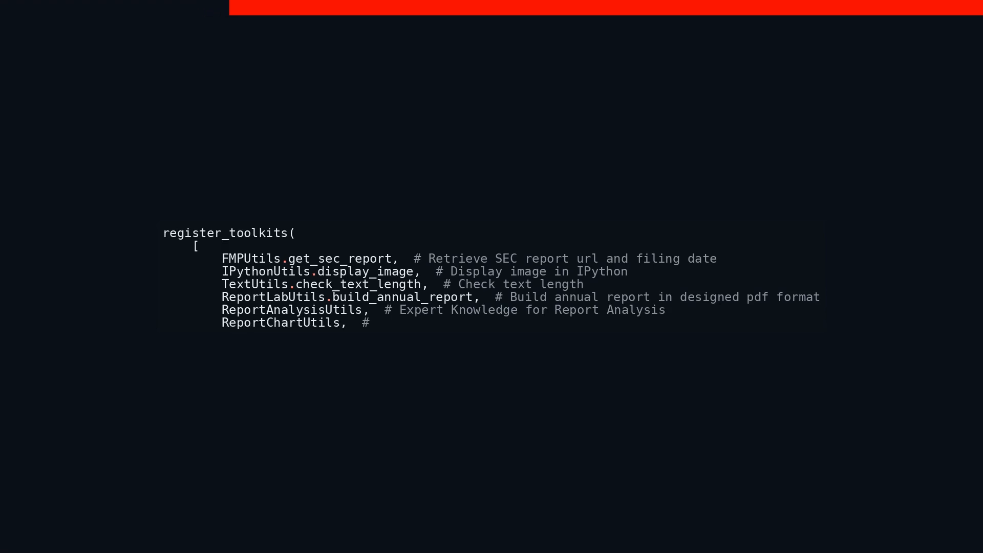
text(Expert Knowledge for Report Chart)
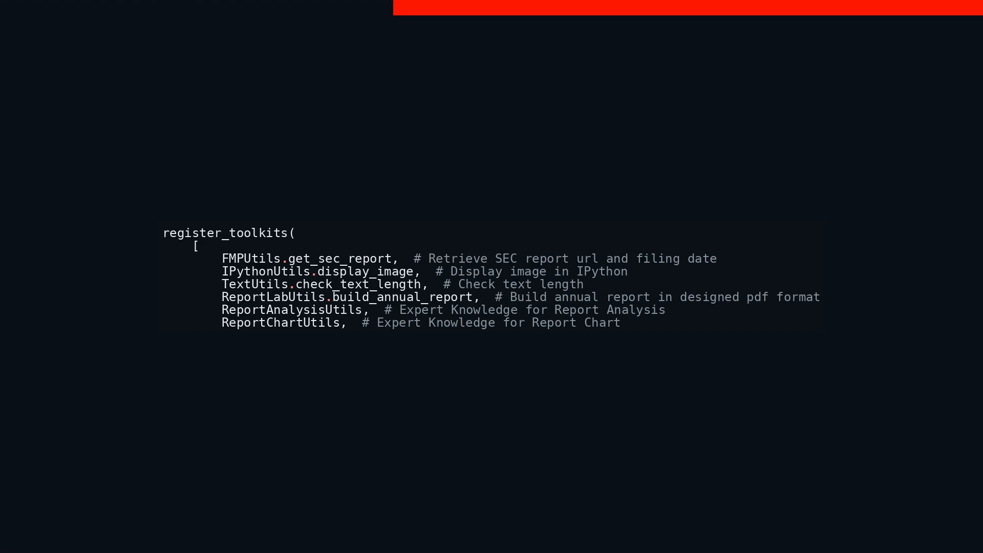
text(Plotting)
text(],)
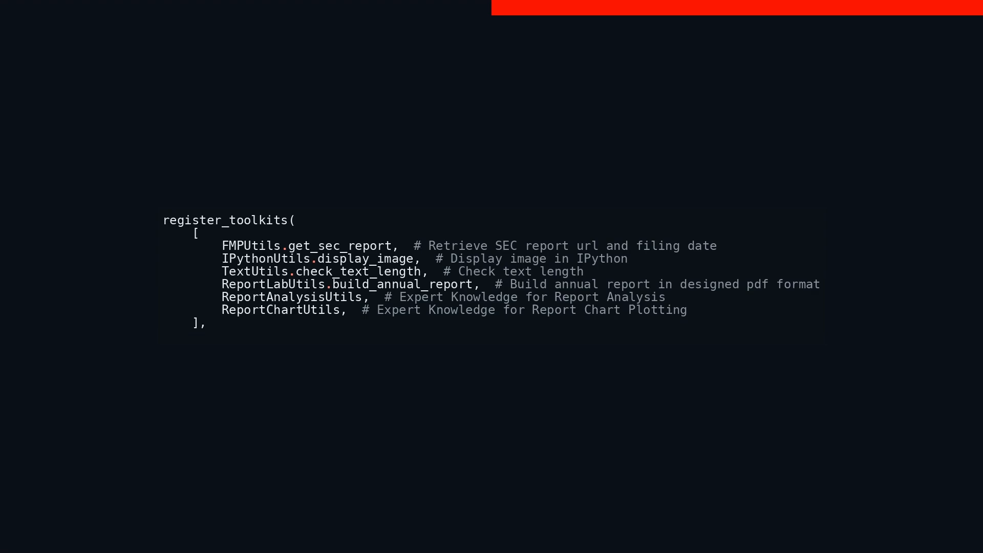
text(expert,)
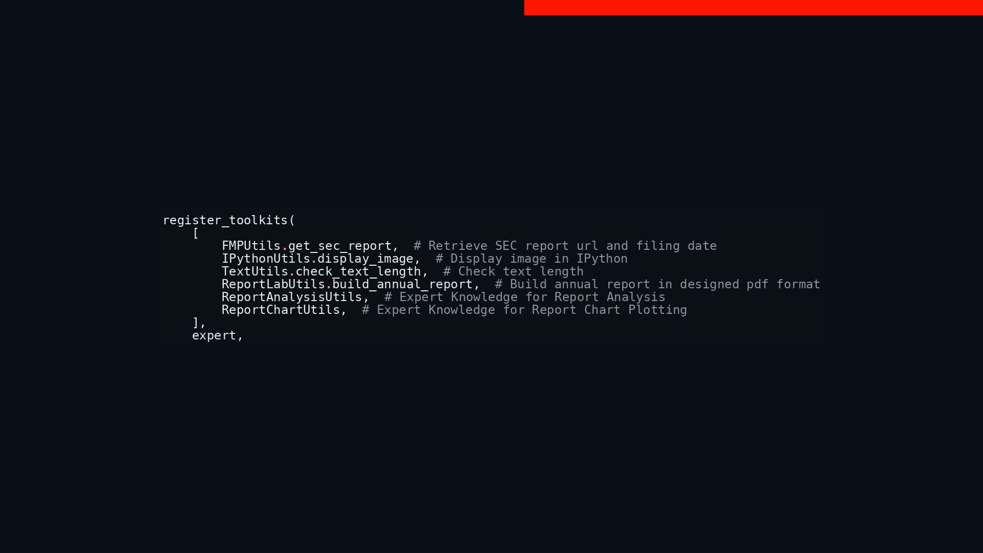
text(us)
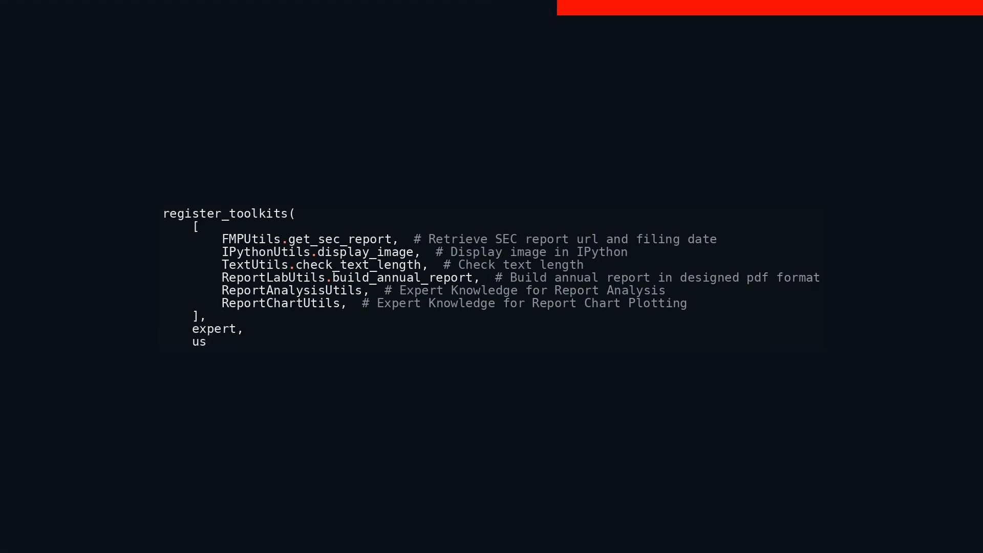
text(er_prox)
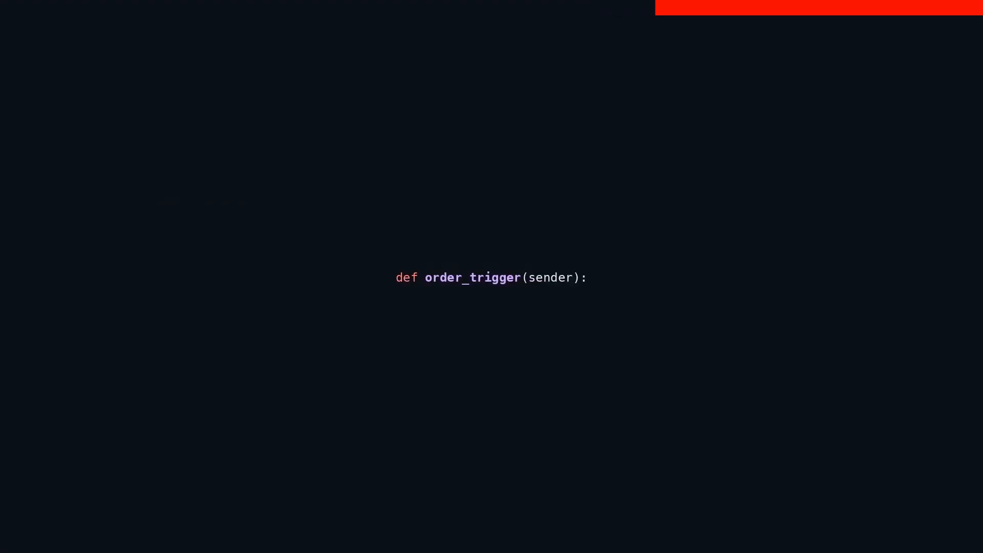
text(return "instruc)
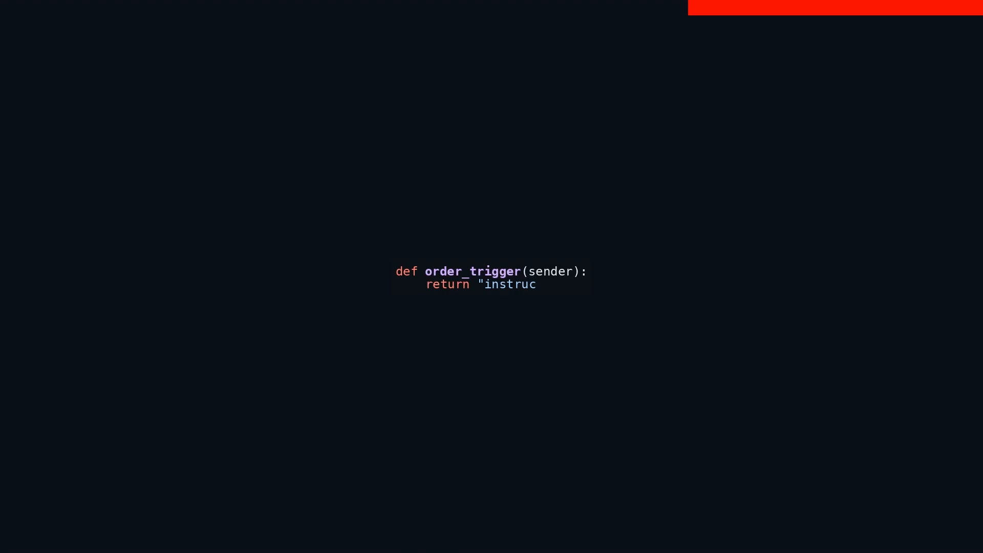
text(tion & resources sav)
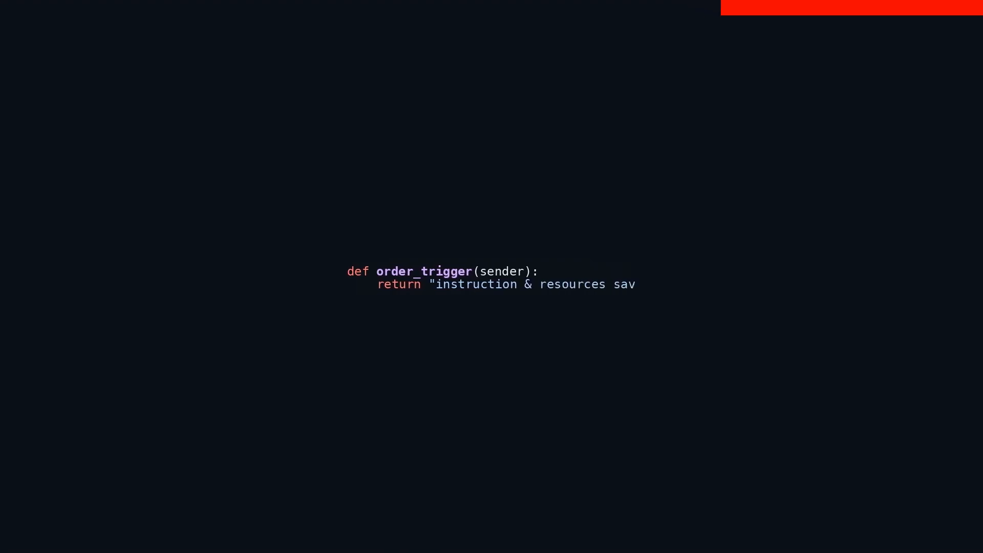
text(ed to" in sender.last_message()["content")
text(def order_me)
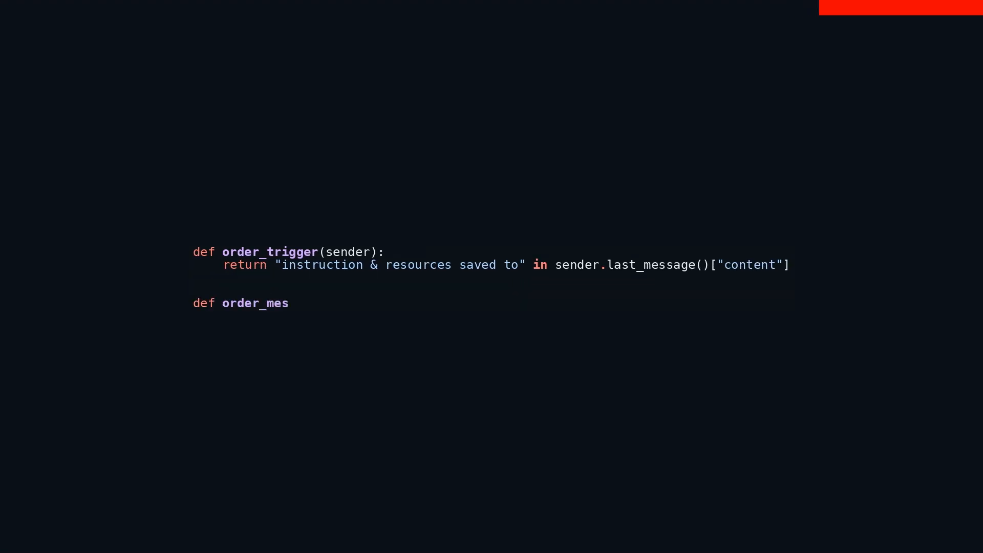
text(sage(recipient, mess)
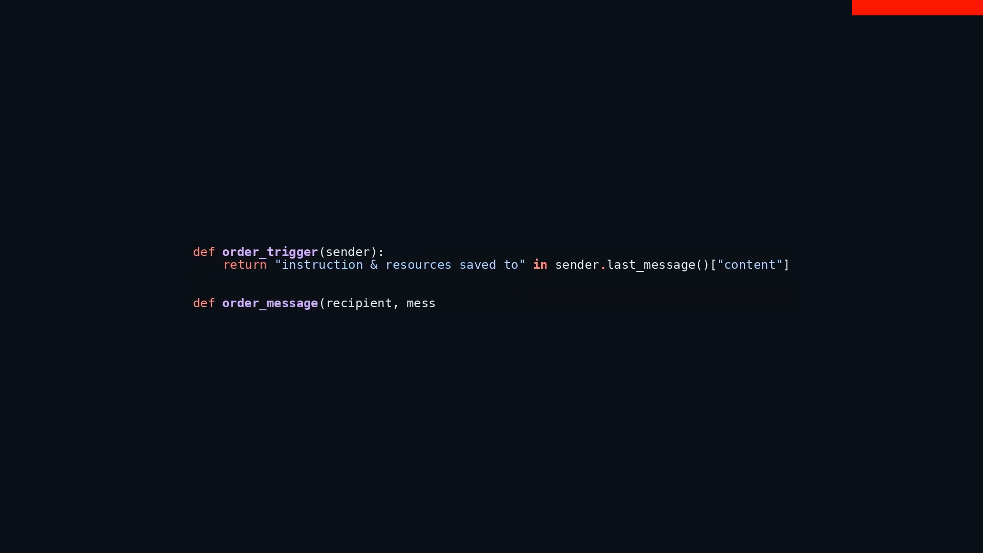
text(ages, sender, config):)
text(full_order)
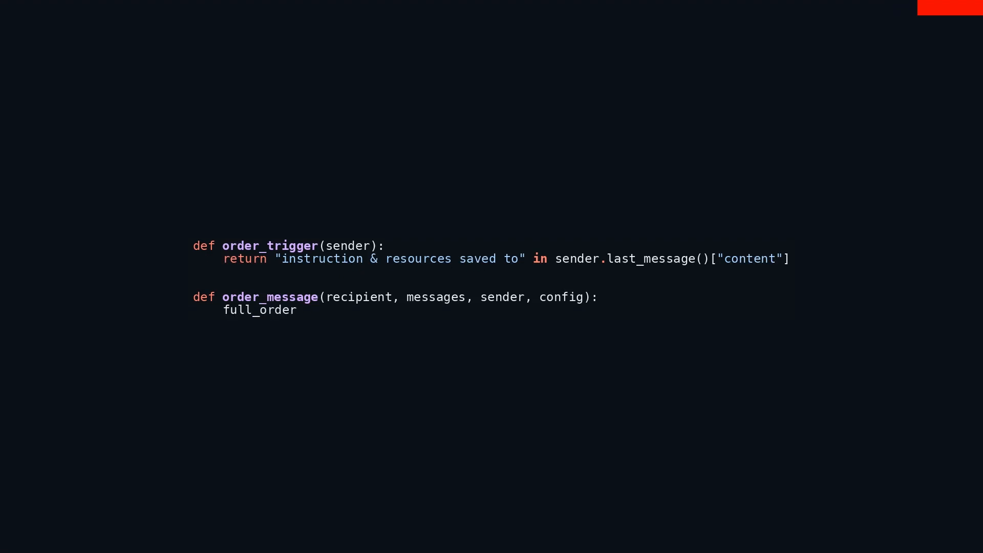
text(= recipient.chat_mes)
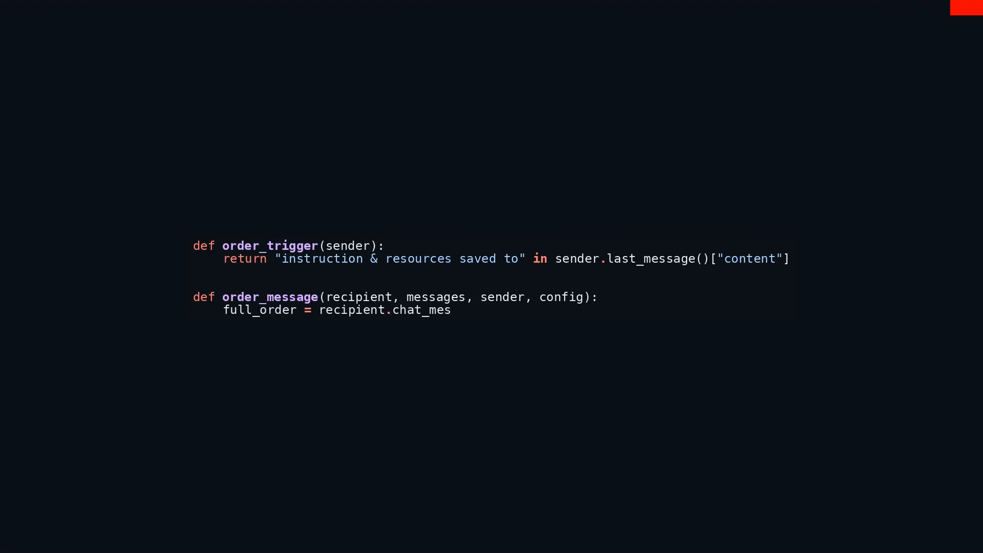
text(sages_for_summary(s)
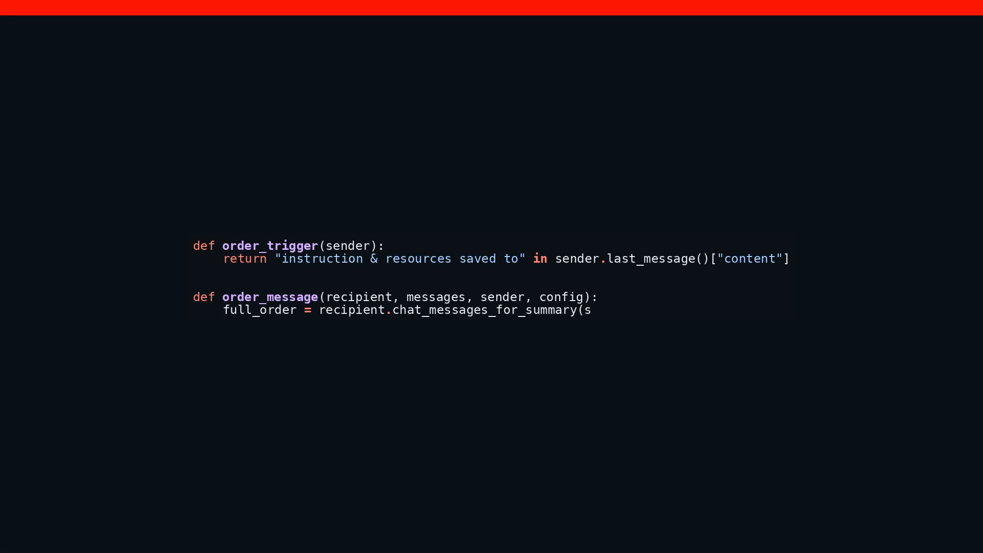
text(ender)[-1]["content")
text(txt_path = full_order.replace("instruction & resourc)
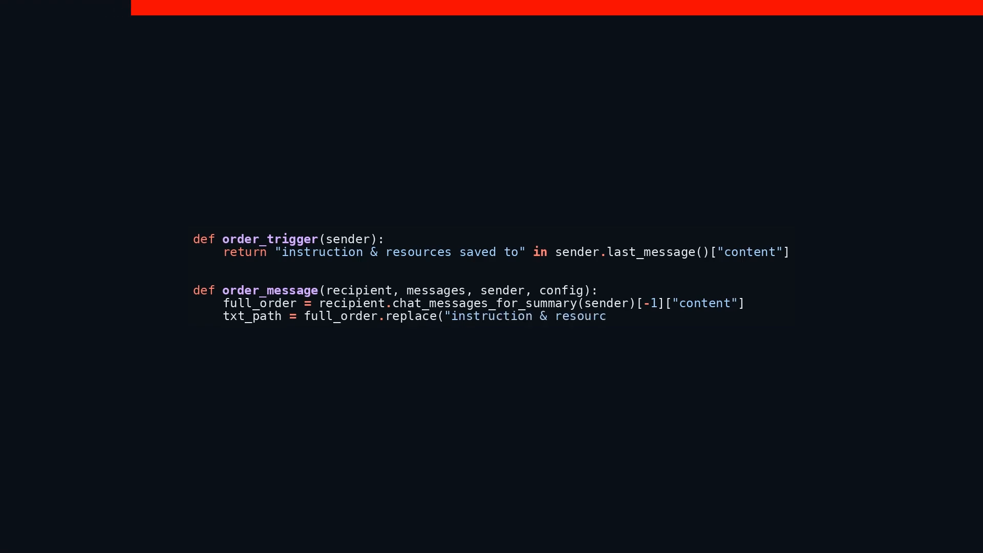
text(es saved to ", "").strip()
text(with ope)
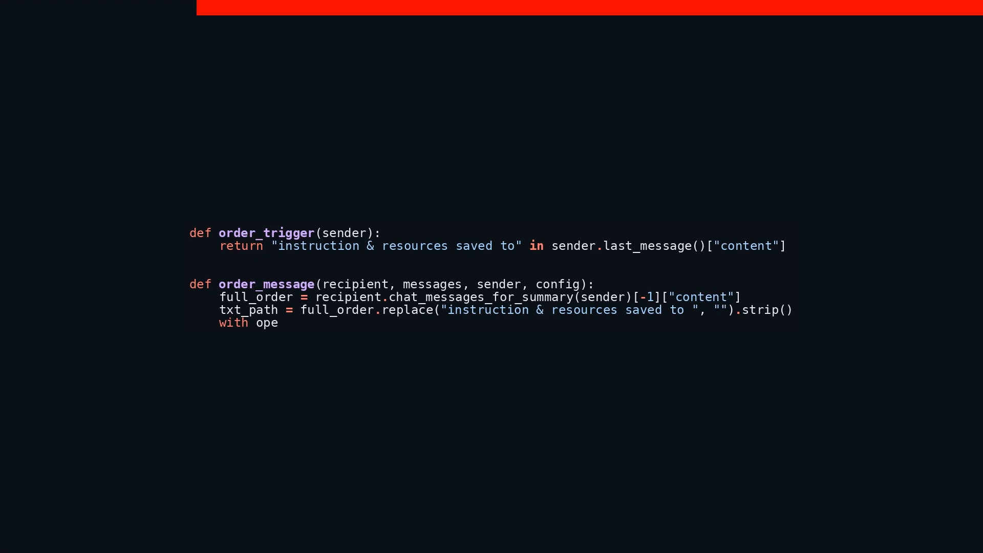
text(n(txt_path, "r") as)
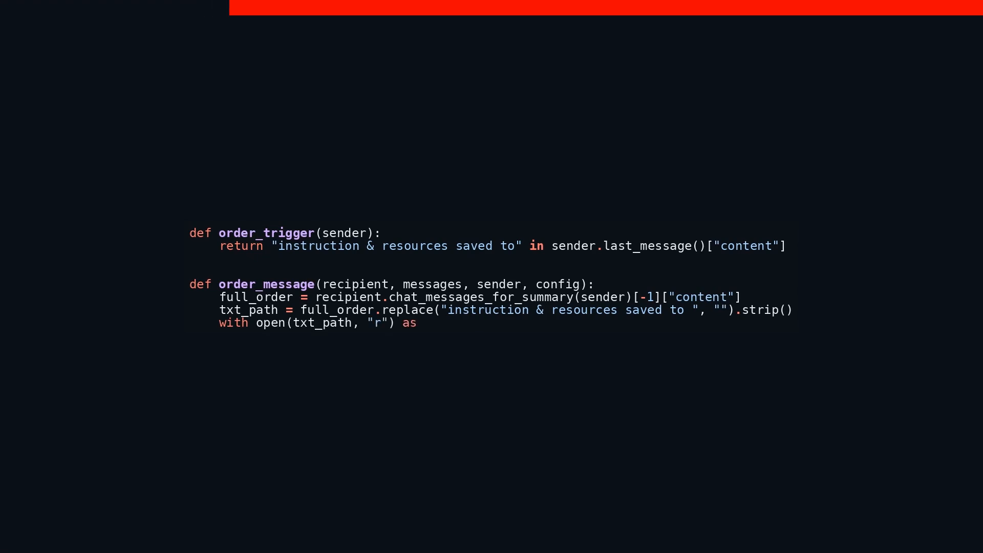
text(f:)
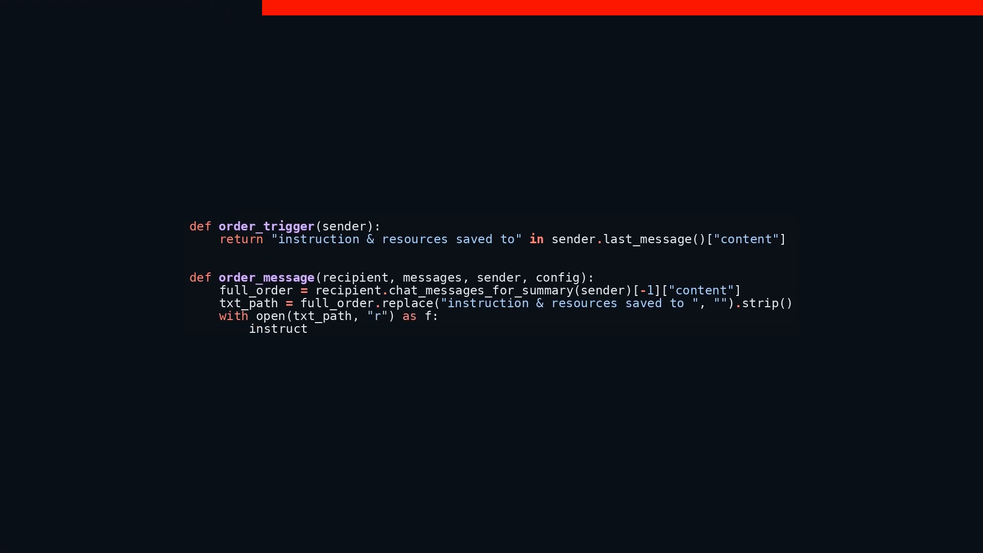
text(ion = f.read() + "\n)
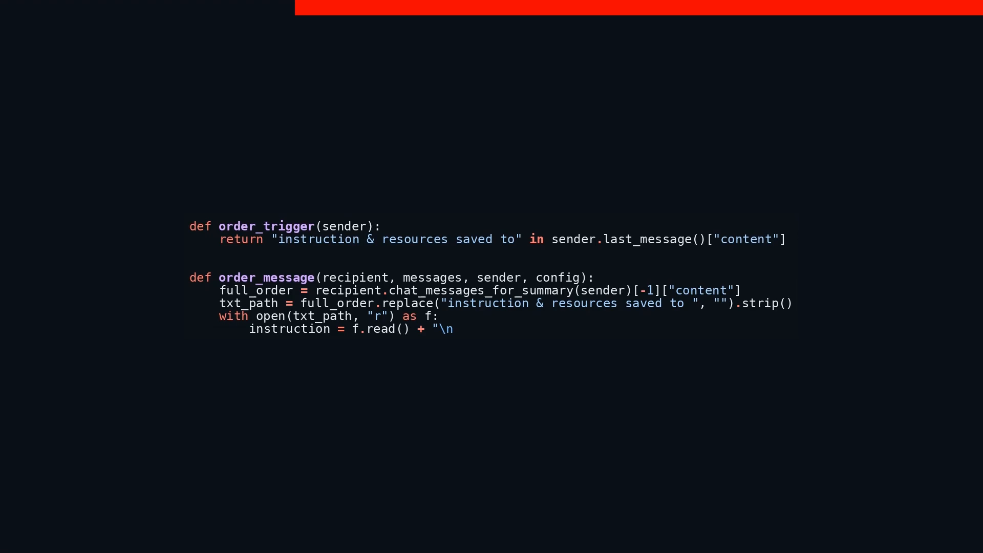
text(\nReply TERMINATE a)
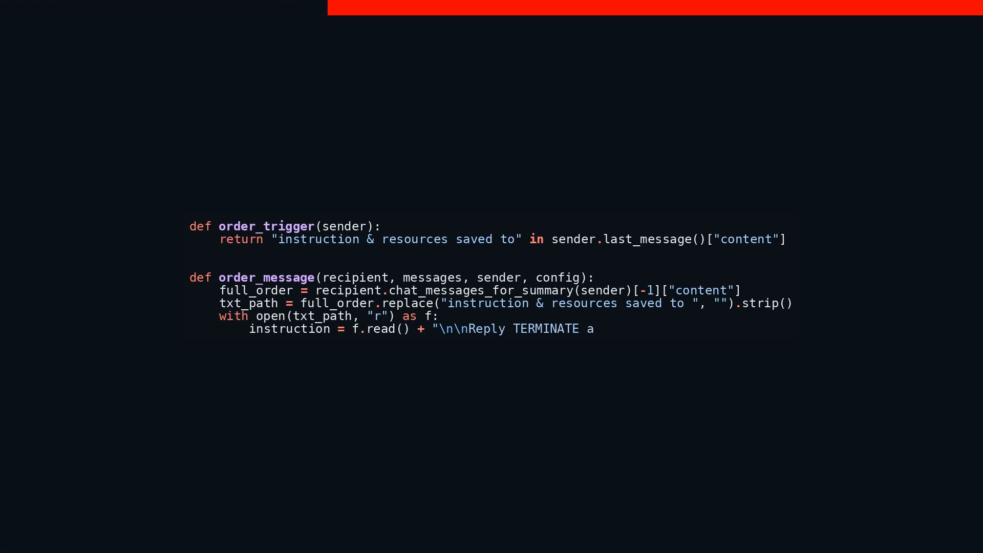
text(t the end of your response.)
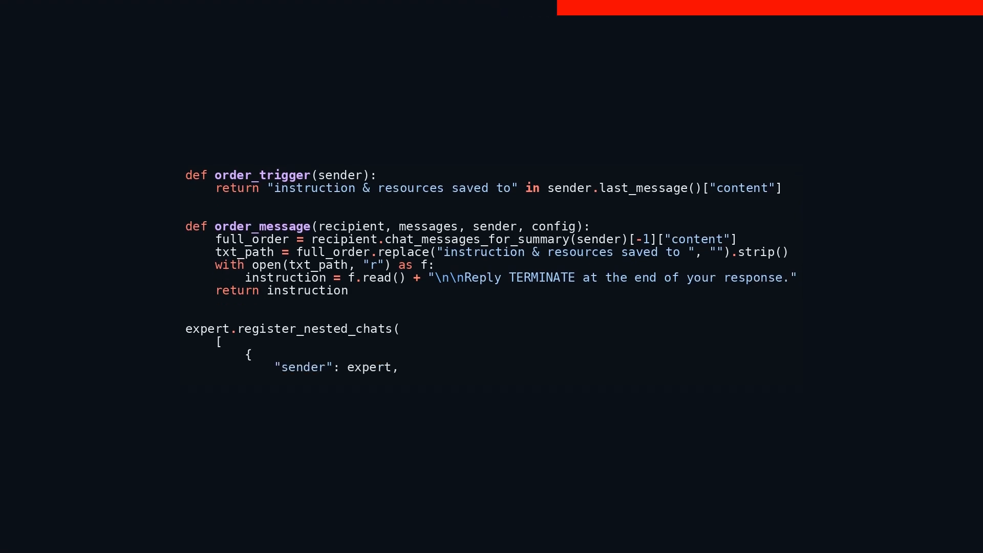
text("recipient": e)
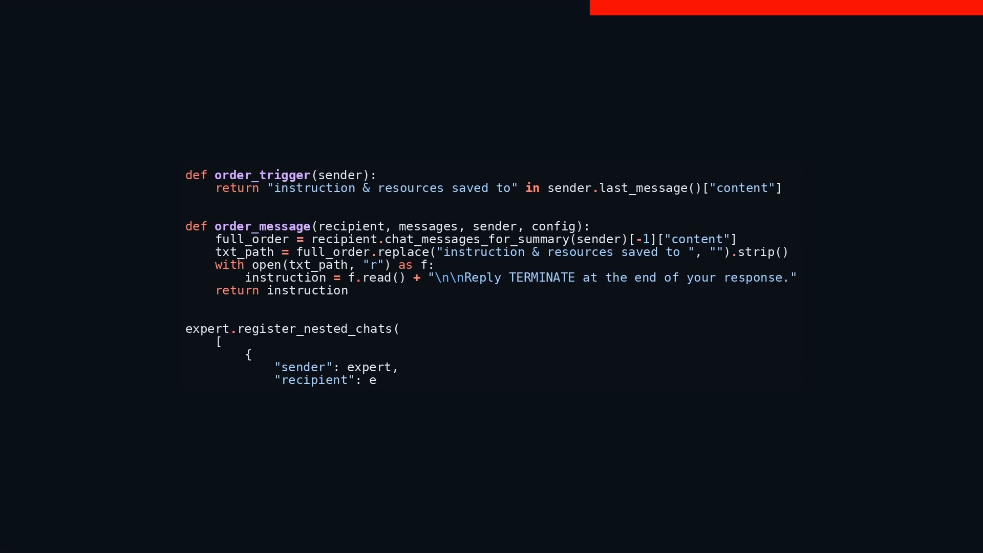
text(xpert_shadow,)
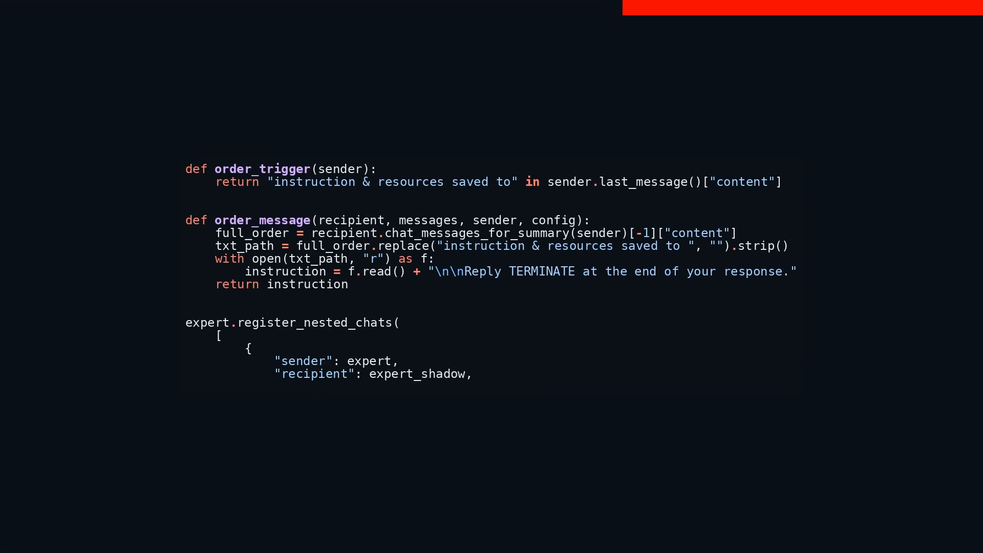
text("message": order_message,)
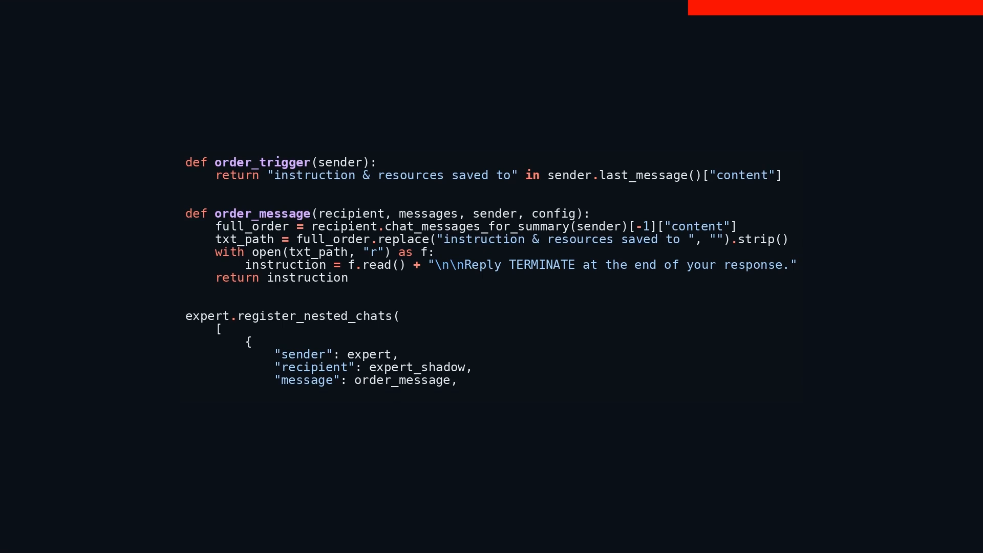
text("summary_method": "last_msg",)
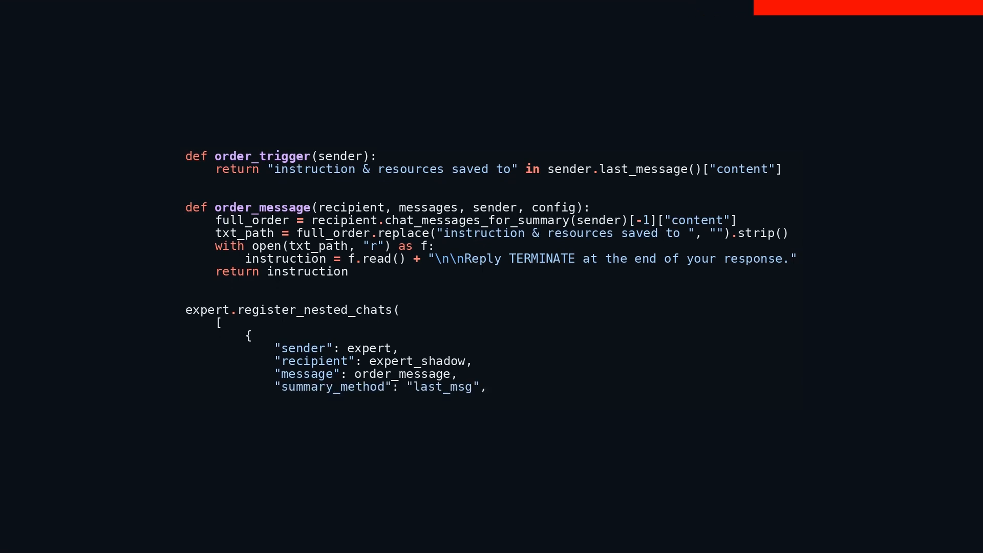
text("max_turns": 2,)
text("s)
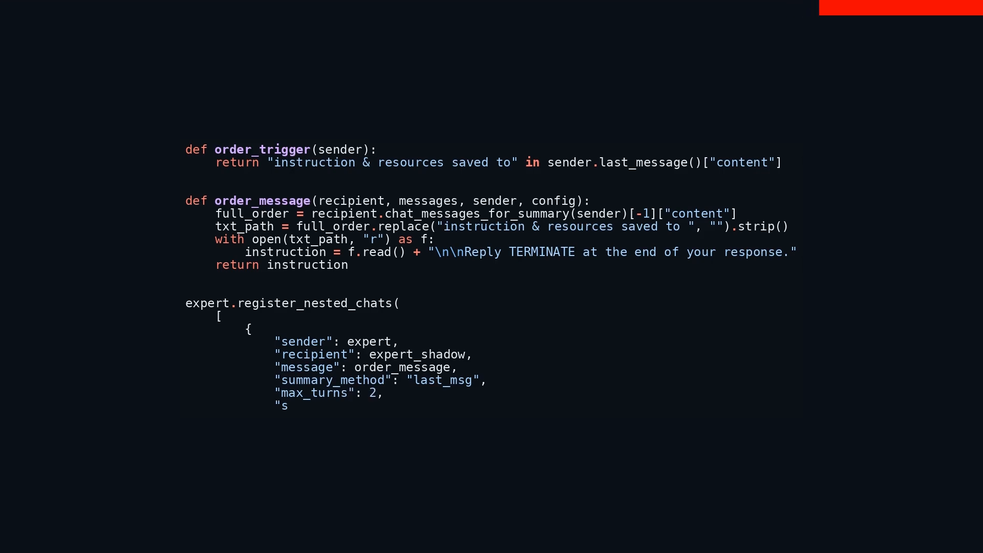
text(ilent": True,  # mu)
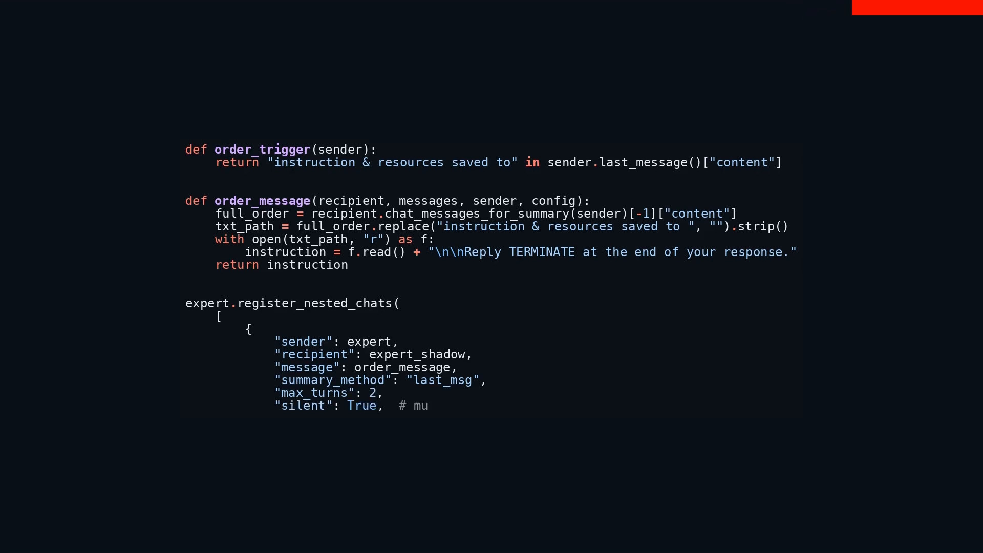
text(te the chat summary)
text(],)
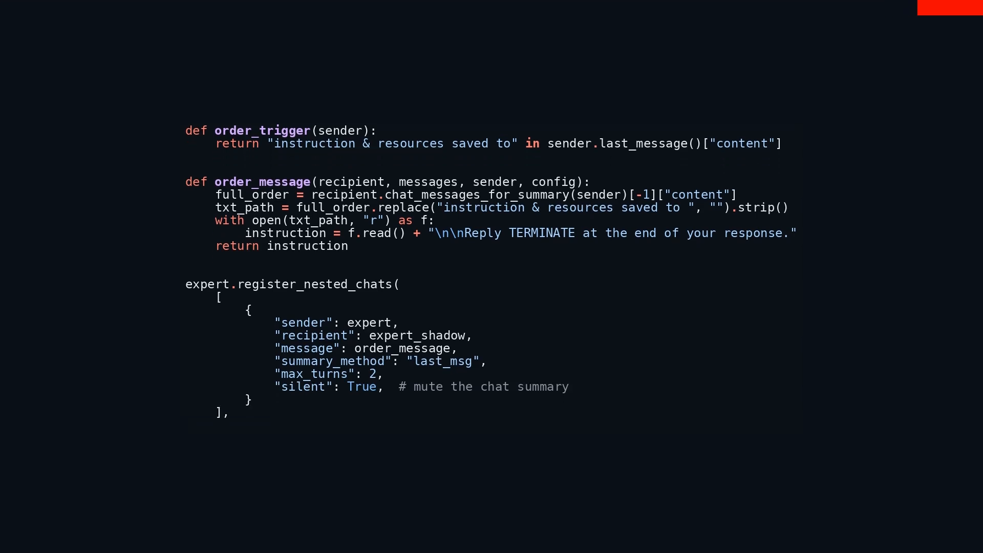
text(trigger=order_trig)
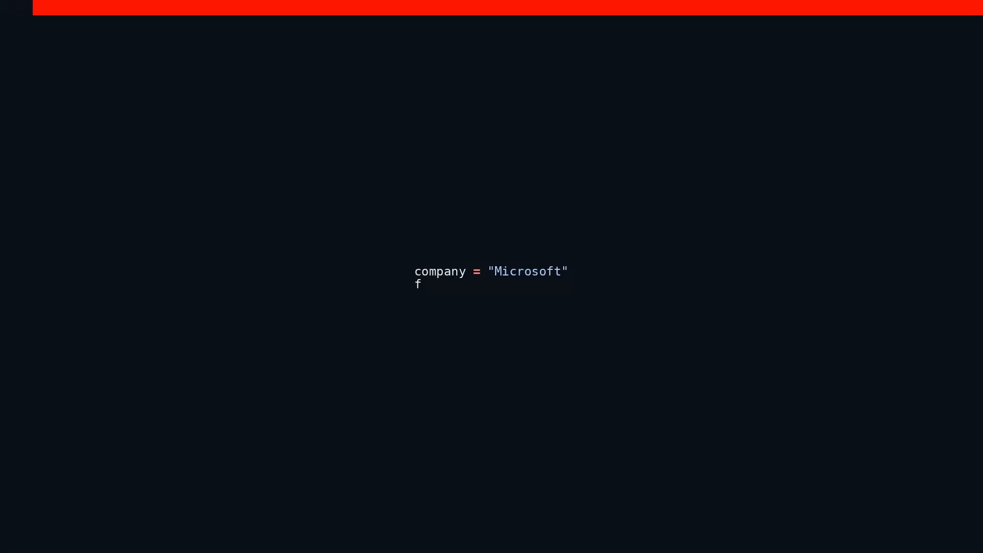
text(year = "2023")
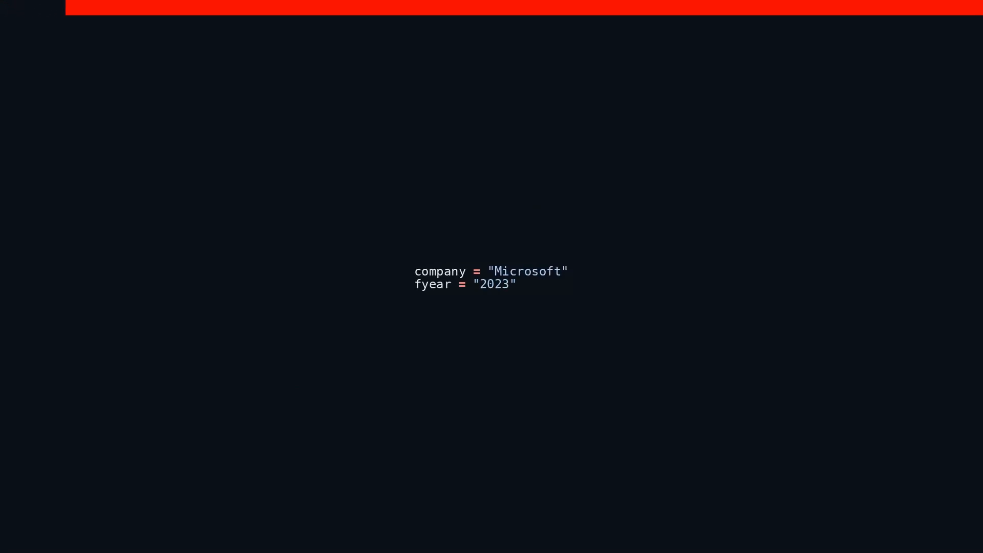
text(task = dedent)
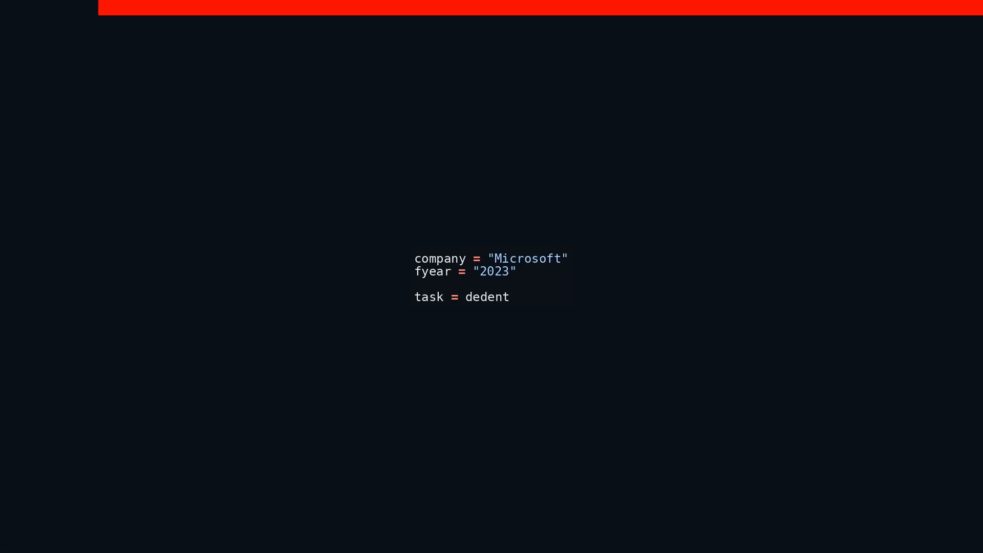
text(()
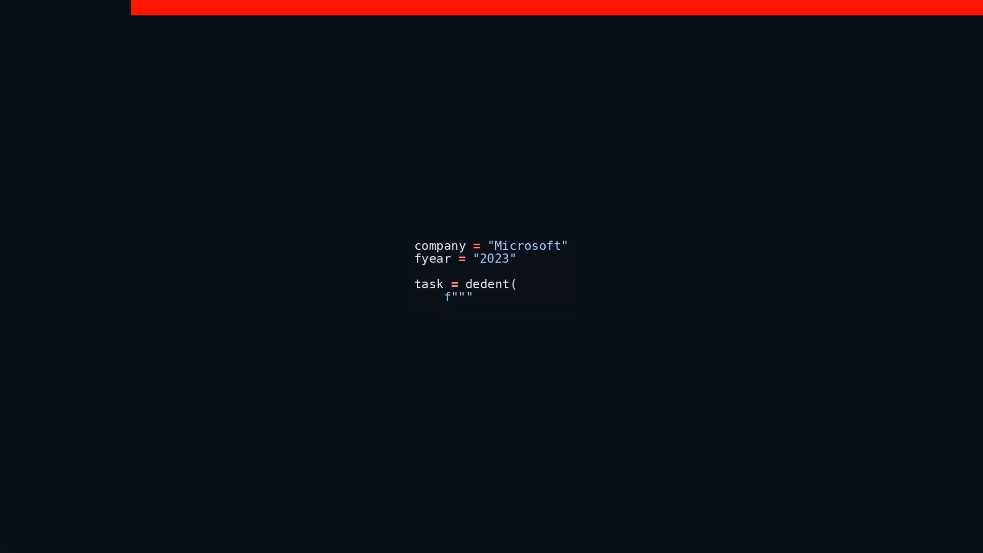
text(With the tool)
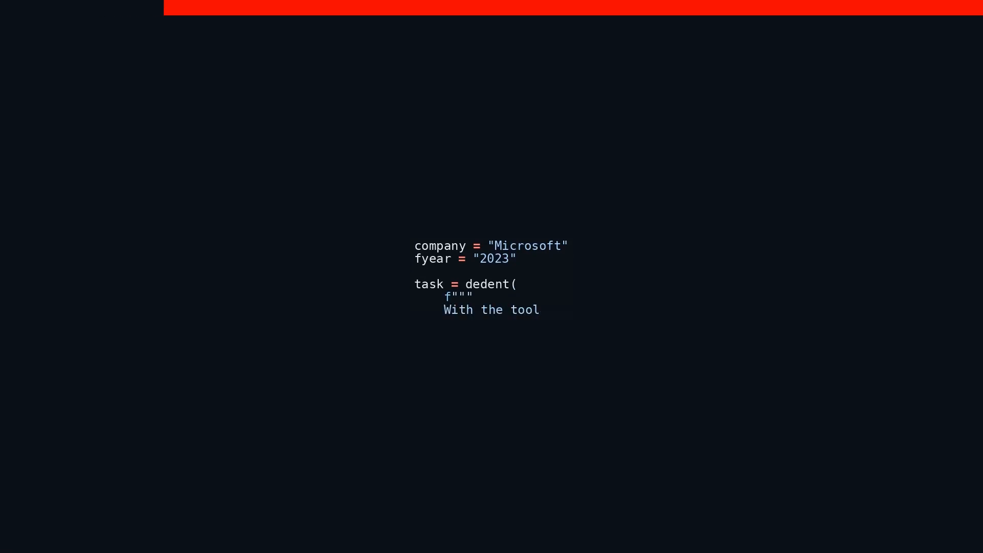
text(s you've been)
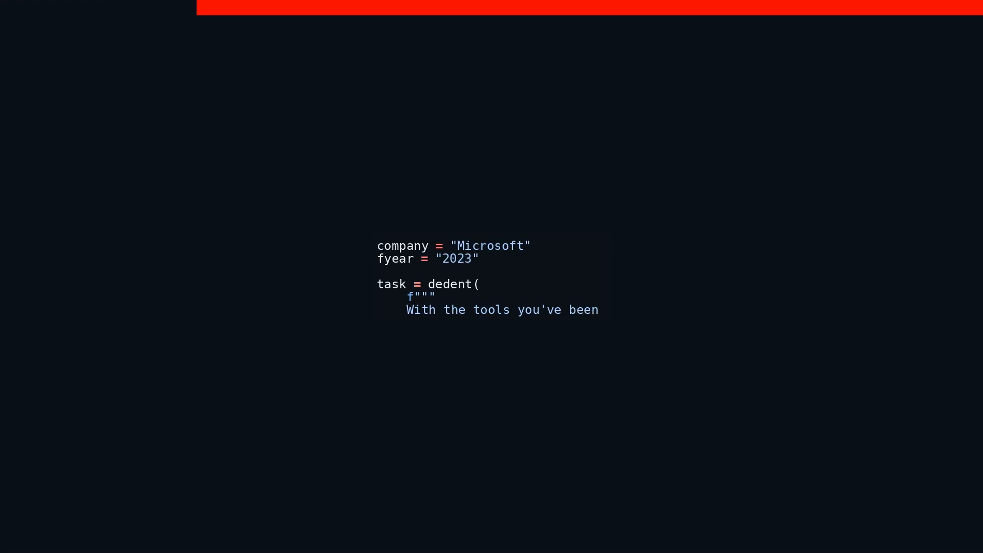
text(provided, writ)
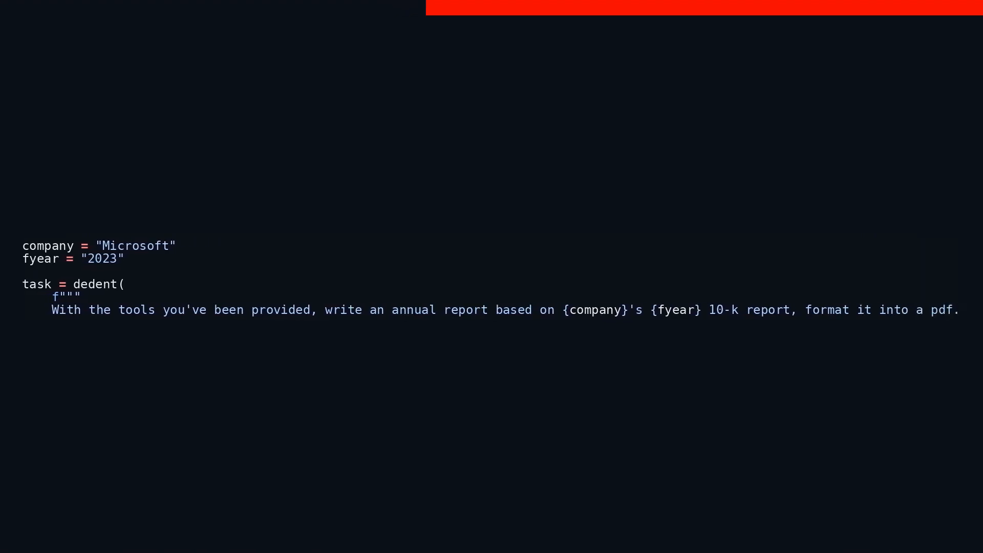
text(Pay attent)
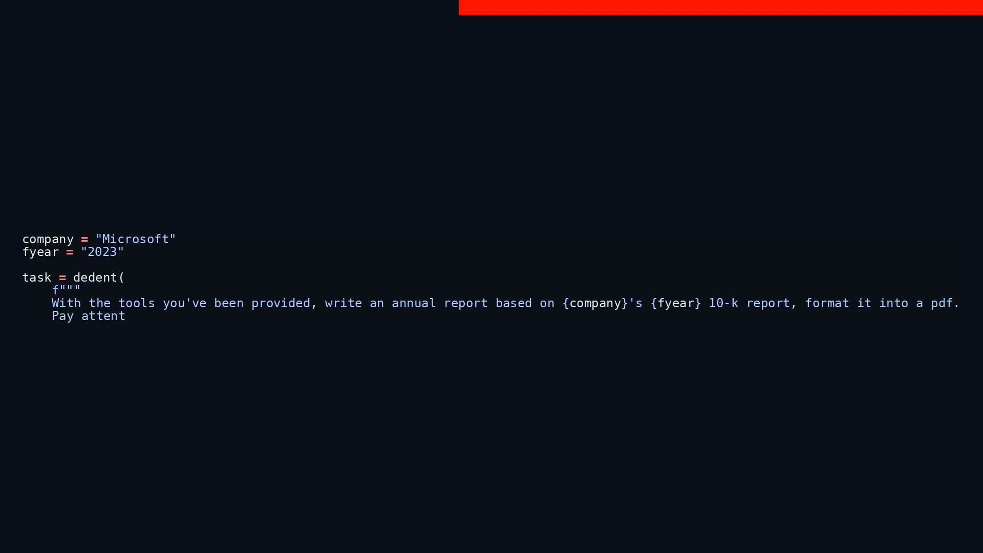
text(ion to the fo)
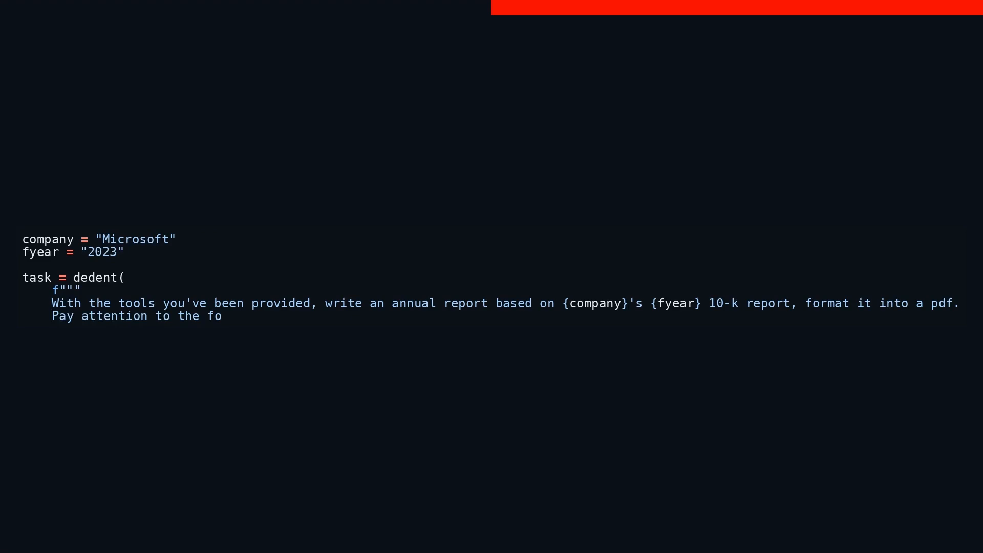
text(llowings:)
text(- Explicitly e)
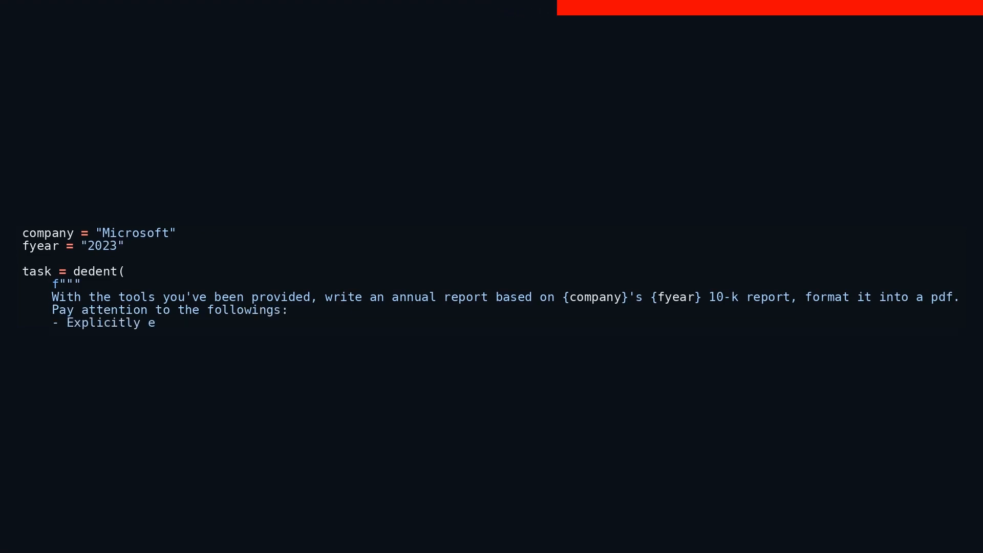
text(xplain your wo)
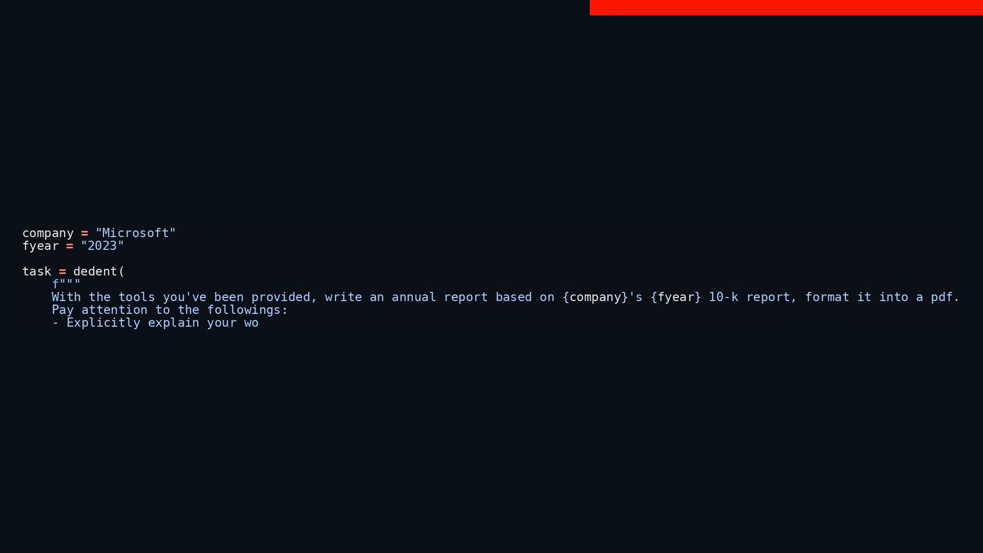
text(rking plan bef)
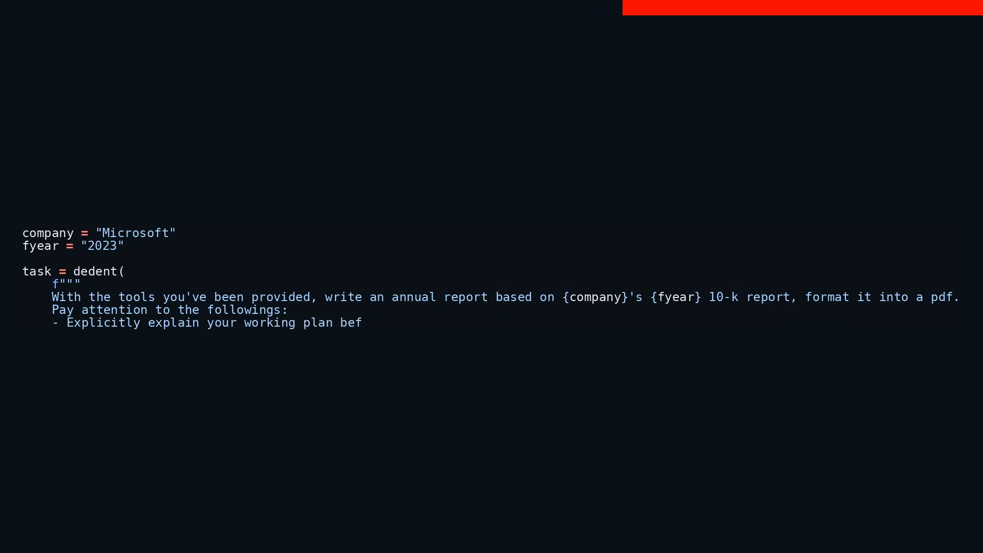
text(ore you kick o)
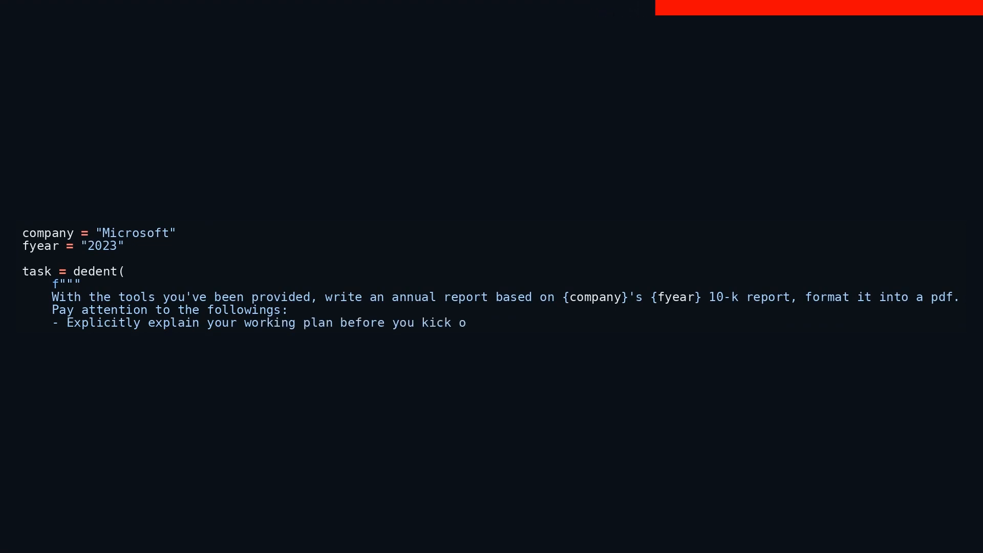
text(ff.)
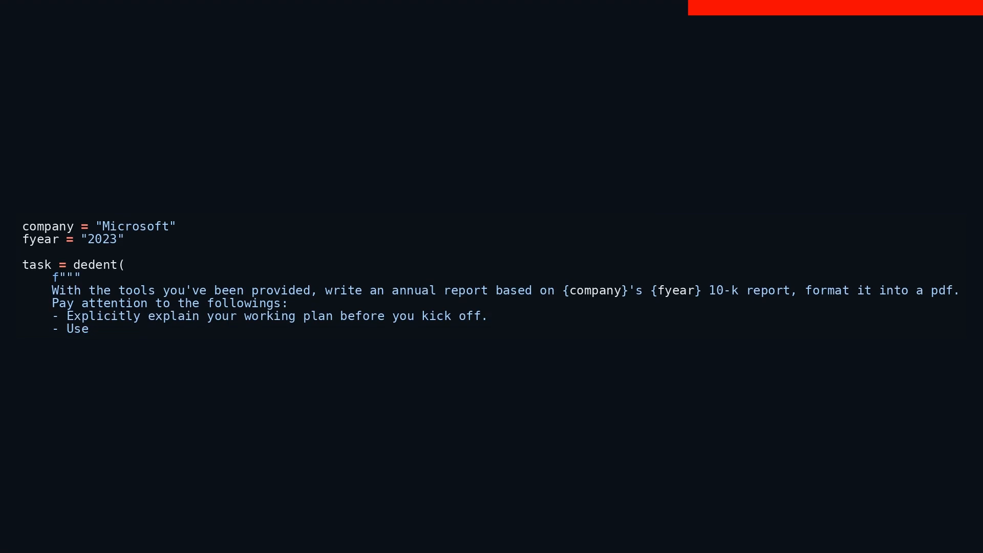
text(tools one by)
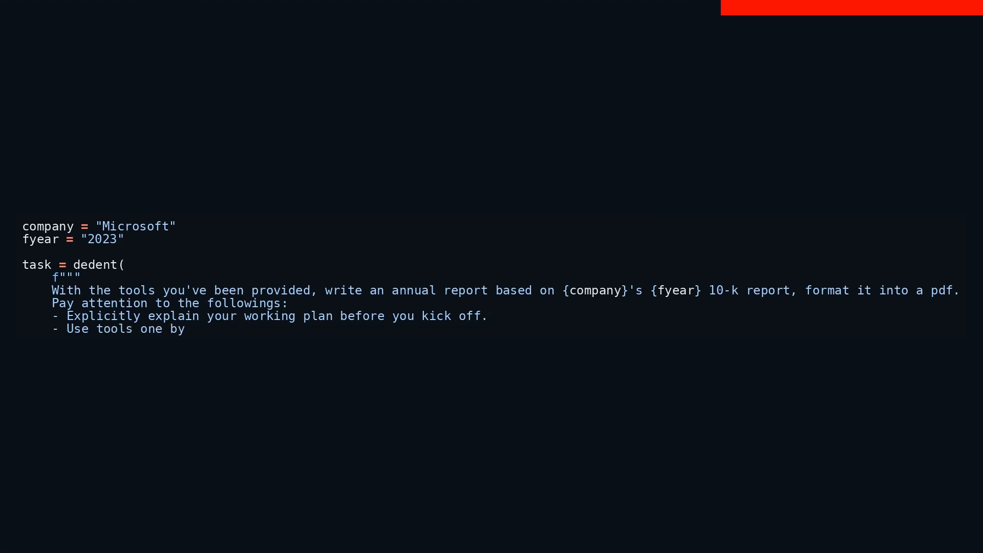
text(one for clarit)
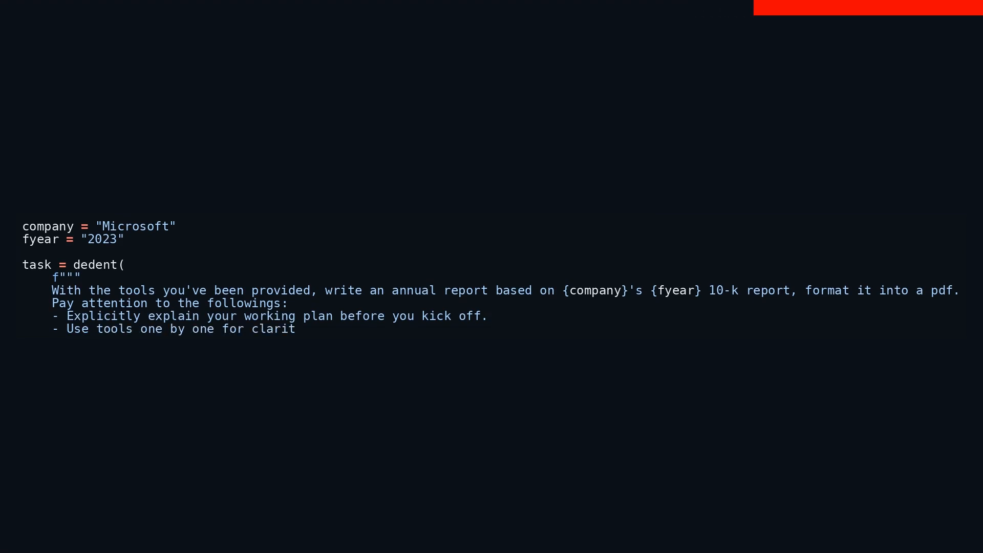
text(y, especially)
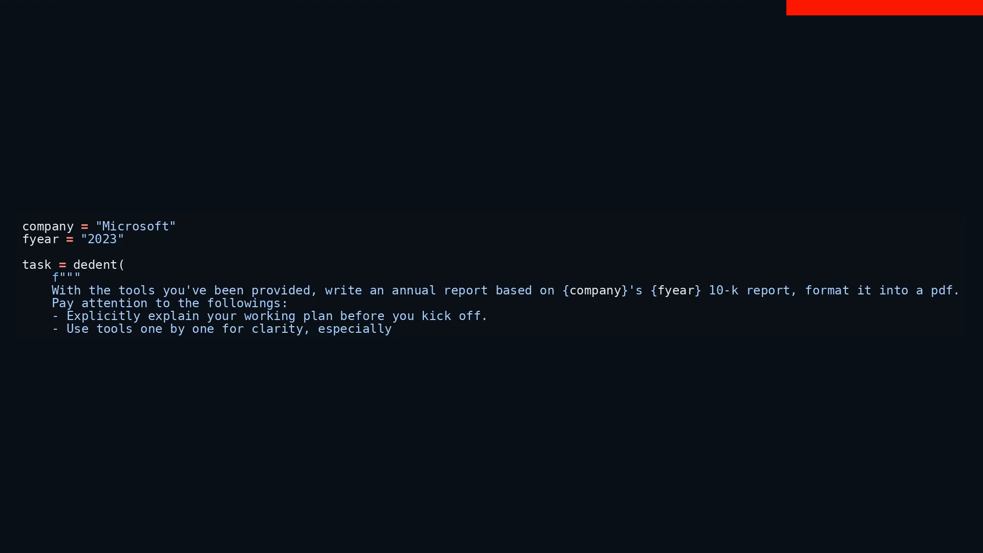
text(when asking fo)
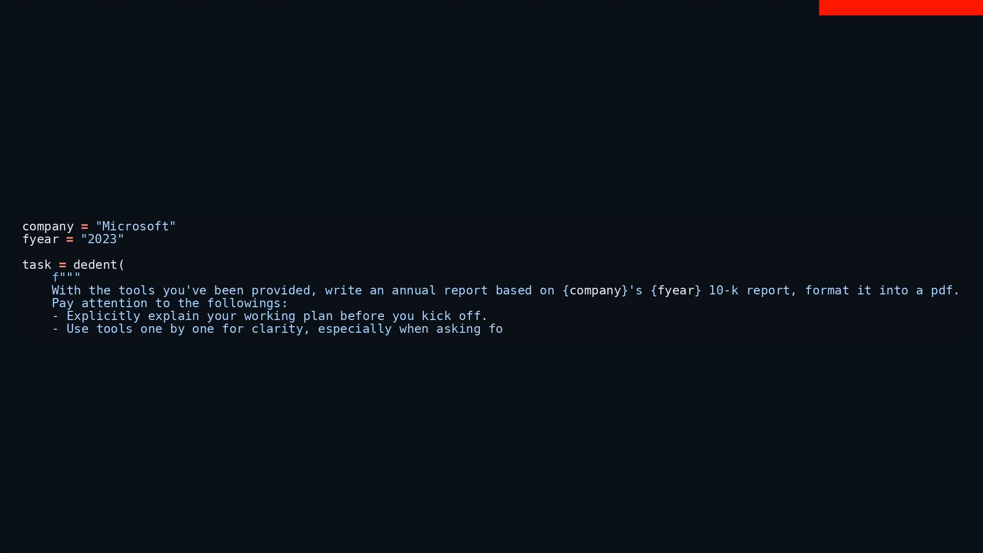
text(r instructions)
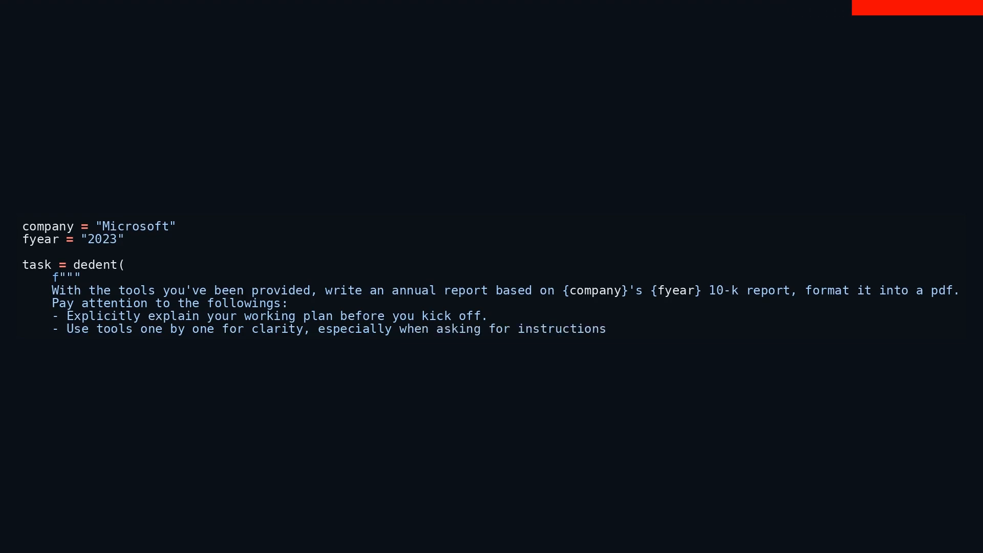
text(- All your file opera)
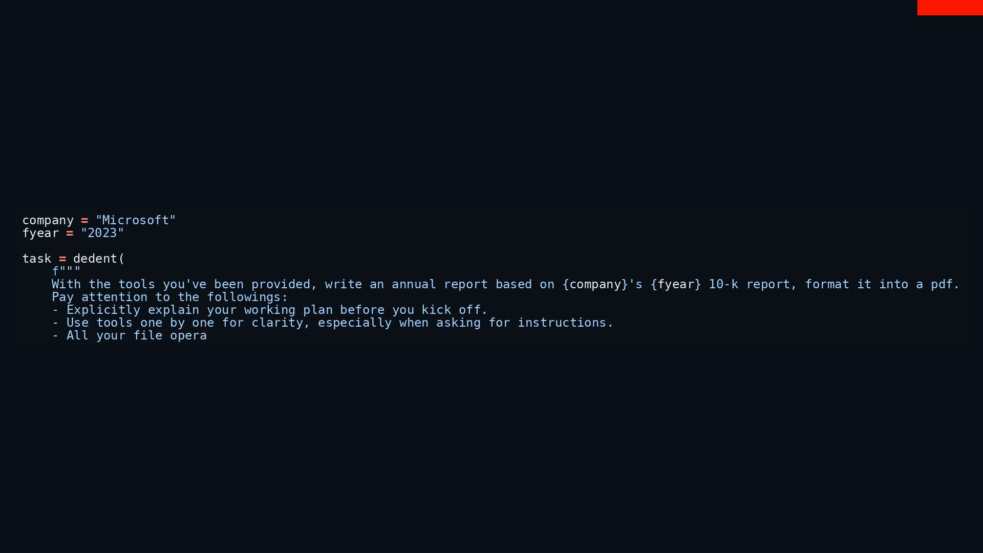
text(tions should)
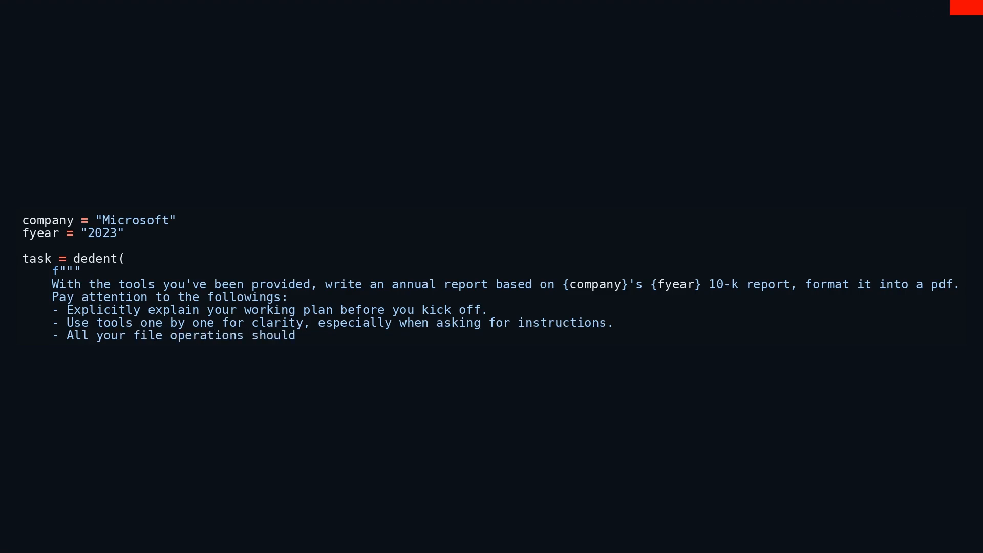
text(be done in "{work_dir}".)
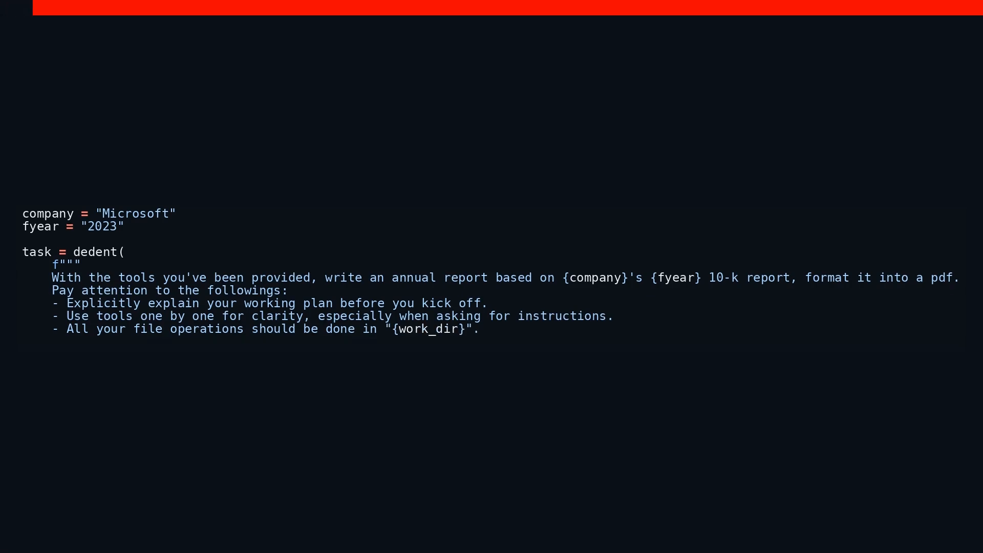
text(- Display any image in the chat once generated.)
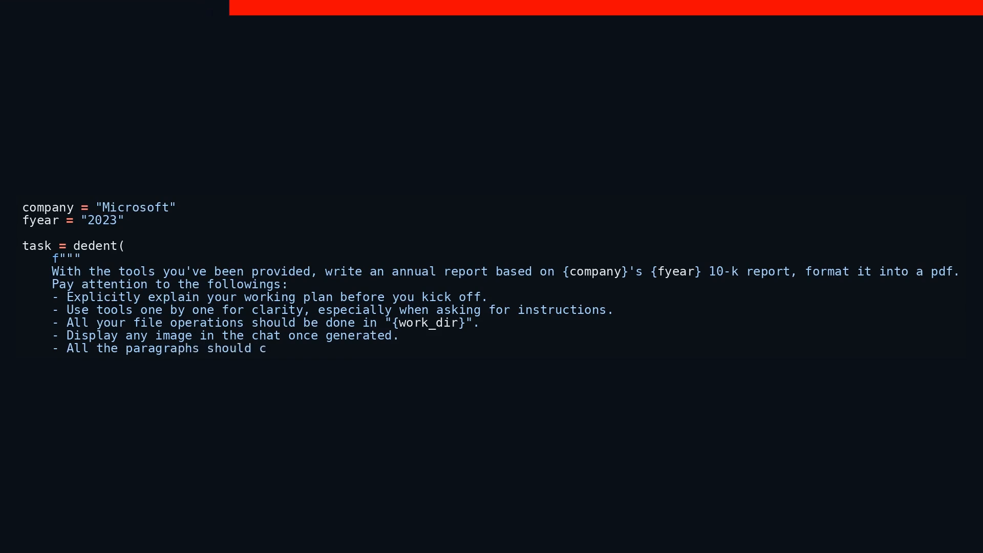
text(ombine between)
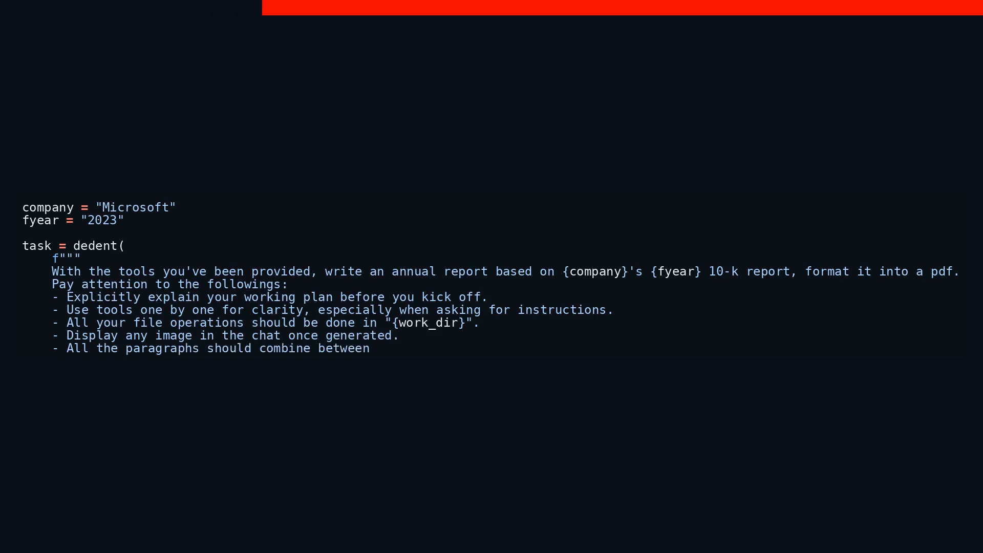
text(400 and 450 w)
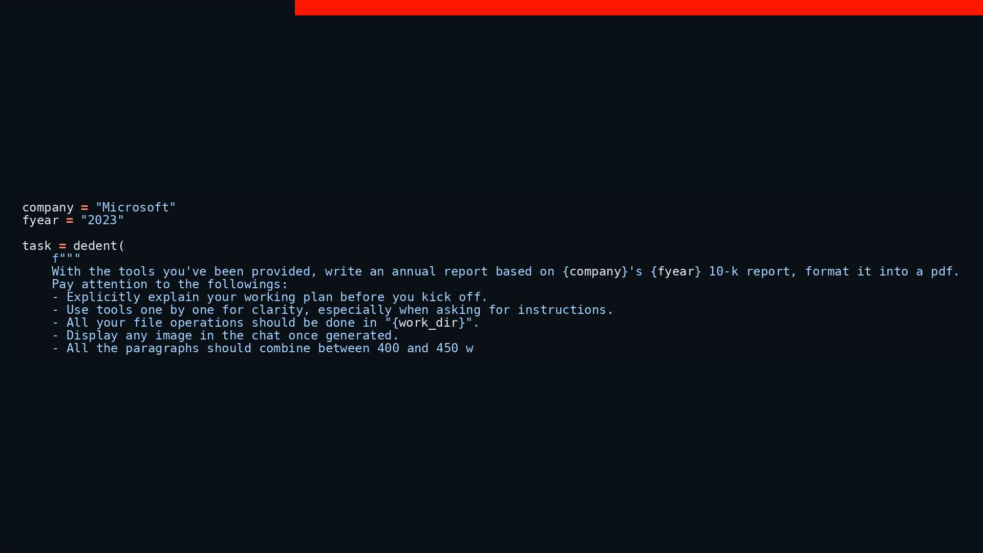
text(ords, don't ge)
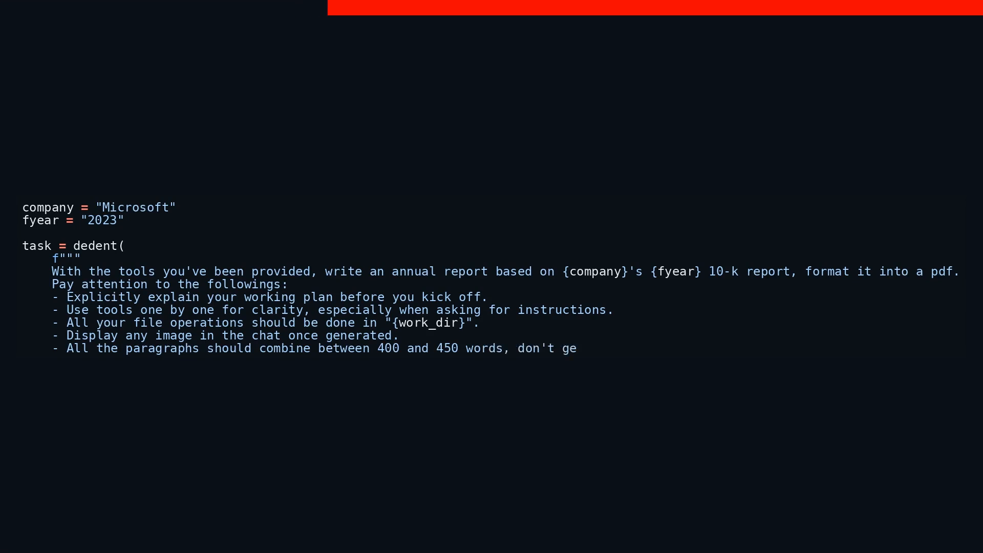
text(nerate the pdf)
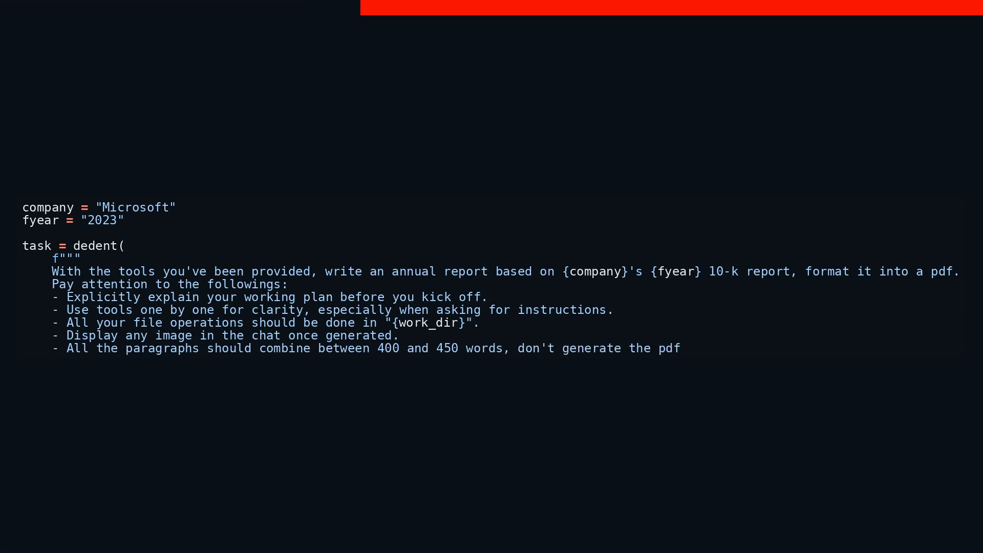
text(until this is)
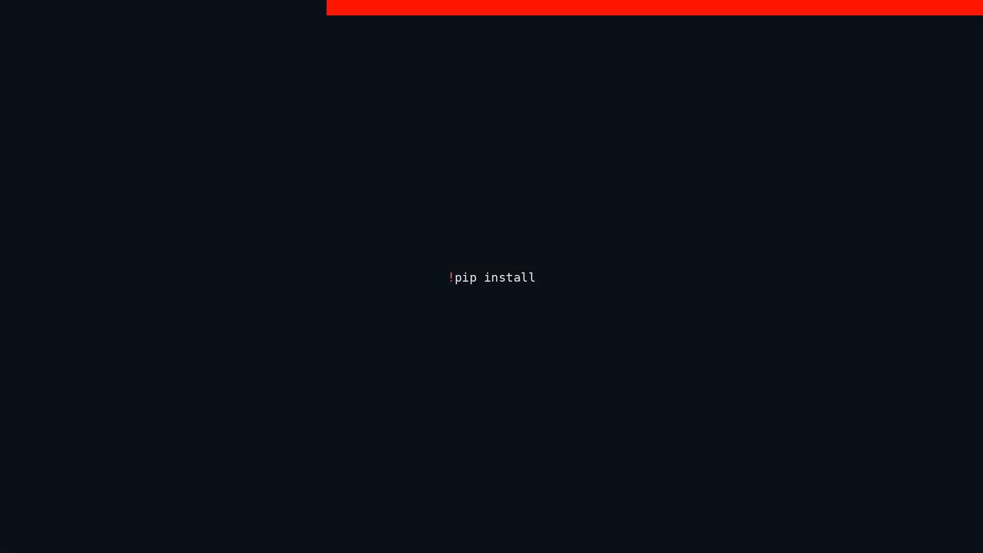
text(P)
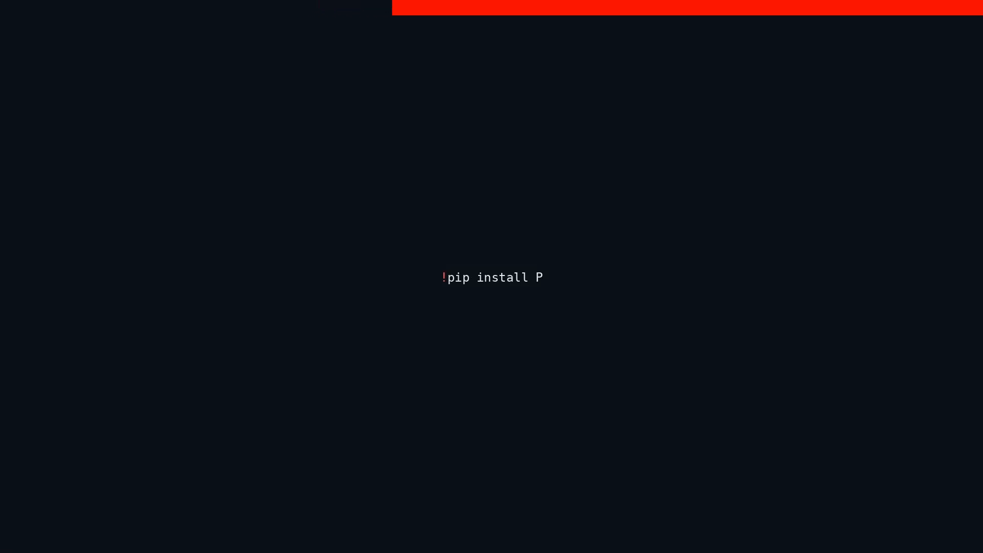
text(yM)
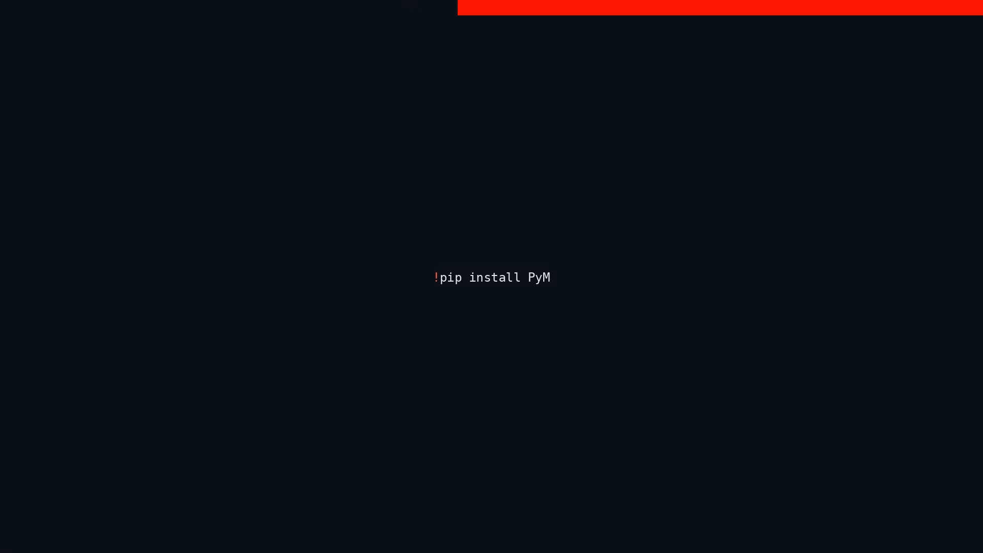
text(u)
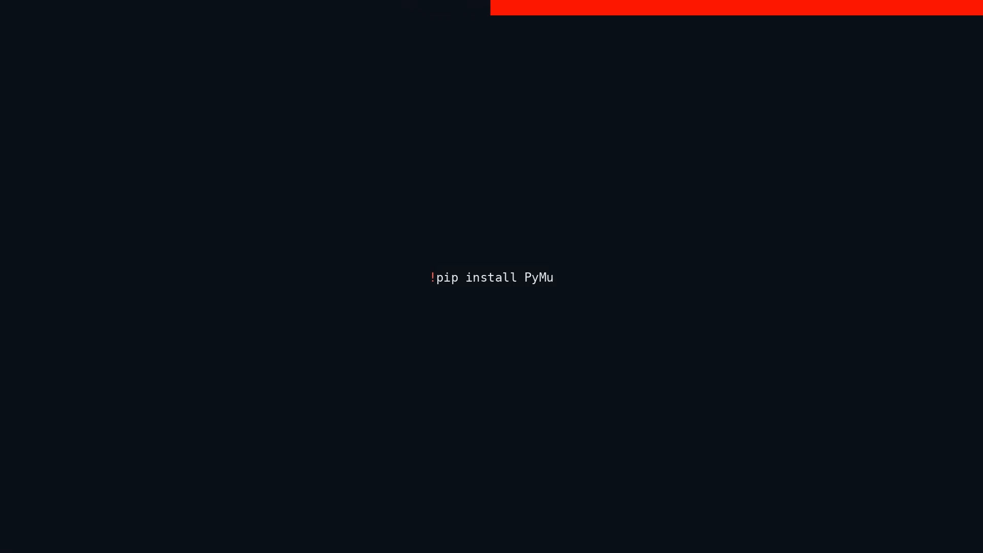
text(PD)
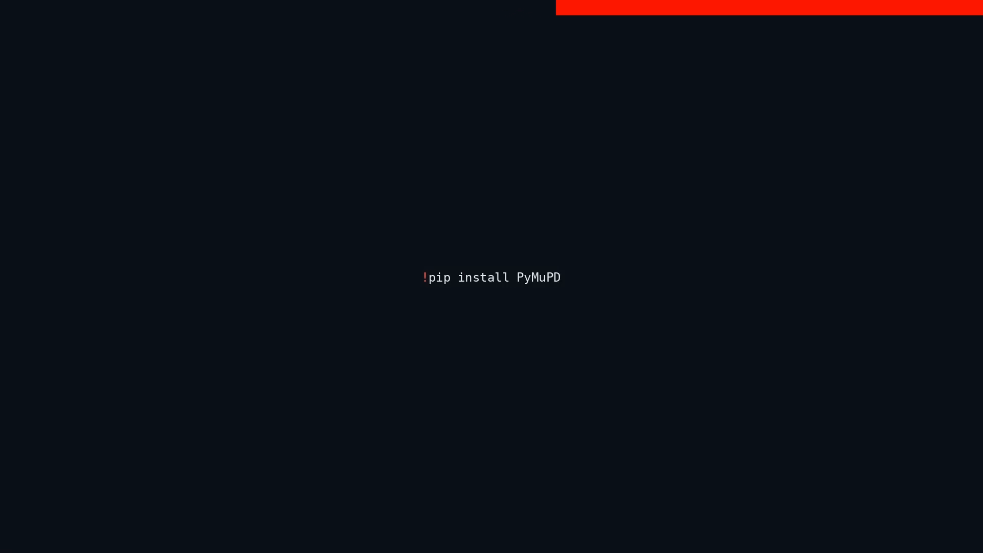
text(F)
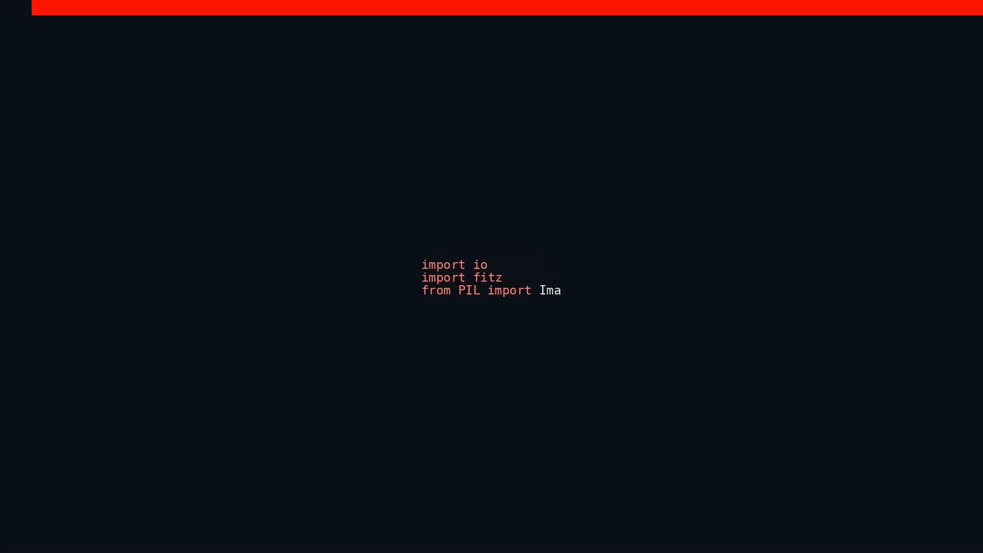
text(ge)
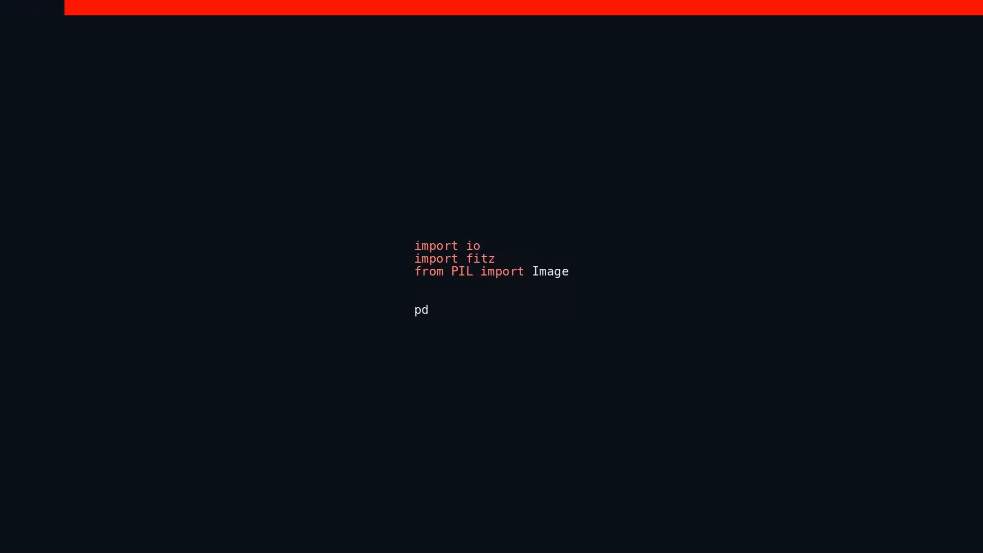
text(f = fitz)
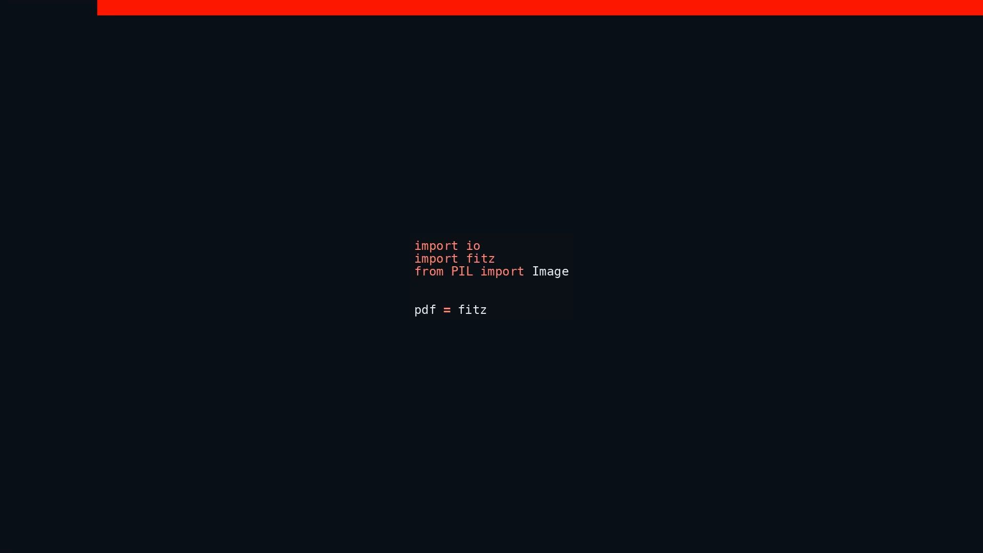
text(.open(")
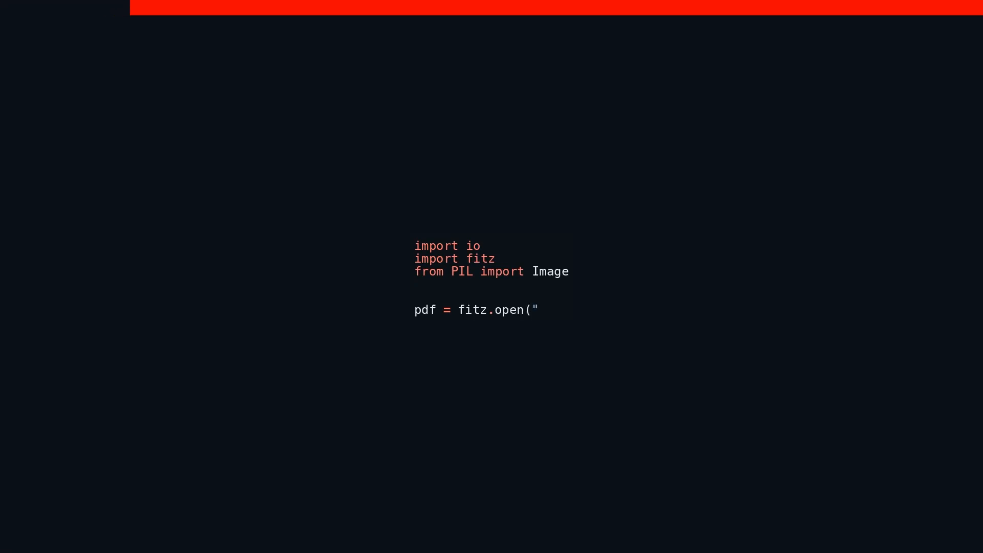
text(../report/Micro)
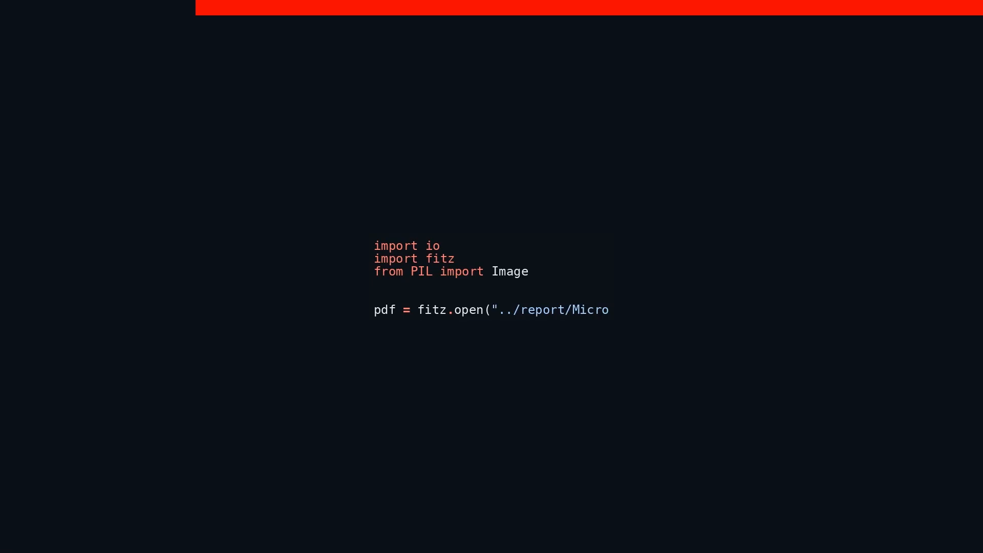
text(soft_An)
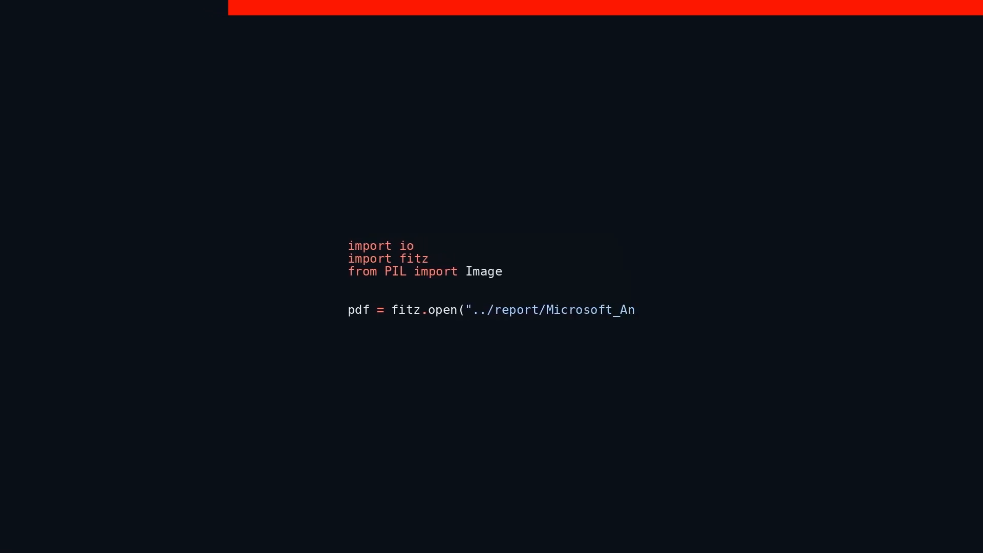
text(nual_Report_202)
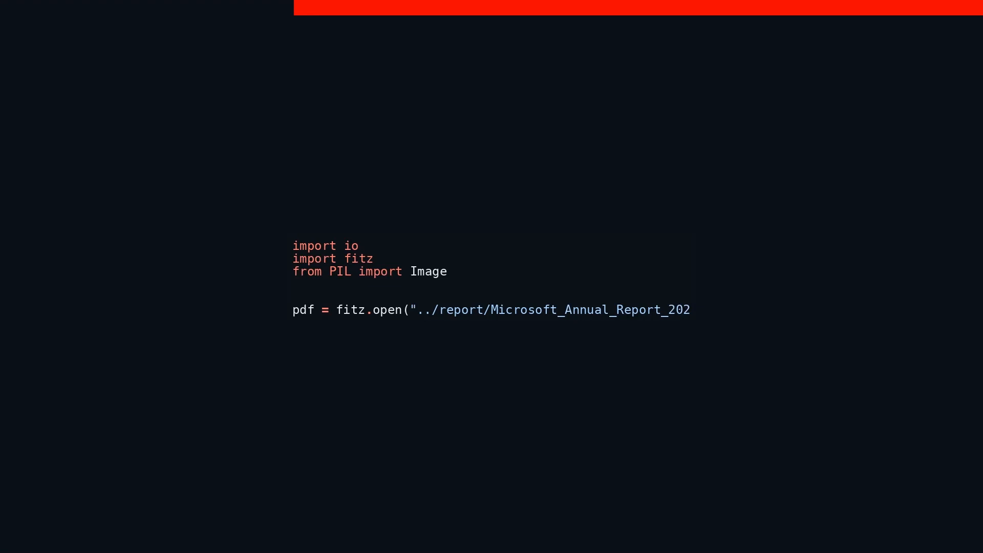
text(3.pdf"))
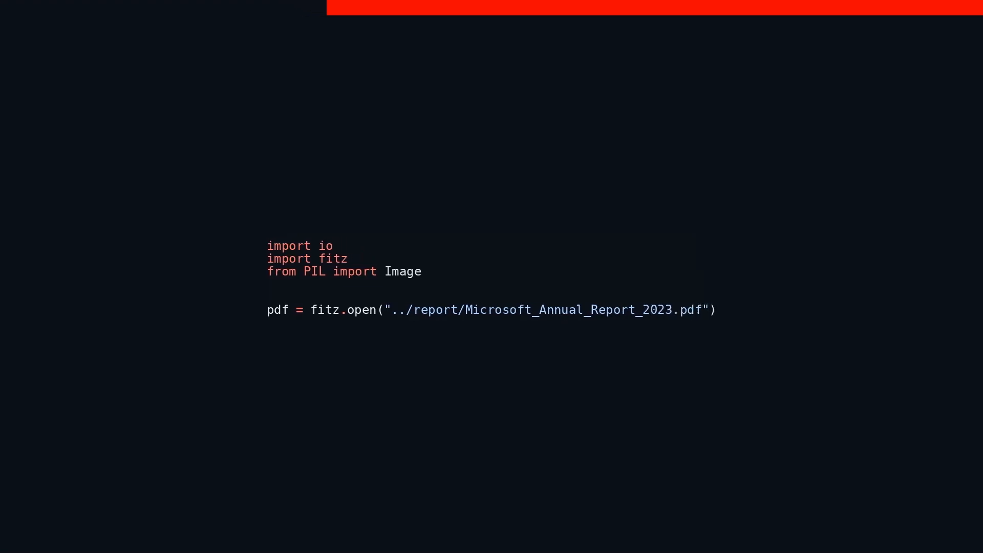
text(page =)
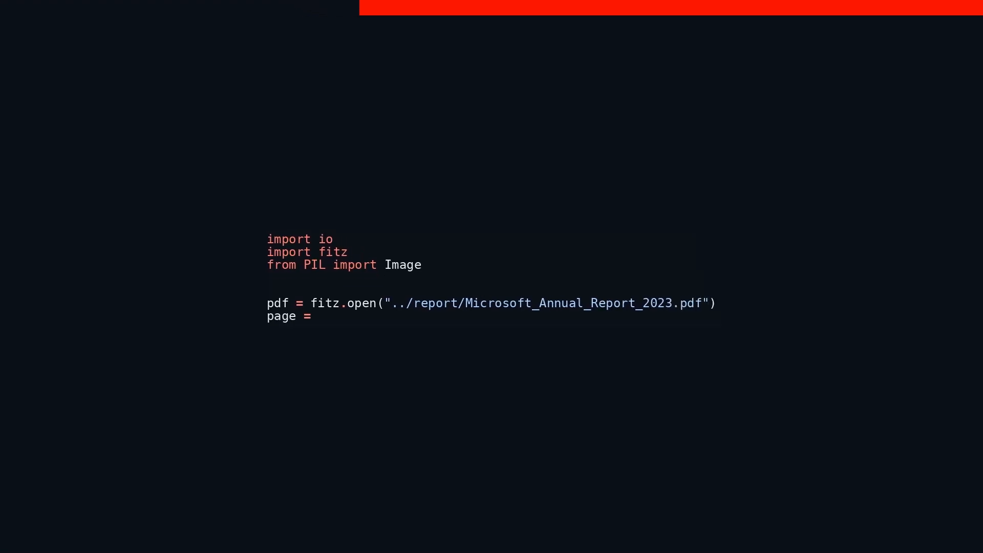
text(pdf.loa)
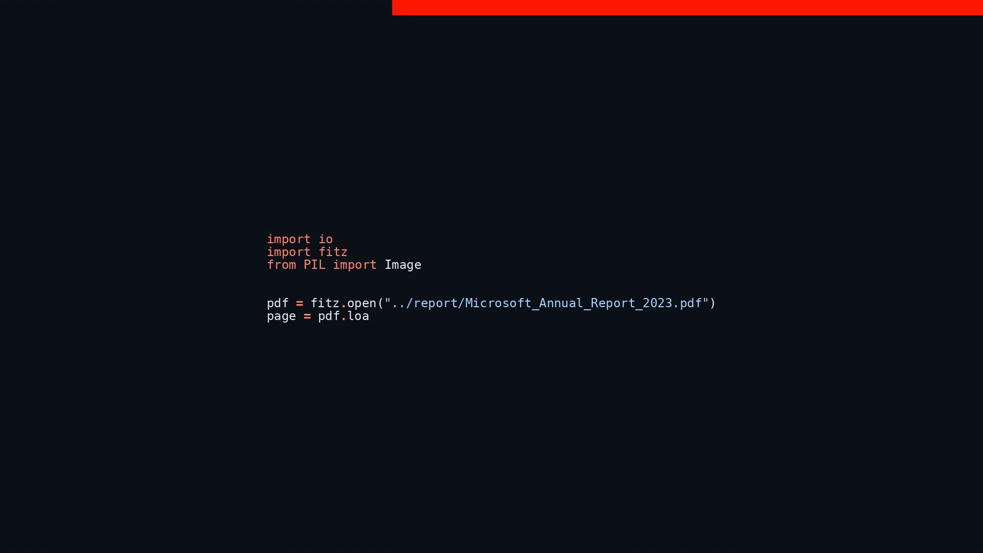
text(d_page()
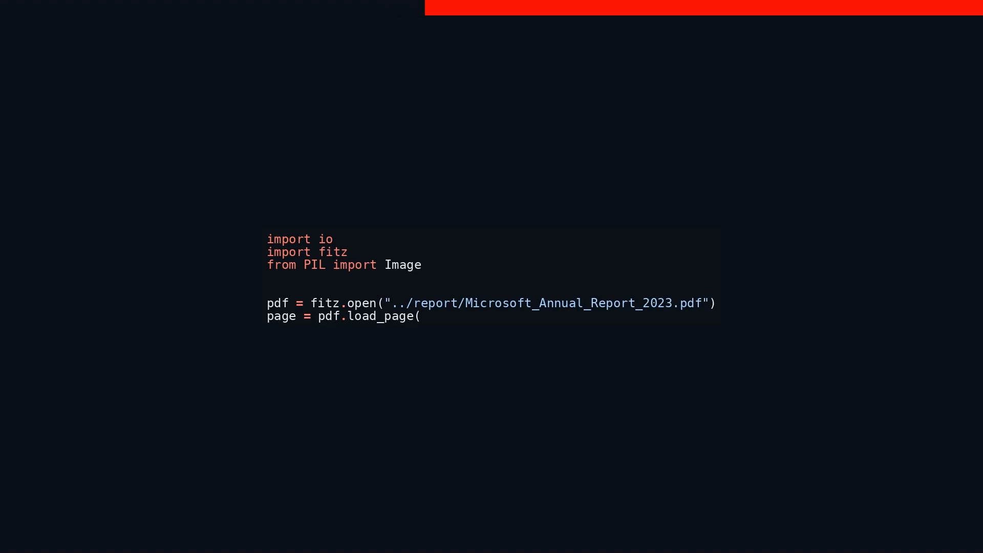
text(0))
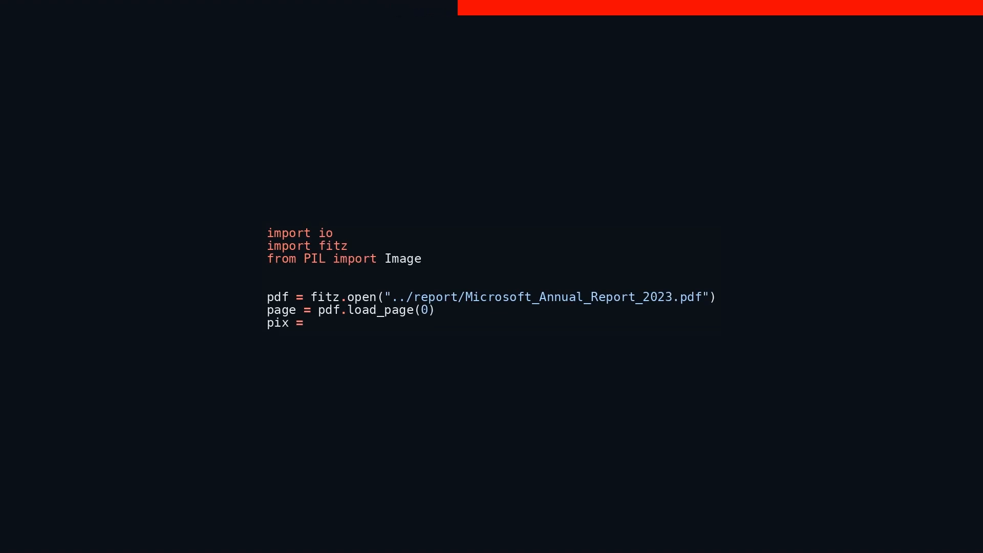
text(page.g)
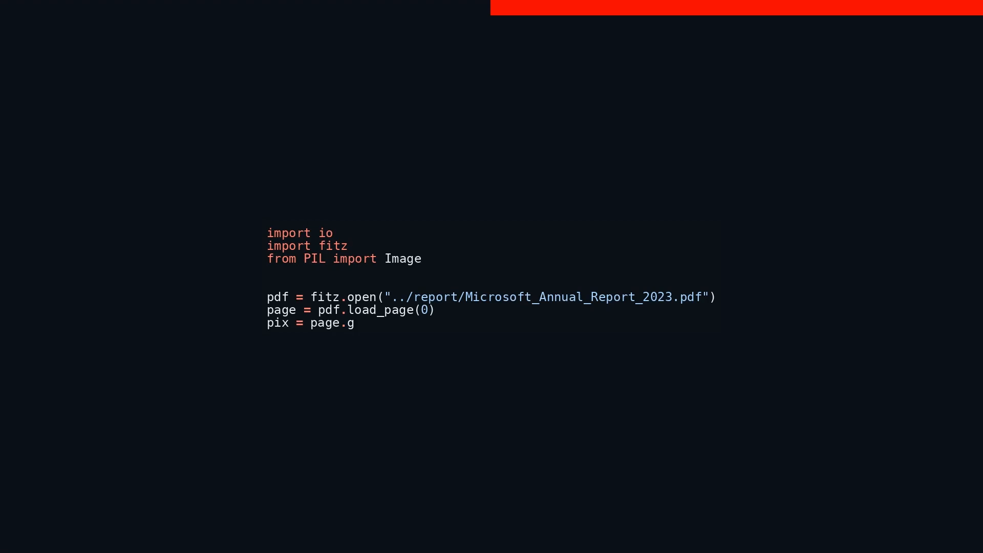
text(et_pixm)
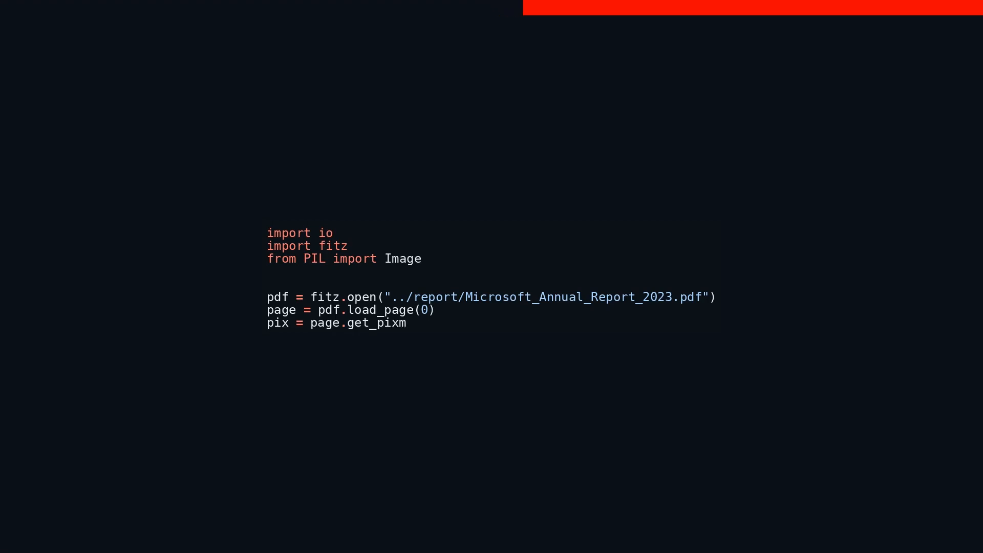
text(ap())
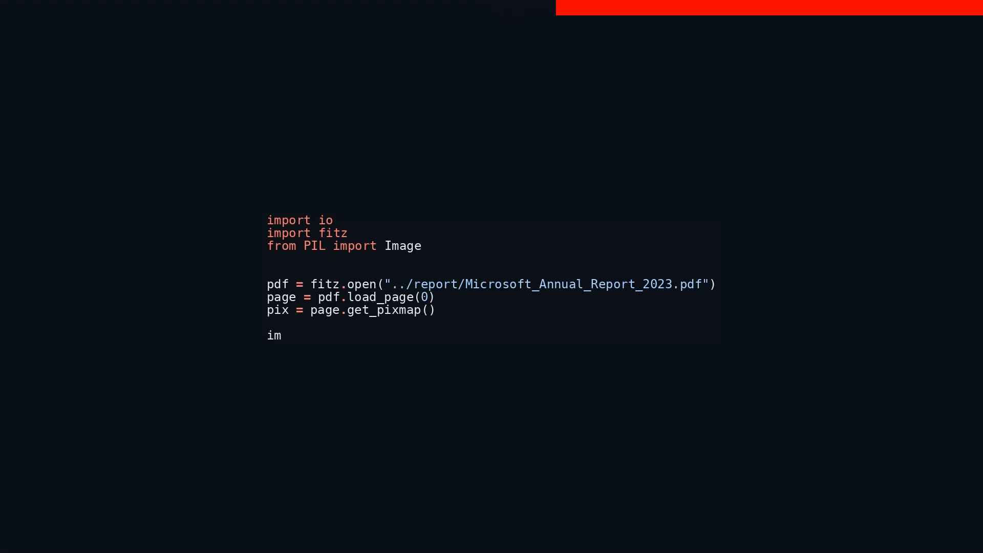
text(g = Ima)
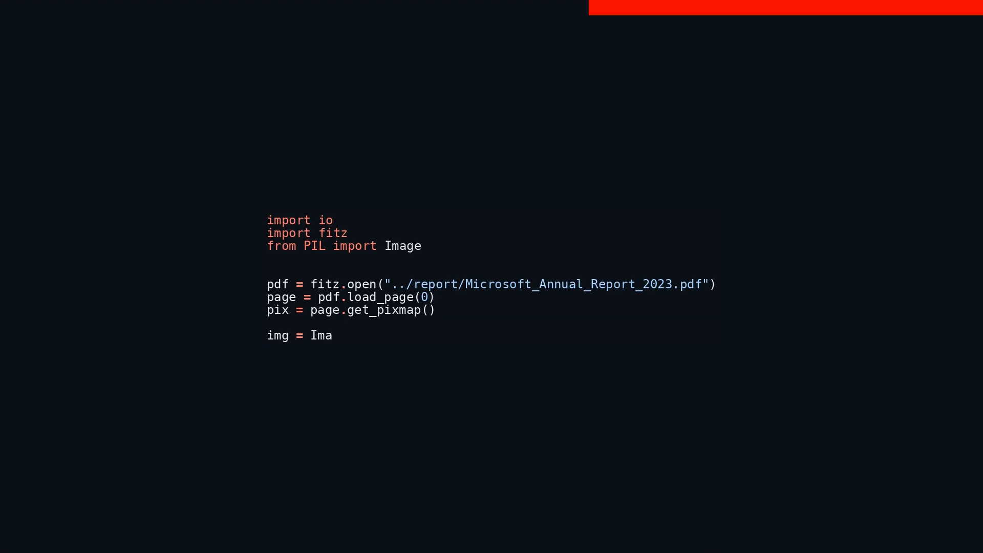
text(ge.open)
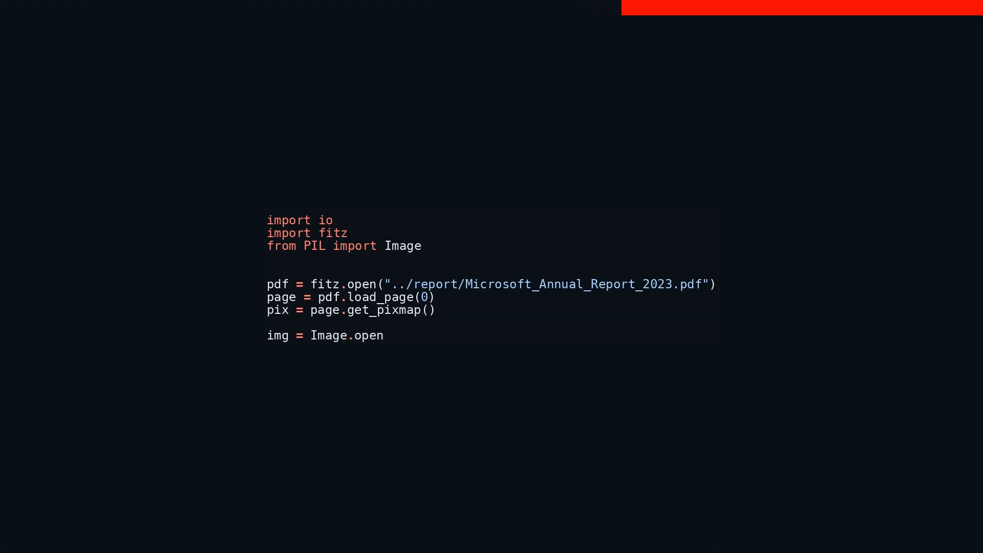
text((io.Byte)
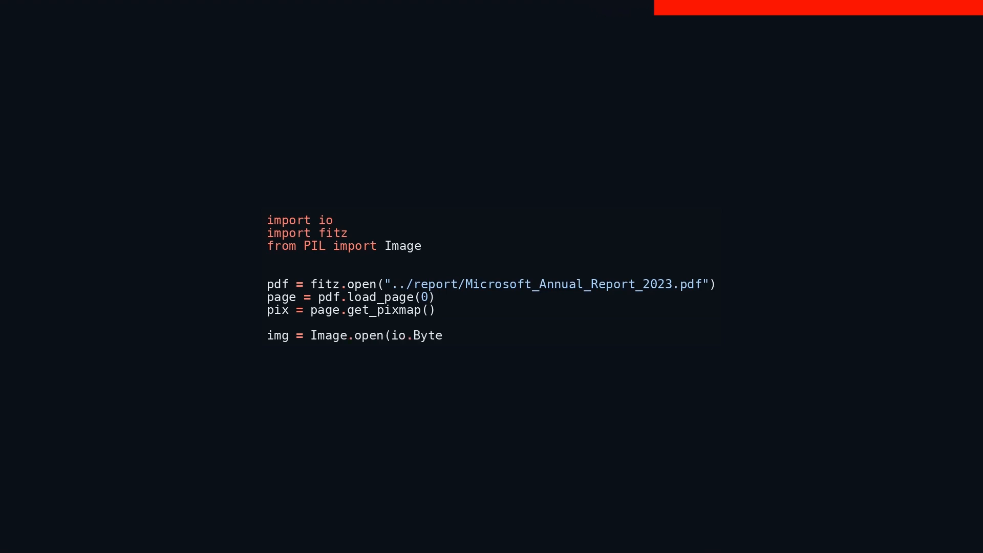
text(sIO(pix)
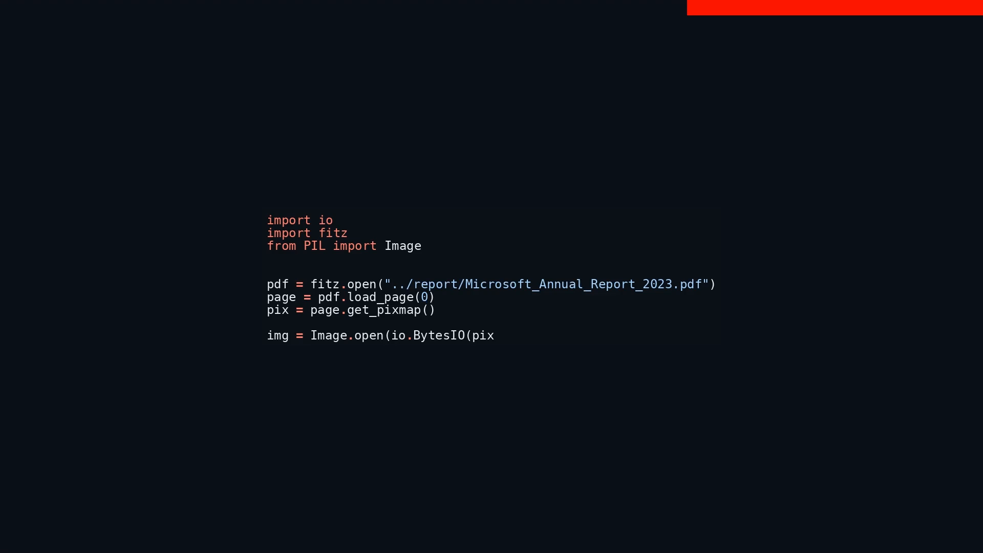
text(.tobyte)
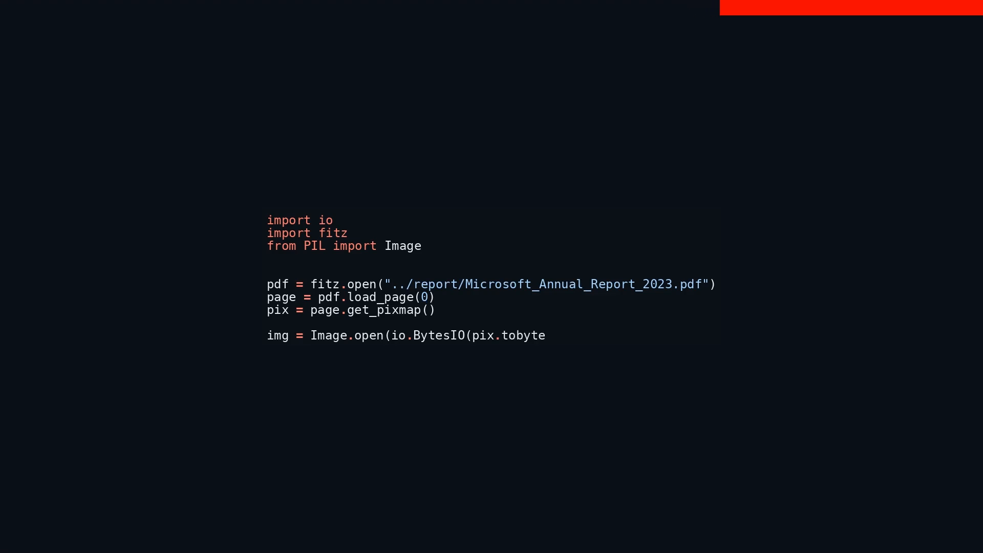
text(s("png"))
text(disp)
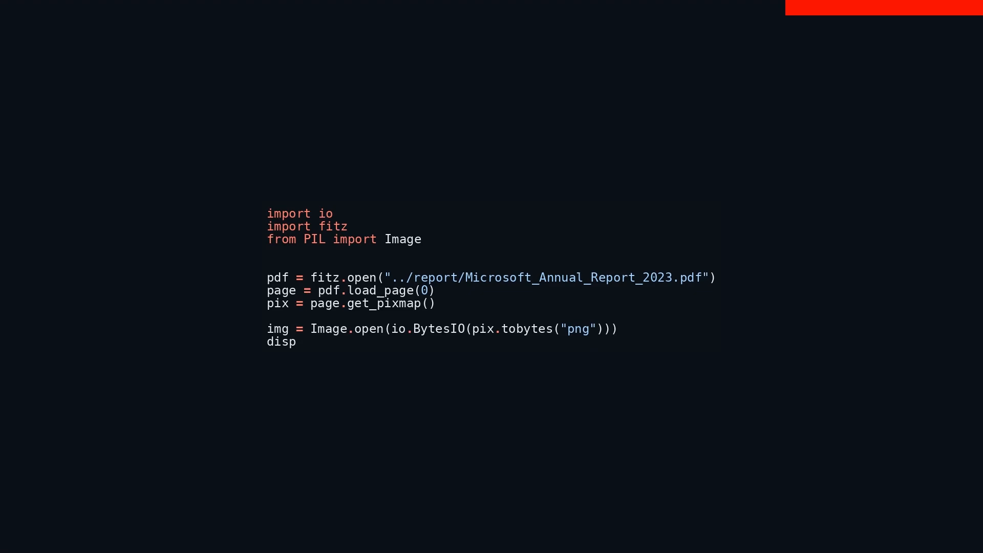
text(lay(img))
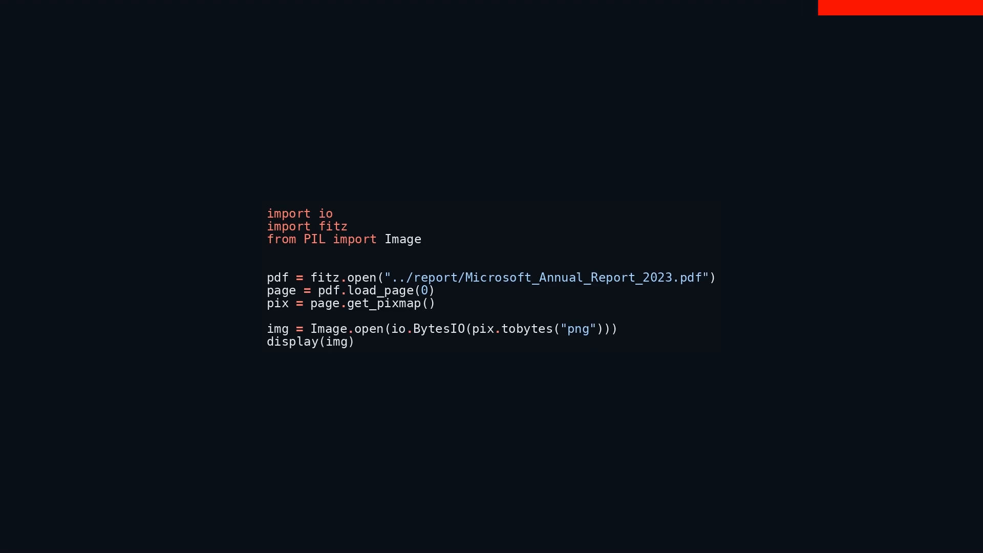